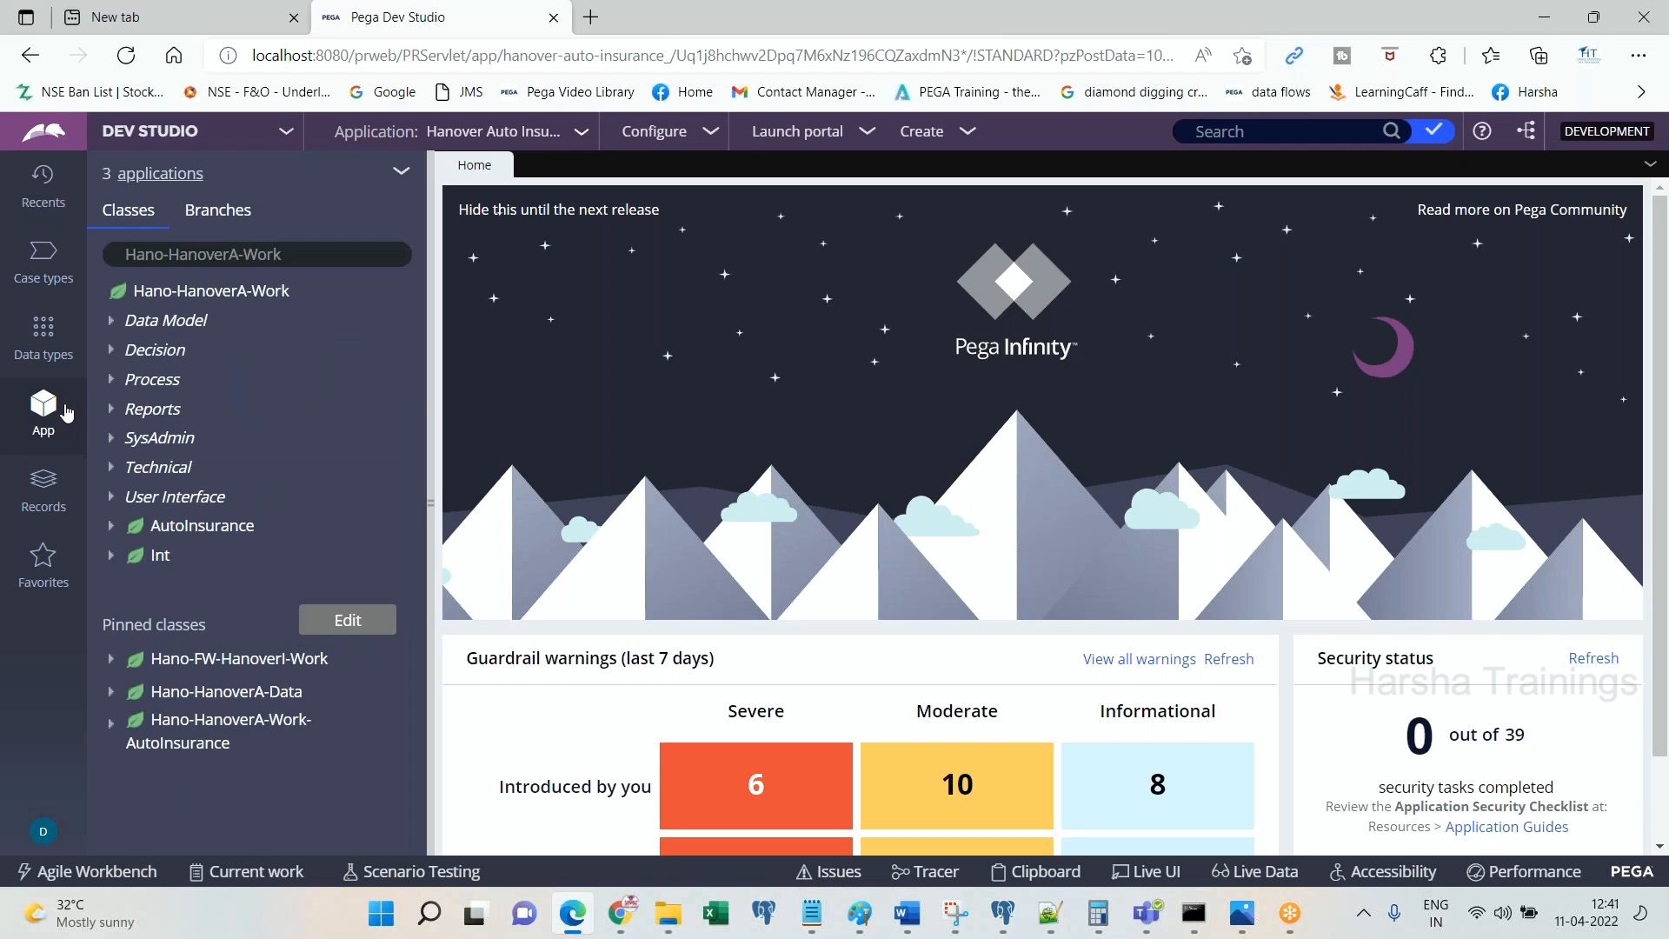
Step: Expand the Decision category under the Hanover work class in App Explorer
click(154, 349)
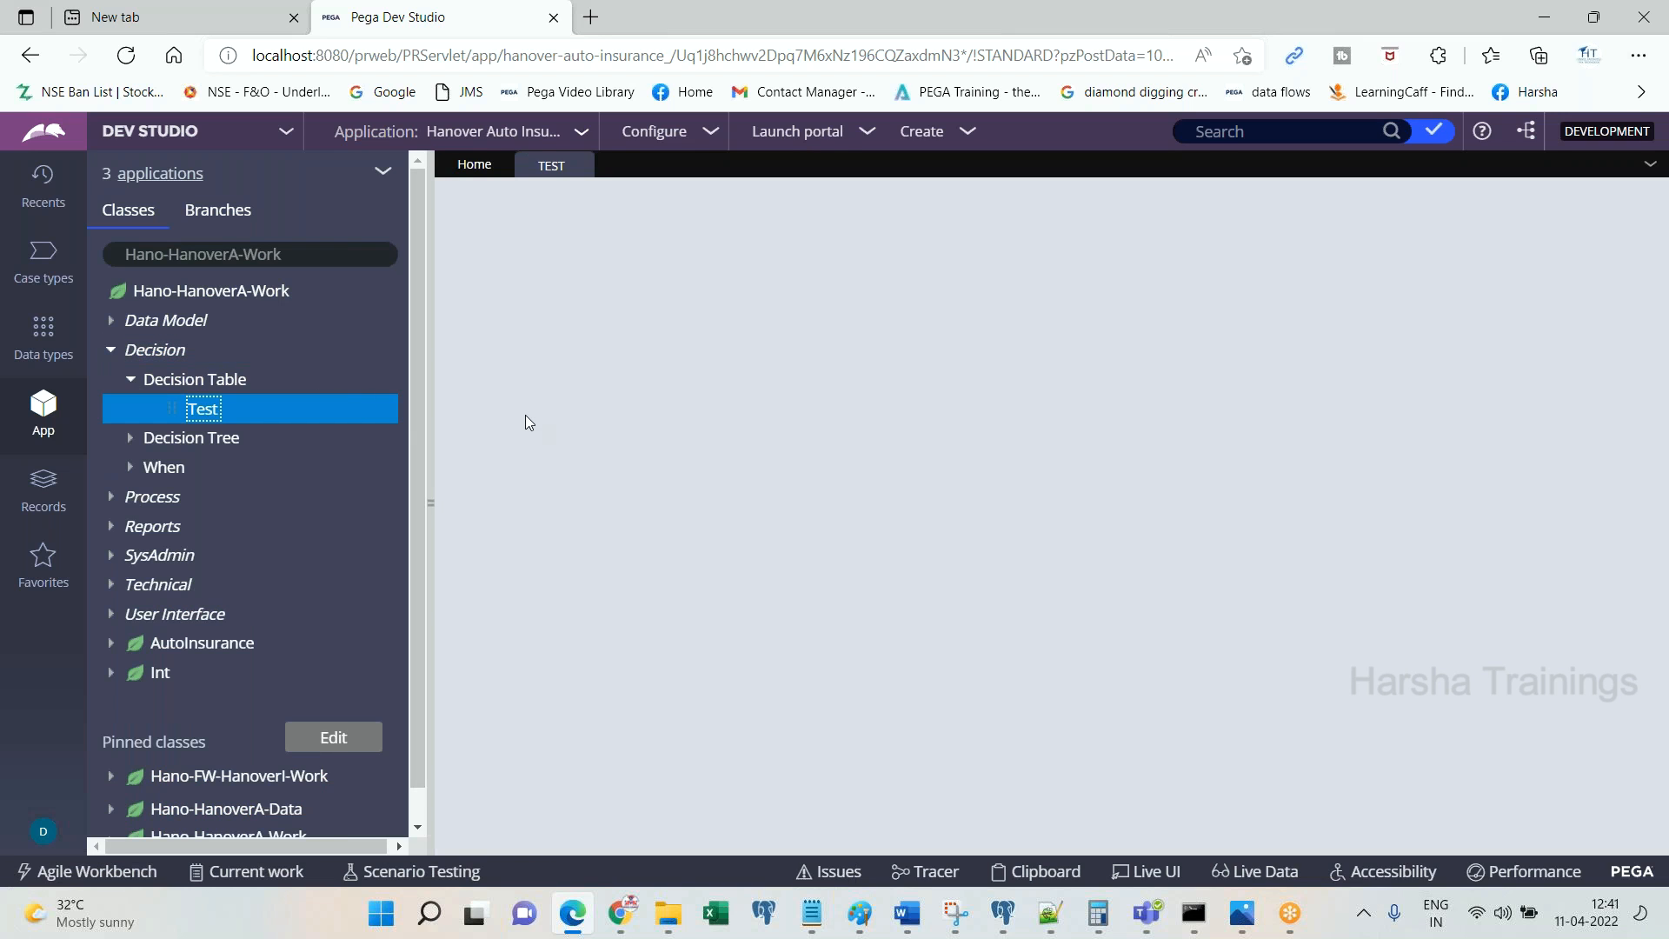
Step: Load the Test decision table rule form showing Gender, Age and Role conditions
double_click(202, 409)
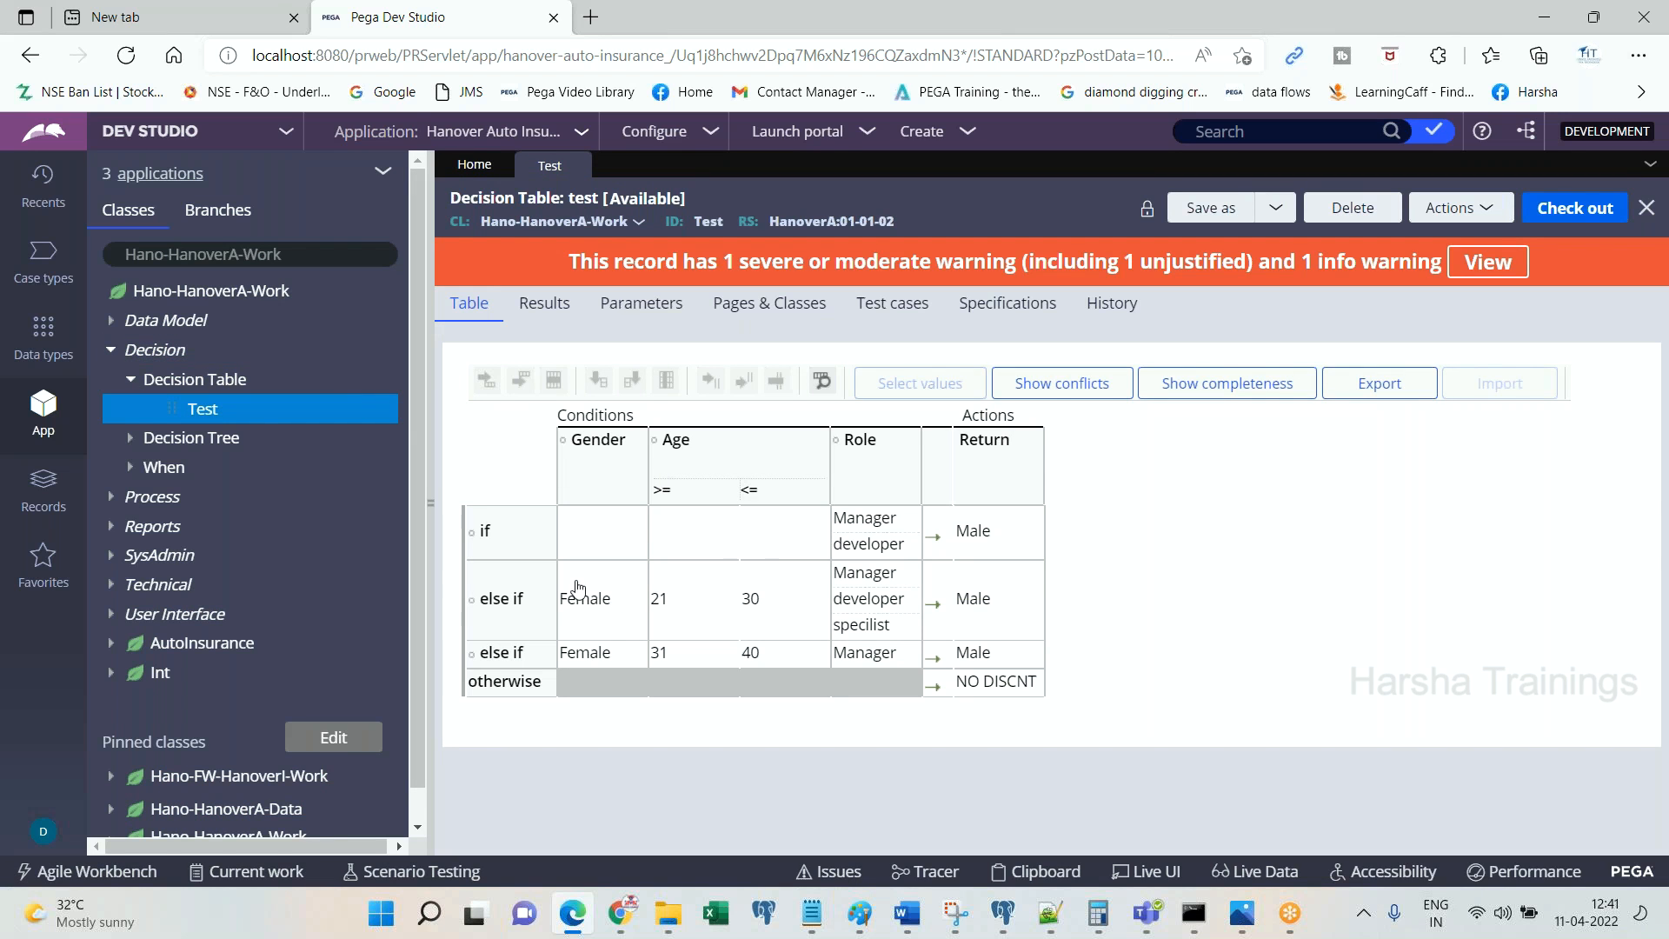
mouse_move(708, 619)
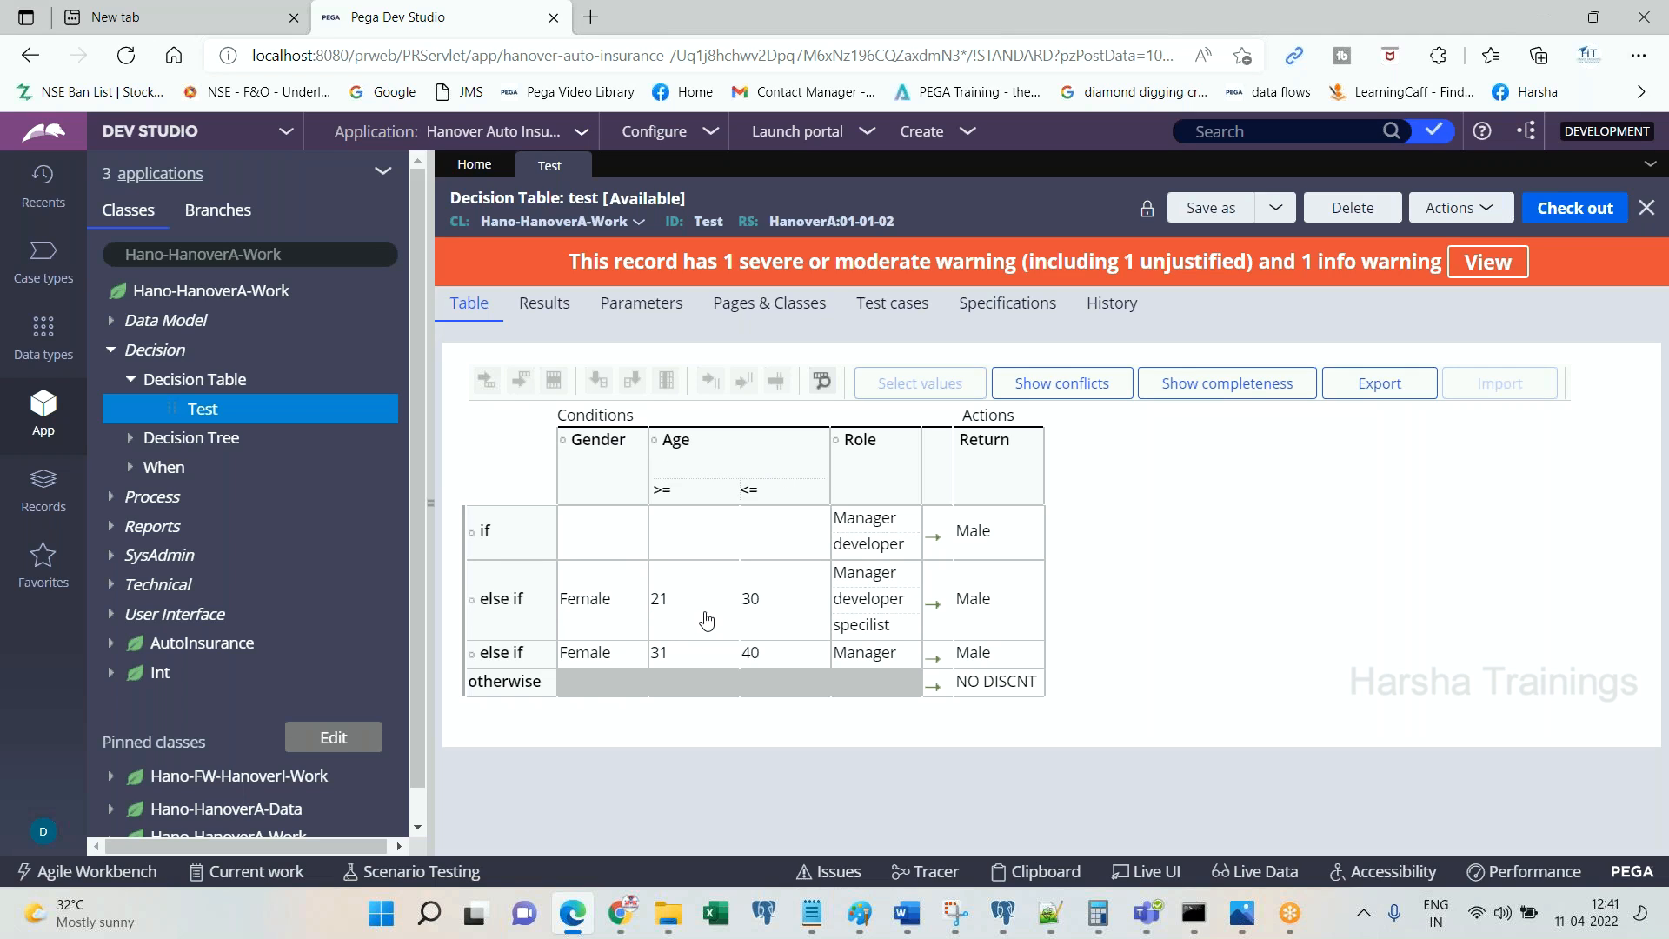
mouse_move(725, 570)
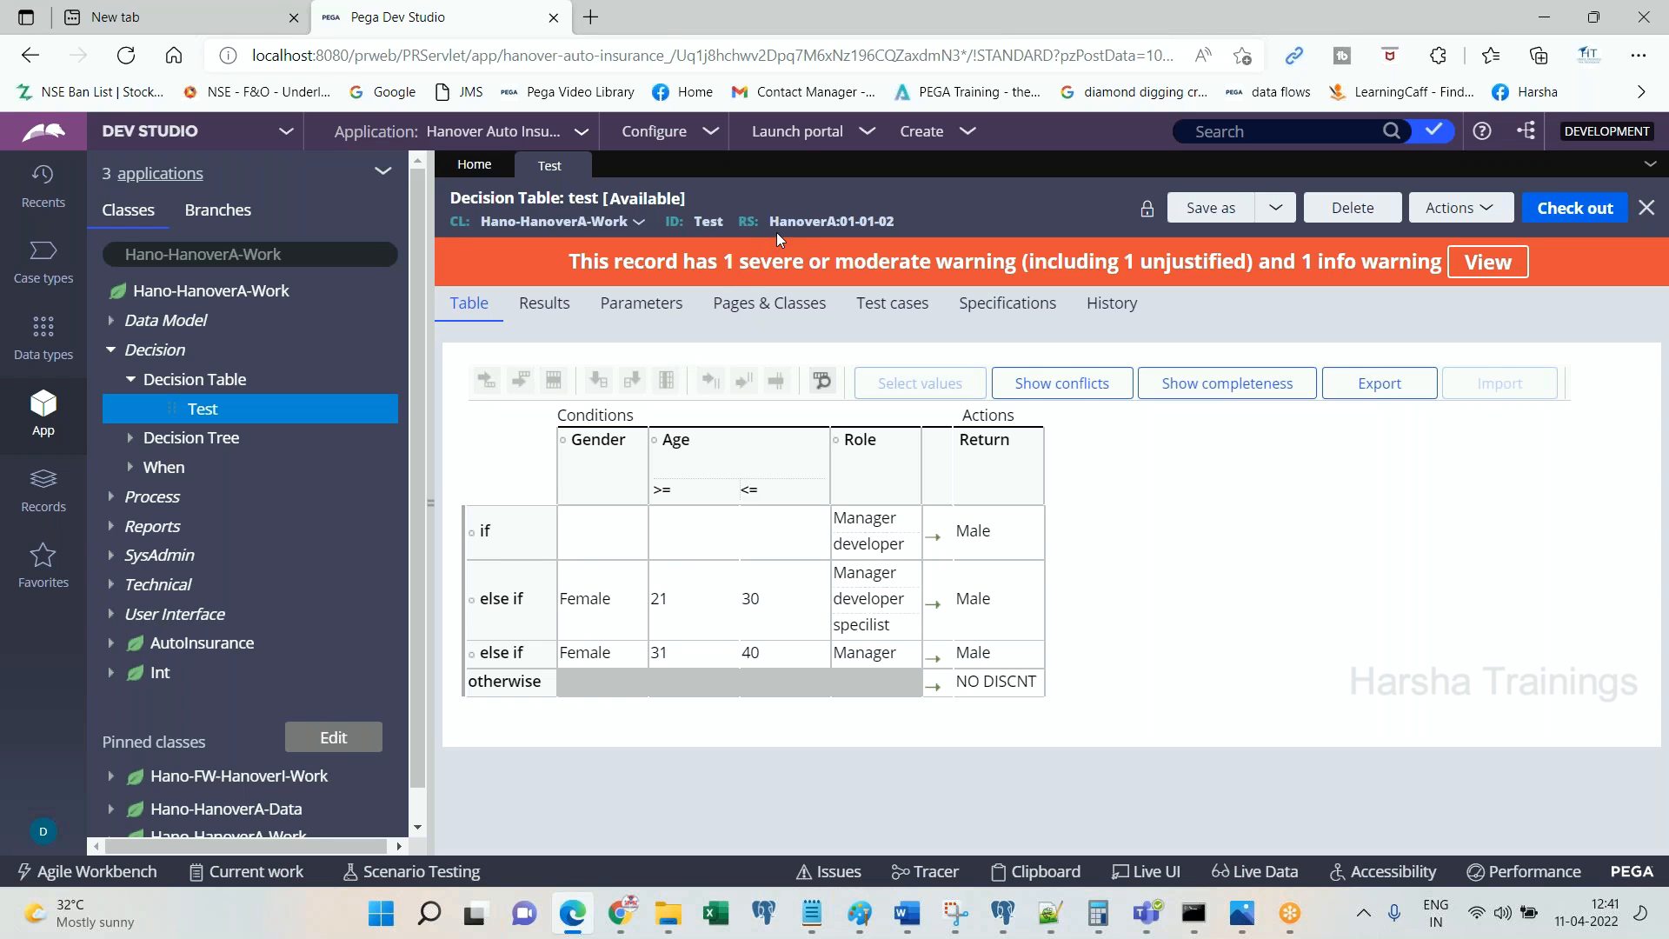
mouse_move(831, 221)
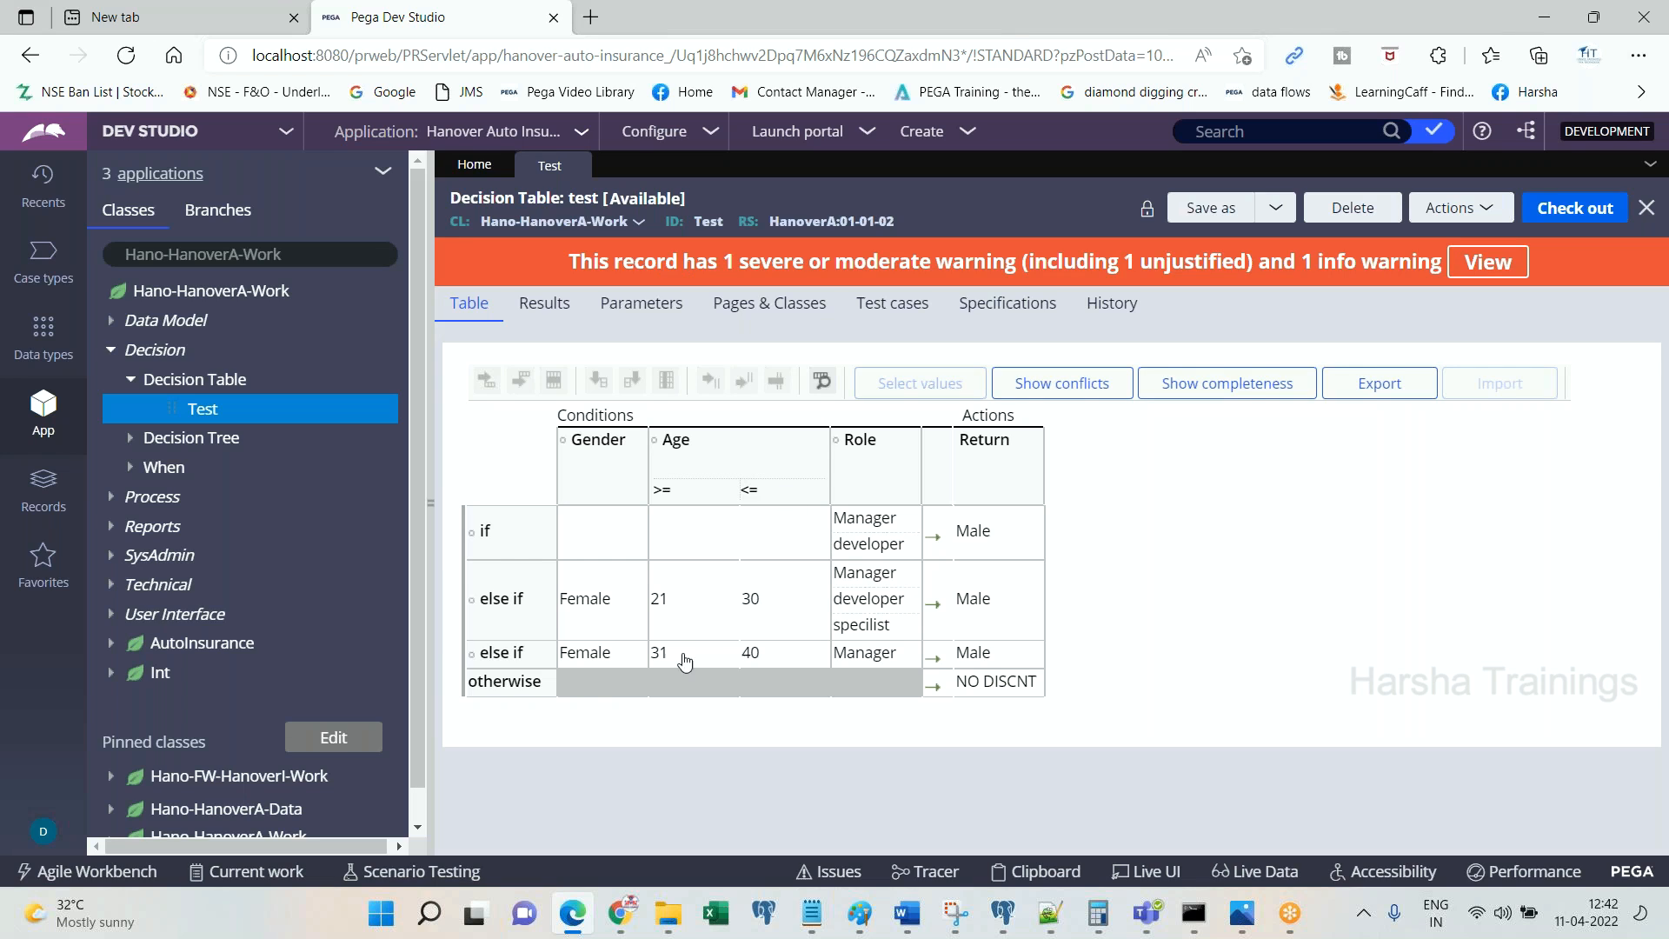
mouse_move(819, 495)
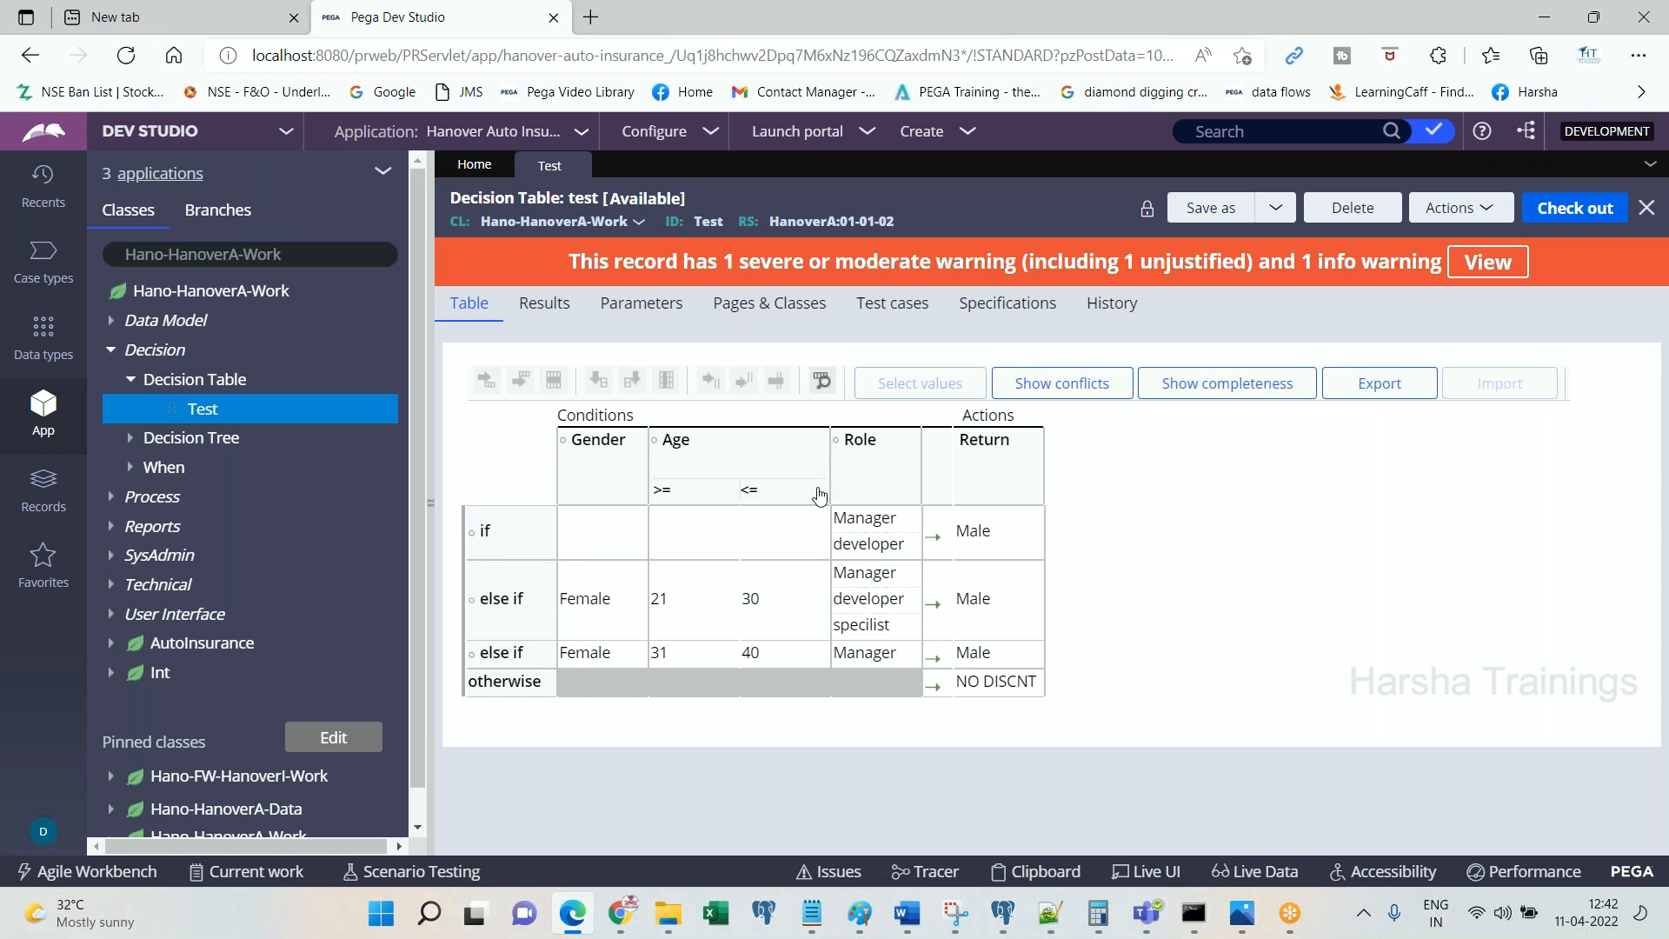
mouse_move(1234, 32)
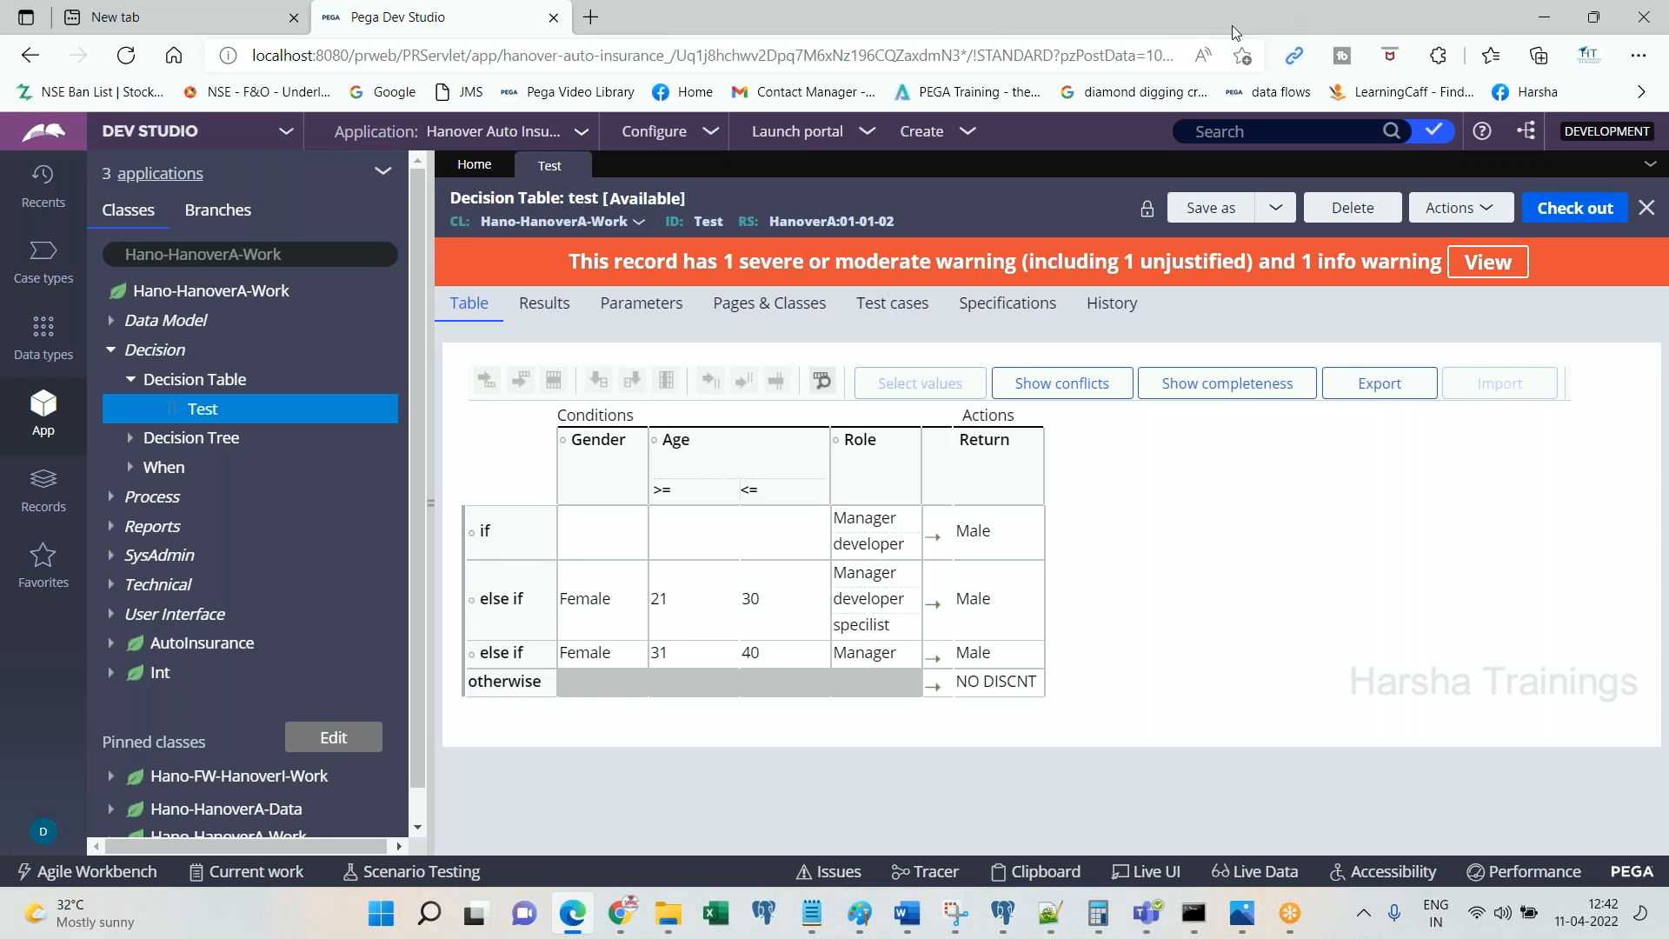
mouse_move(1125, 518)
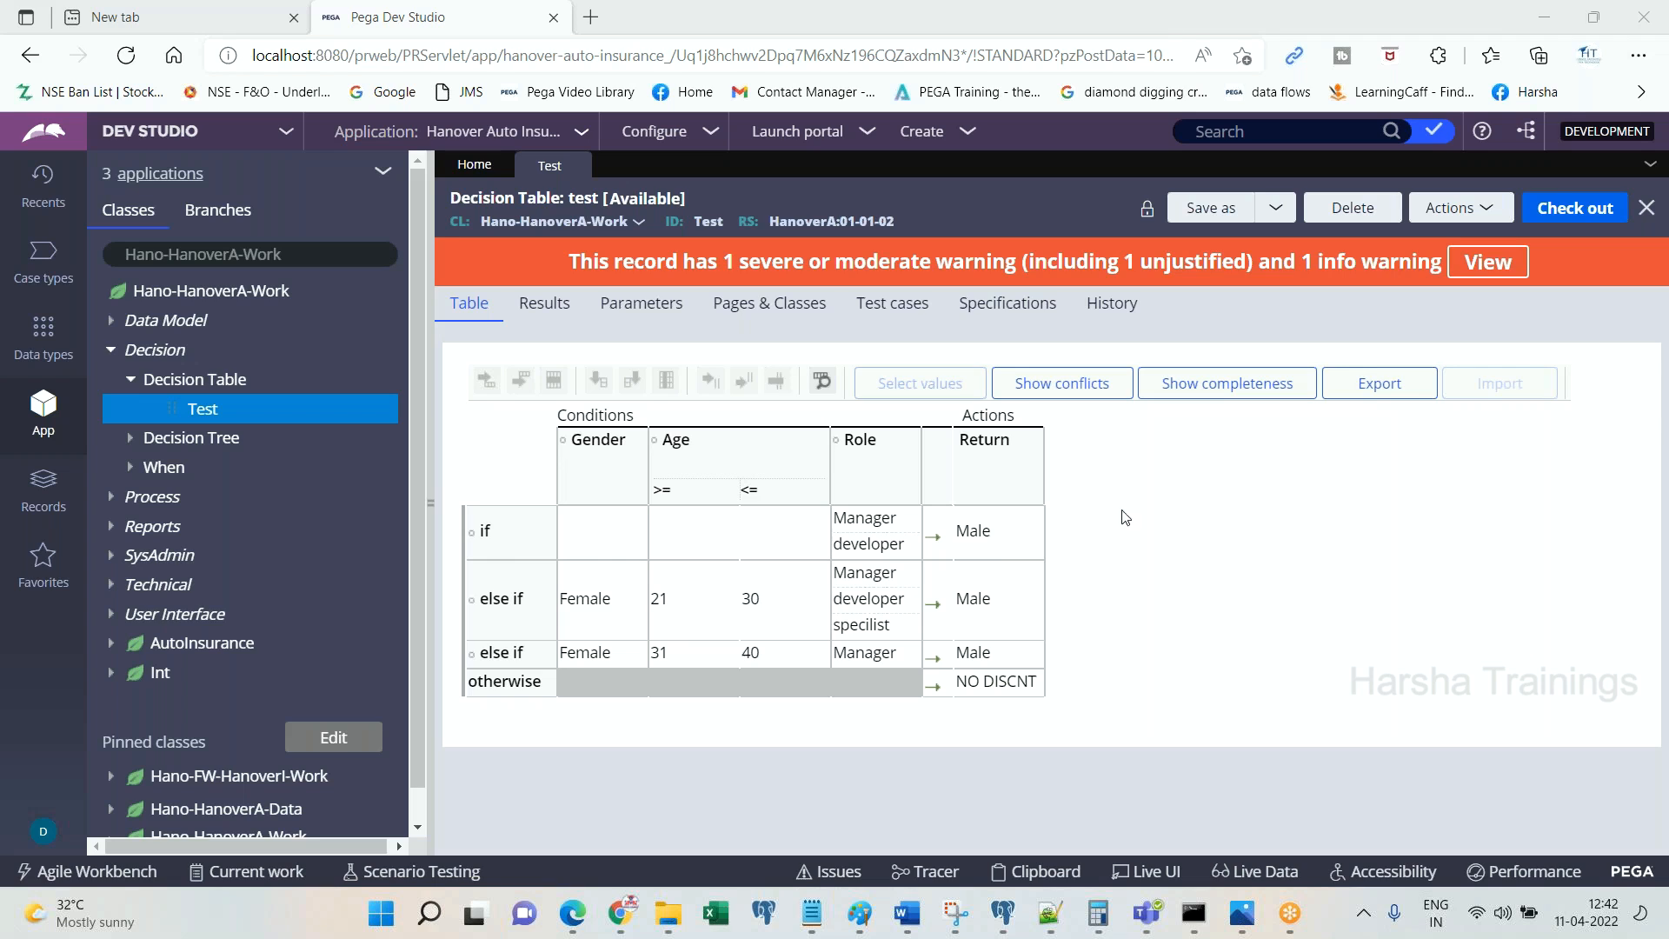
mouse_move(1170, 660)
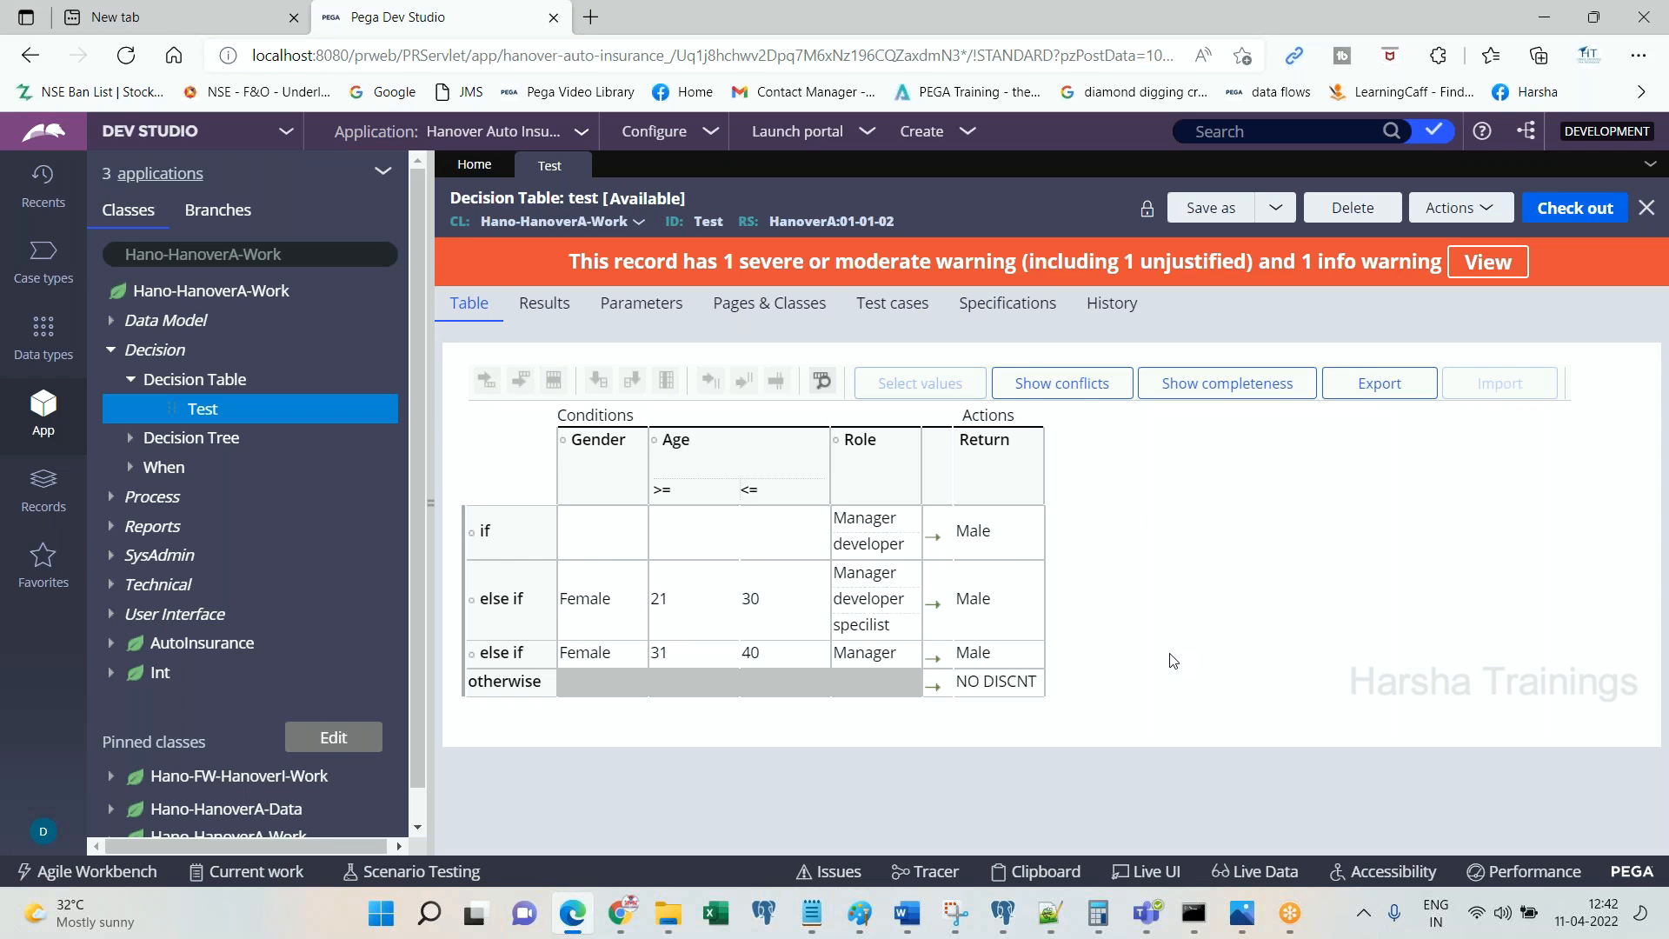
mouse_move(1276, 504)
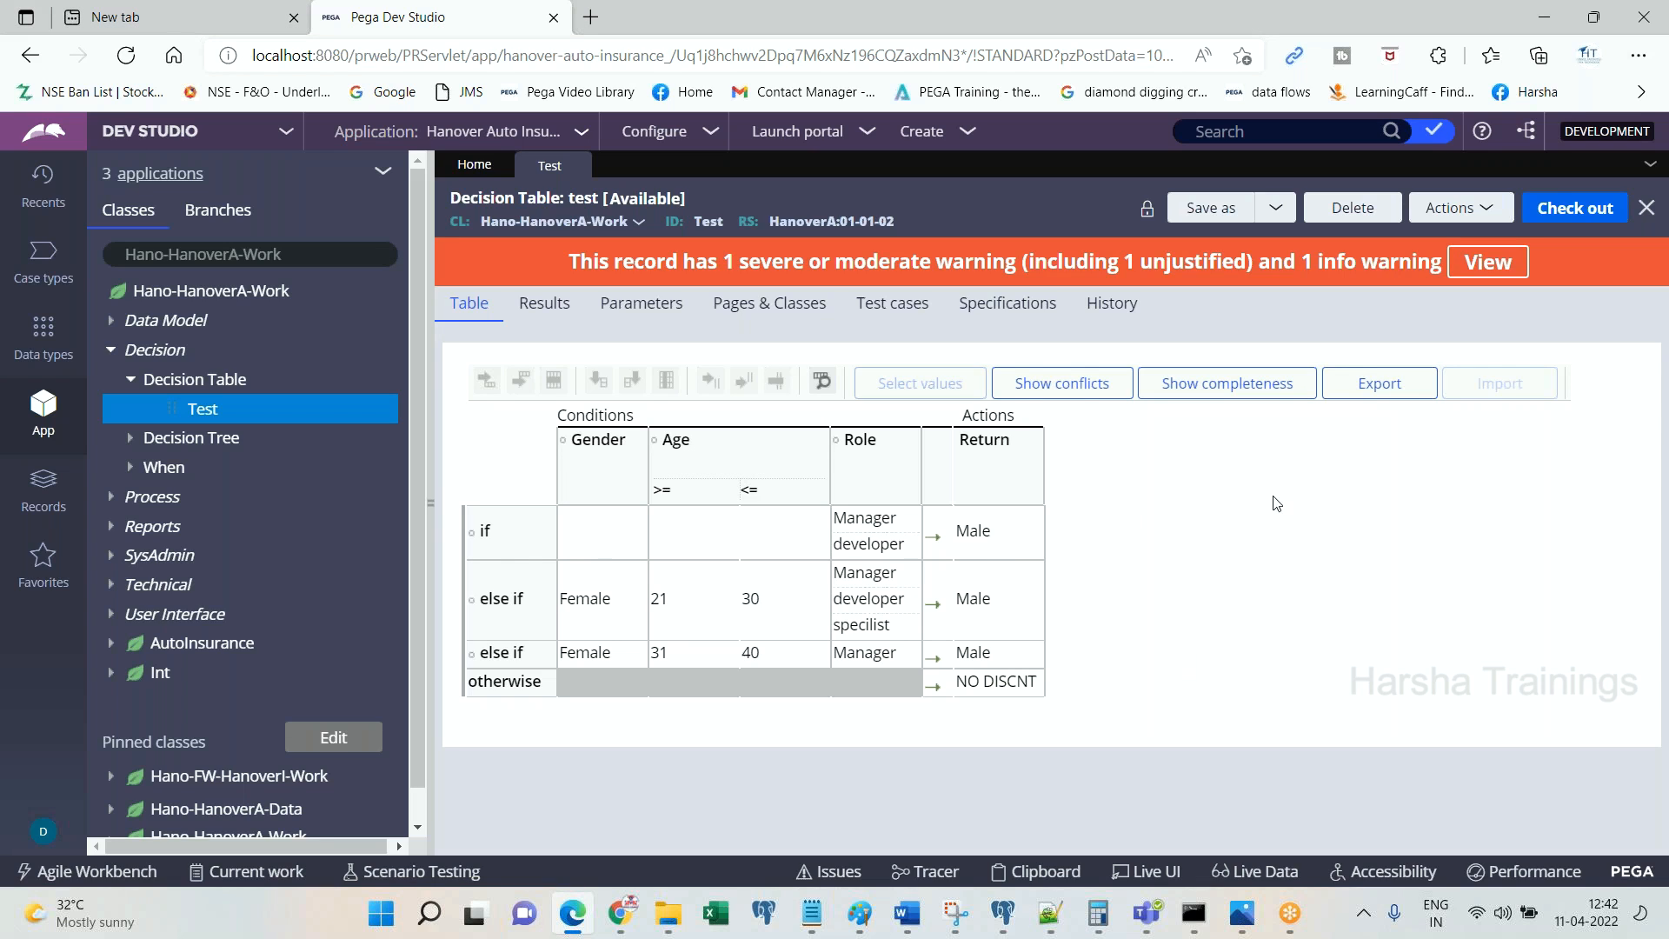
mouse_move(1125, 649)
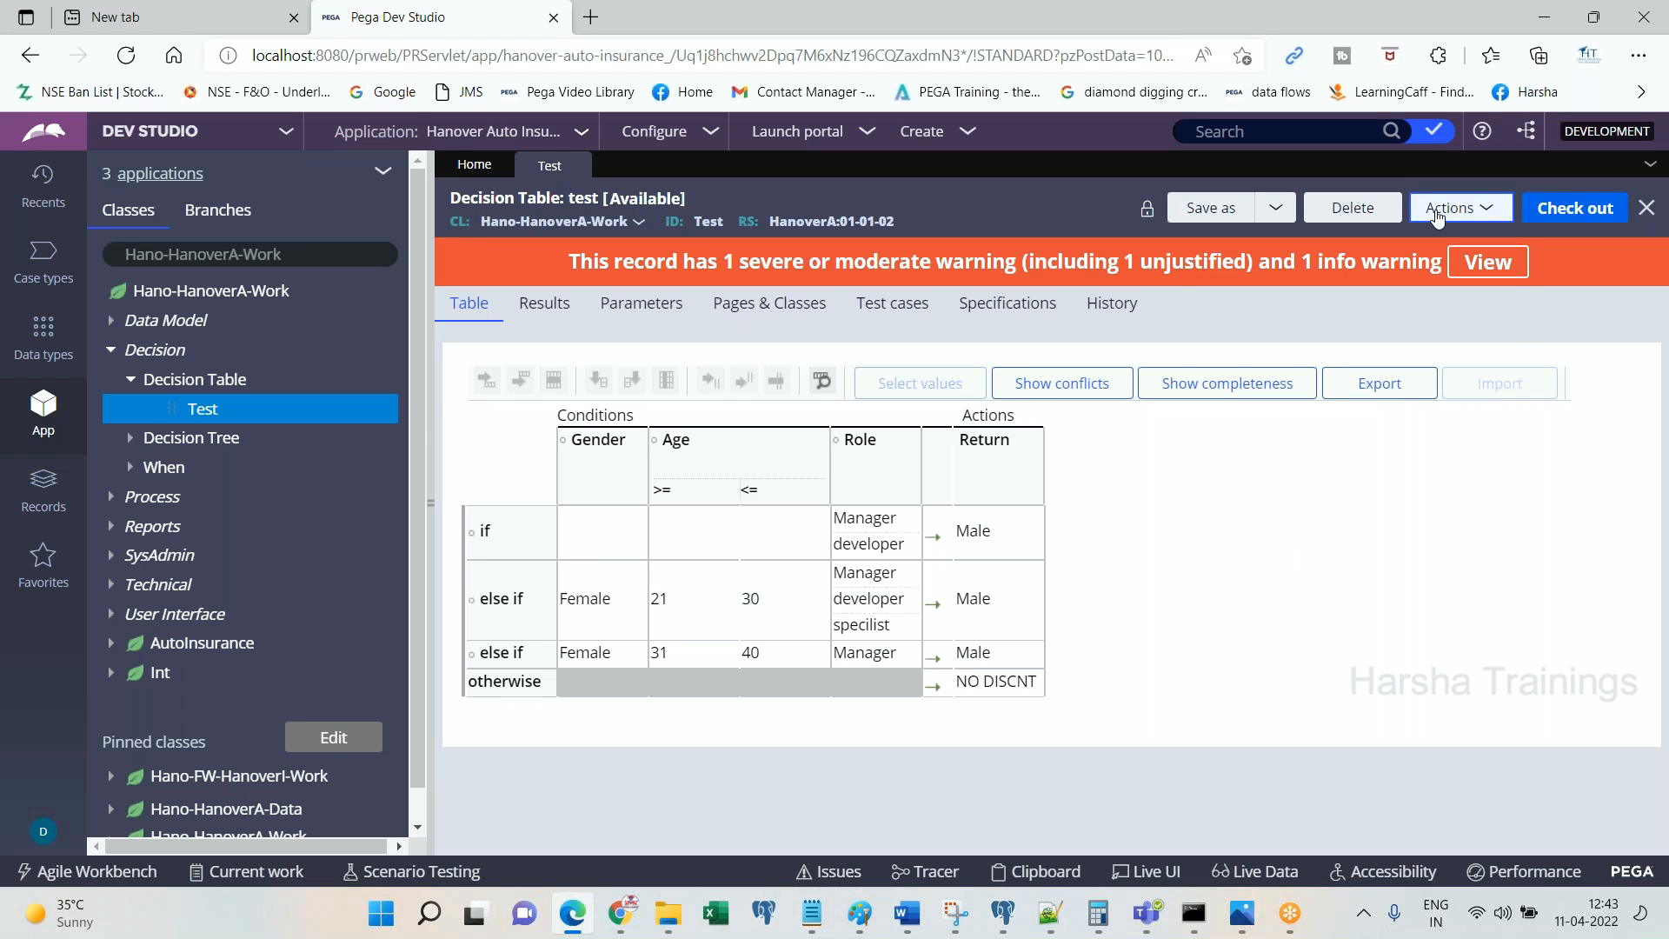
Step: Delegate the Test decision table to HanoverA:Managers with title 'MyD' via Actions > Delegate
click(1458, 207)
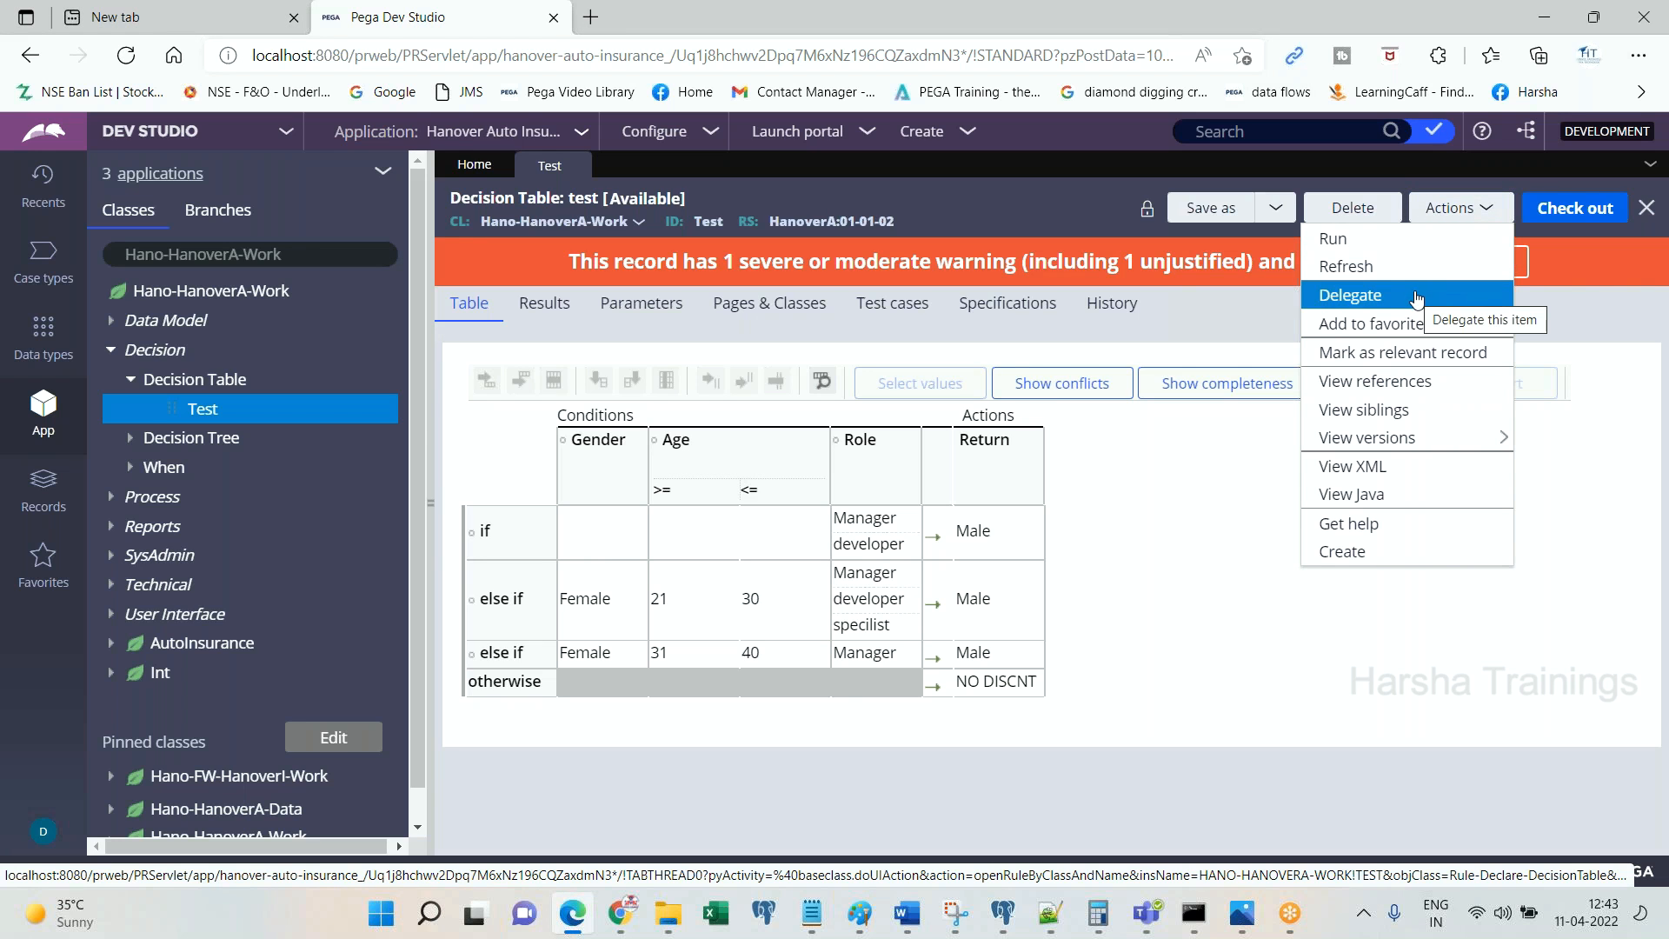
click(1349, 295)
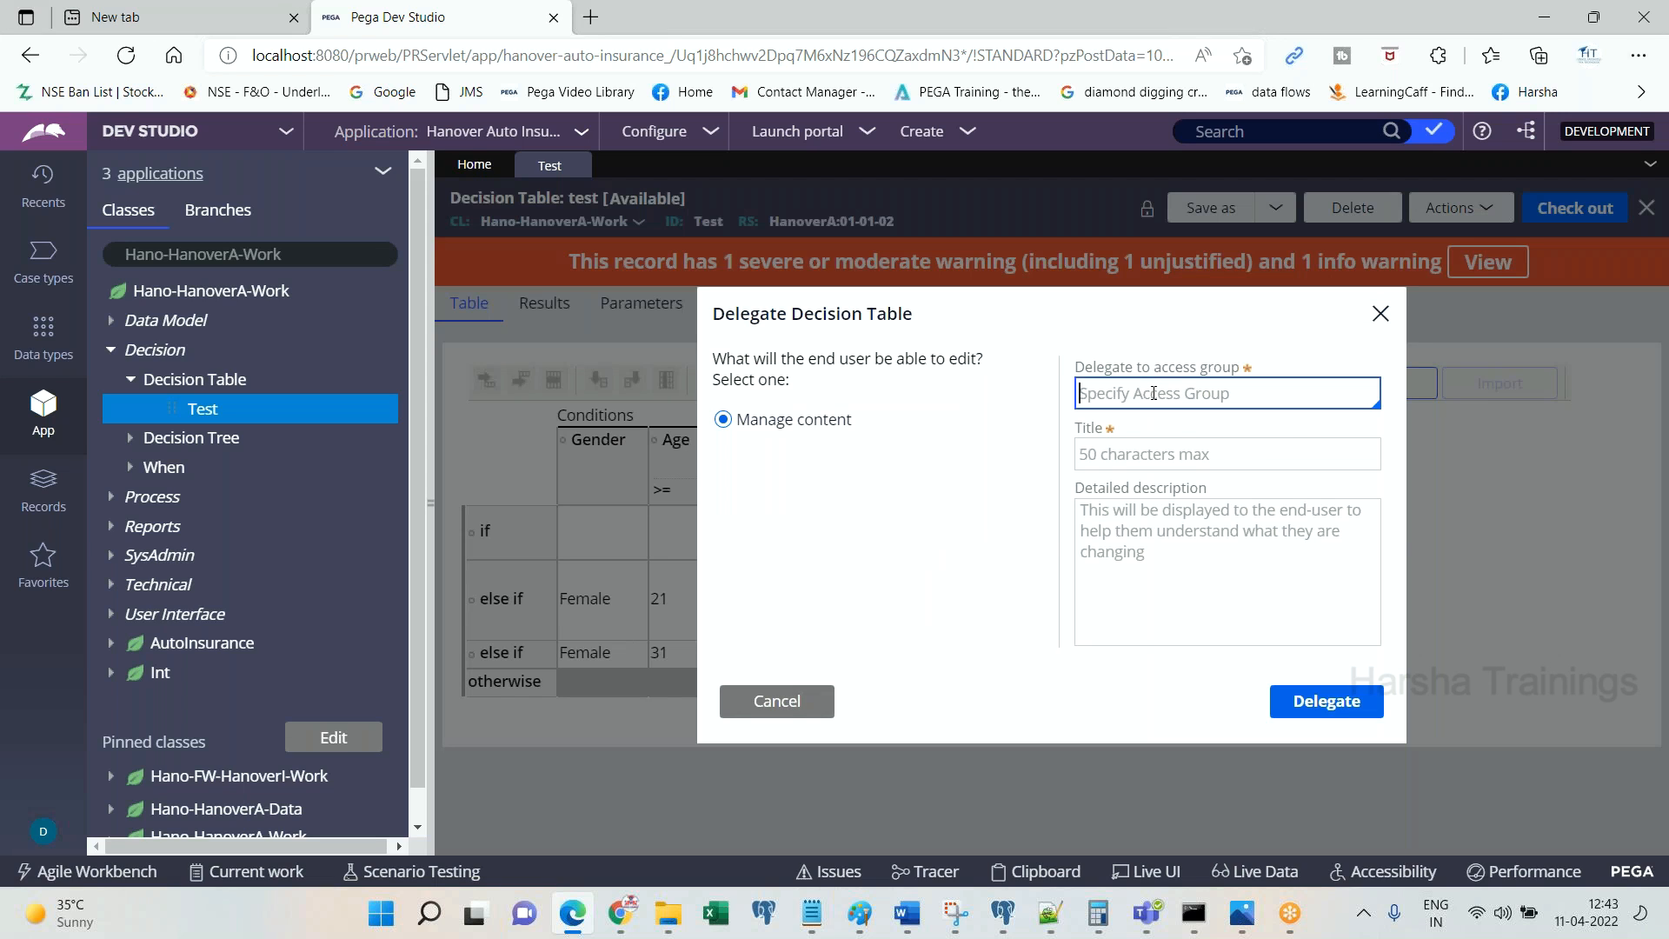
click(1226, 393)
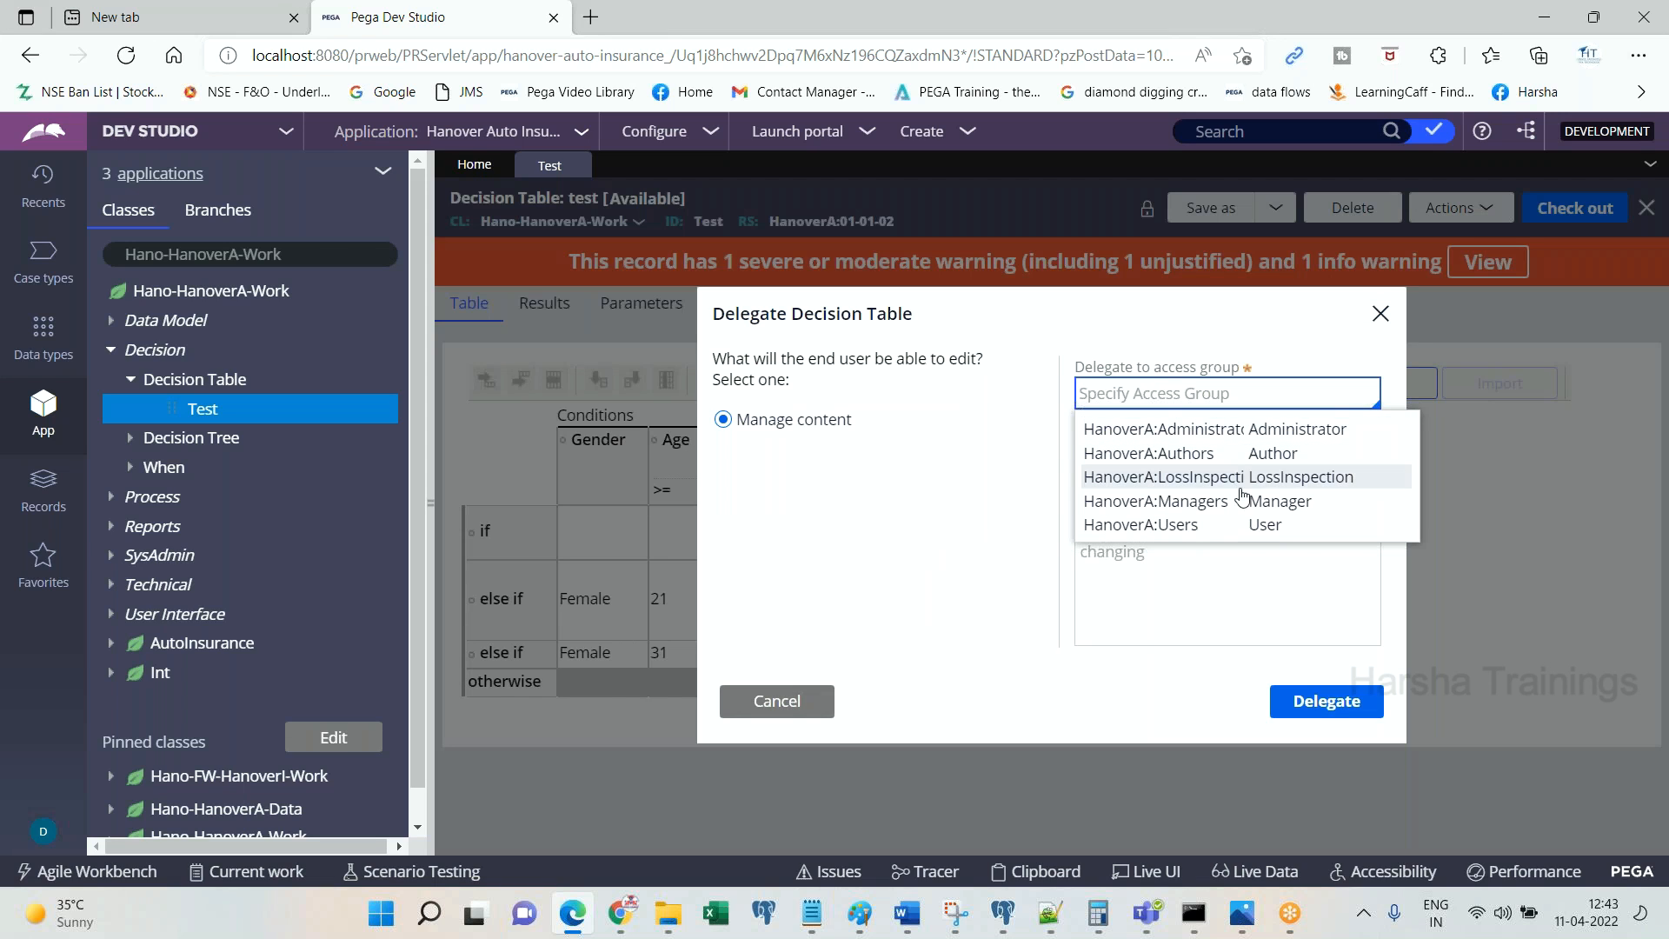
click(1158, 501)
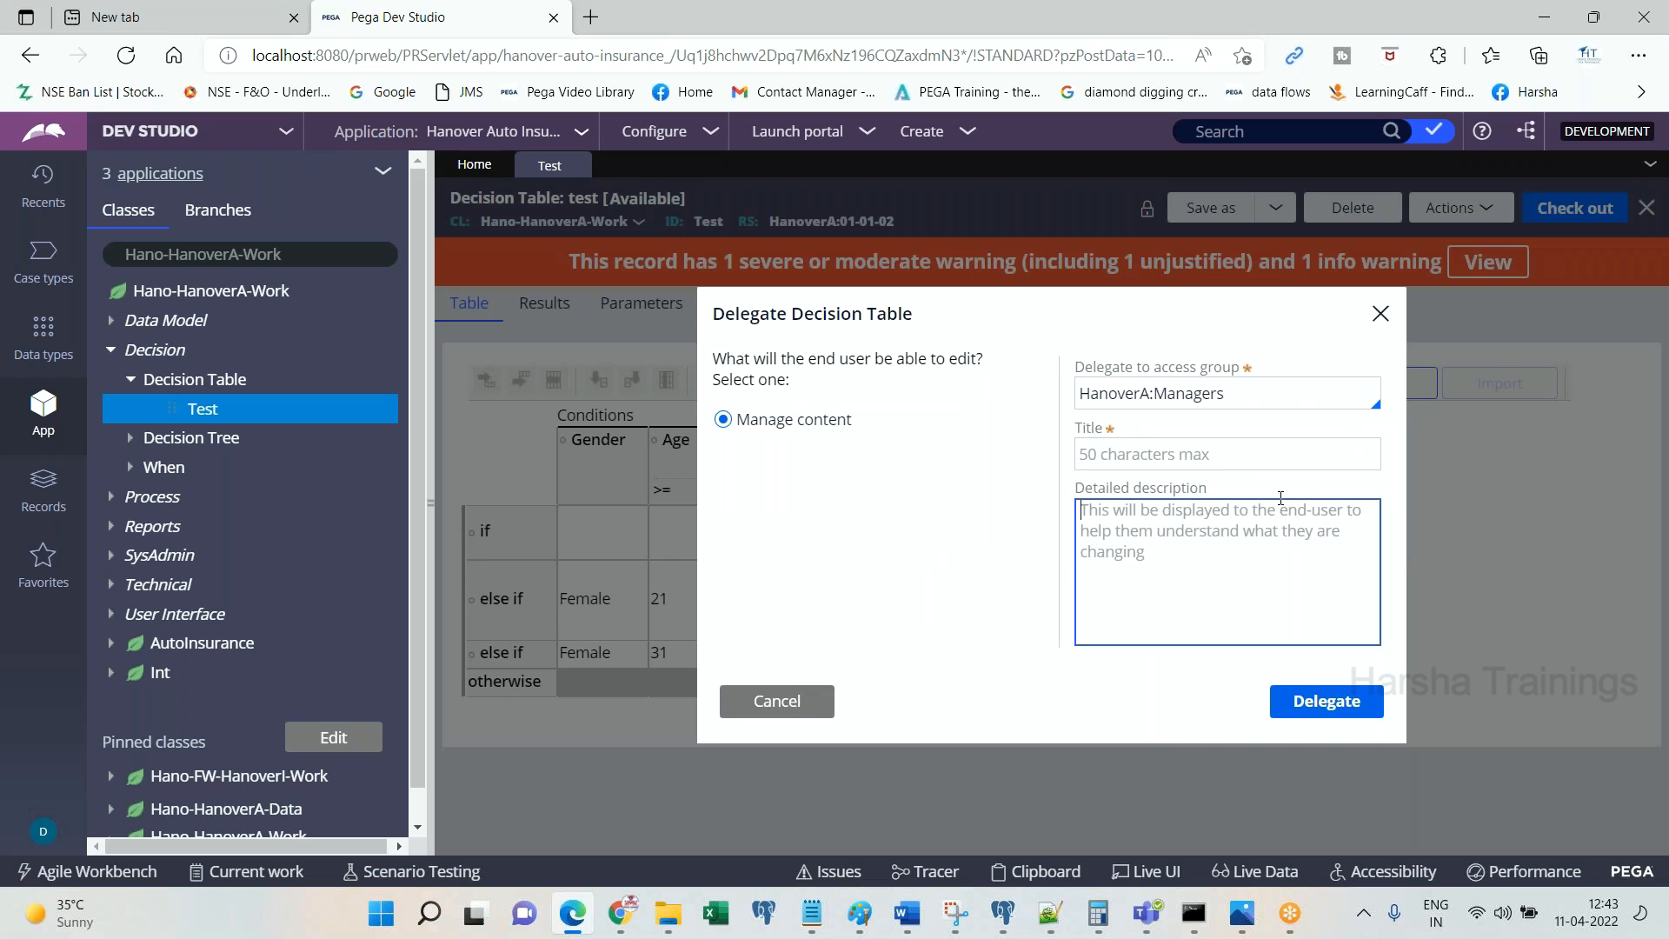
click(1226, 454)
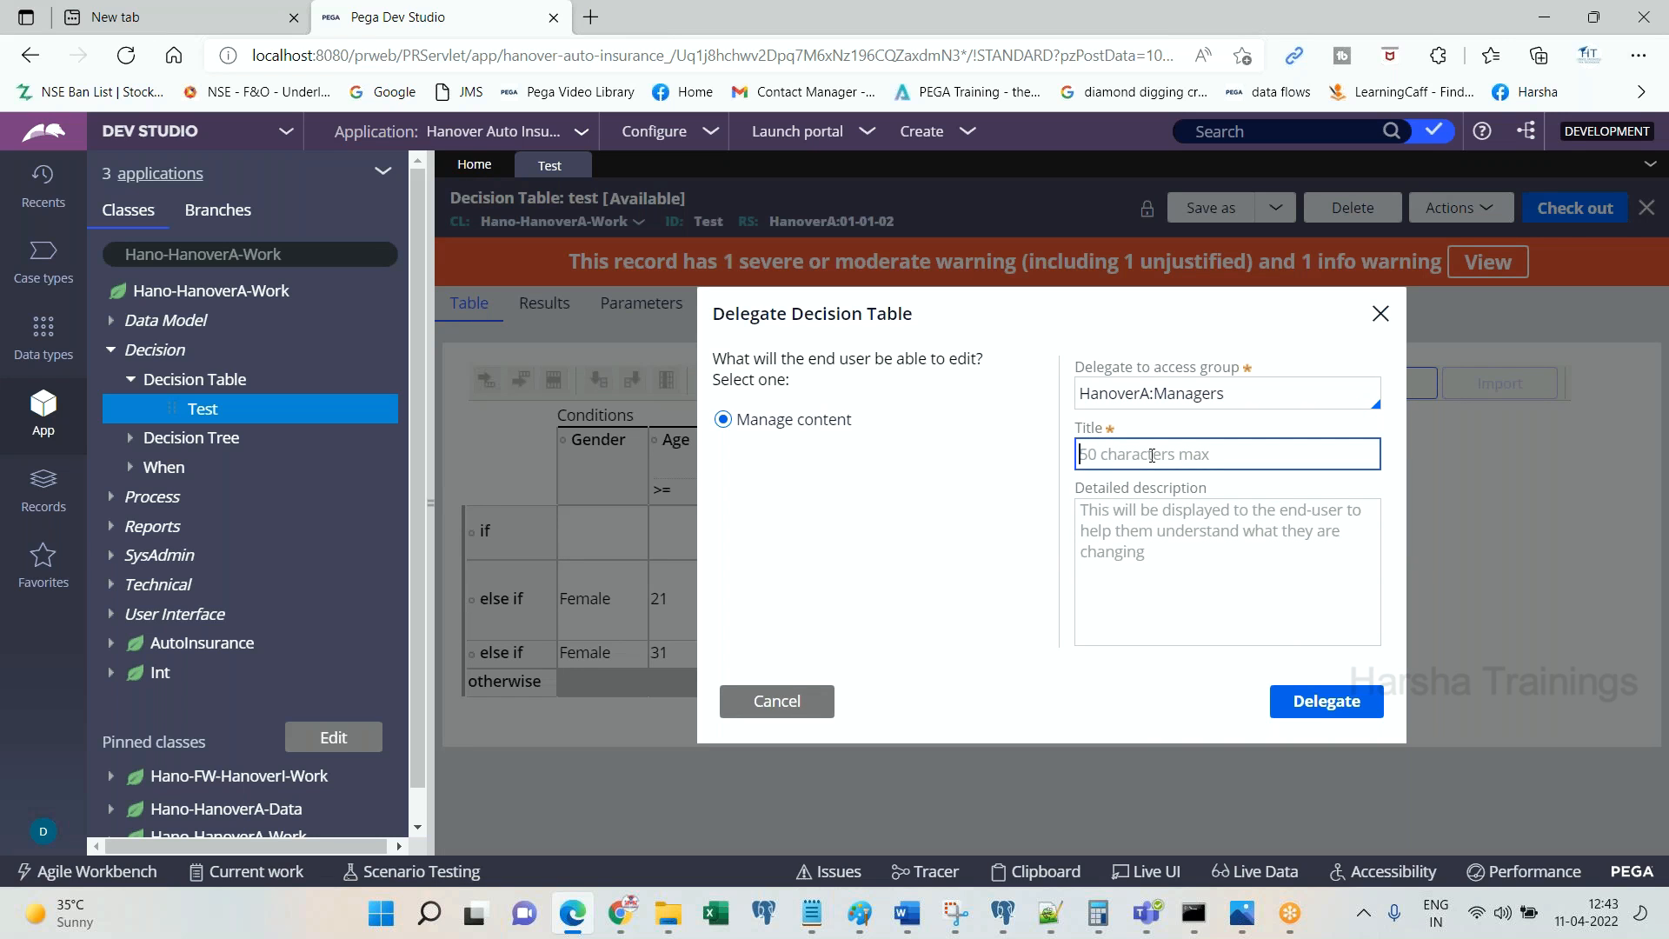
text(MyD)
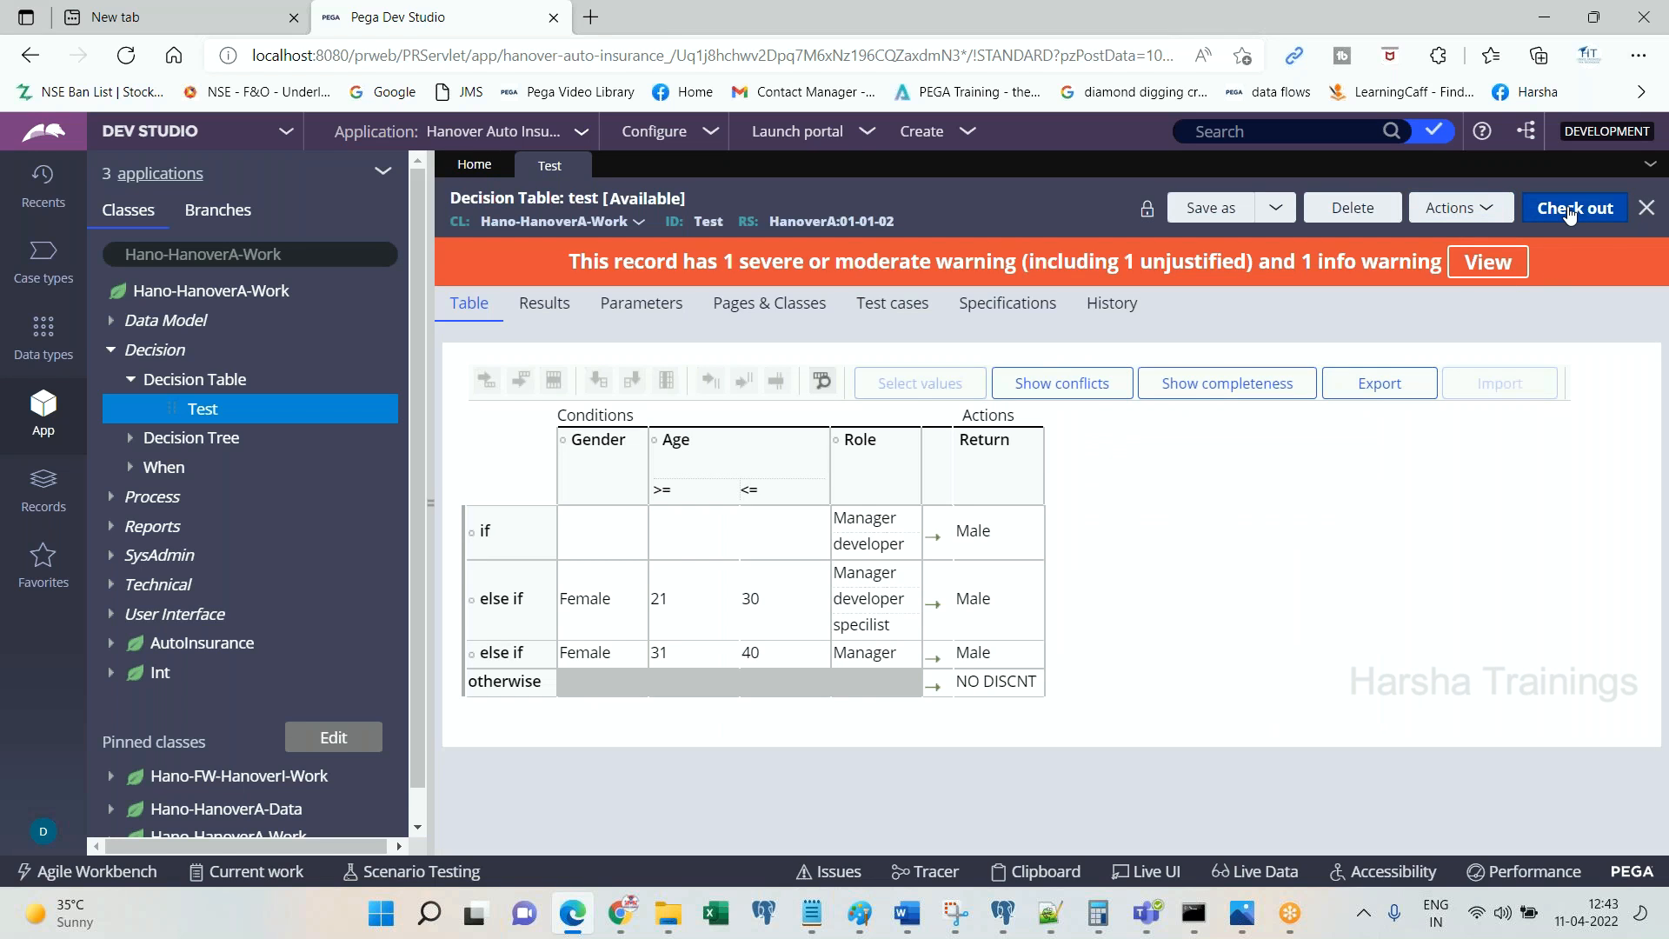
Step: Check out the Test decision table for editing and save it
click(1575, 207)
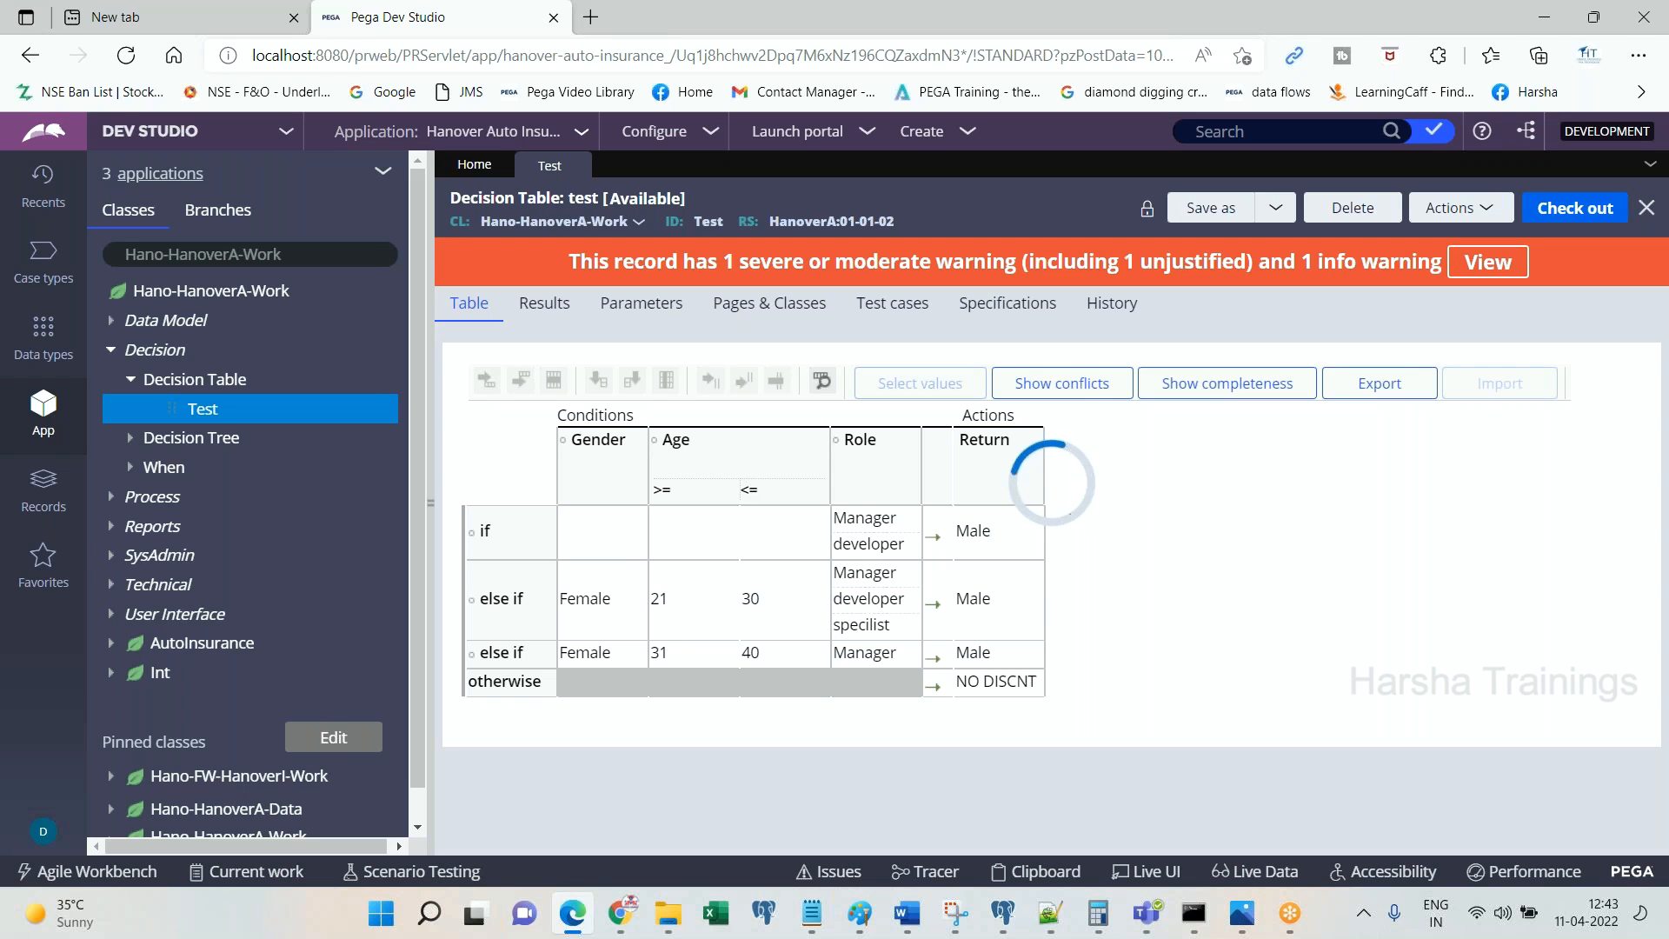
click(1571, 207)
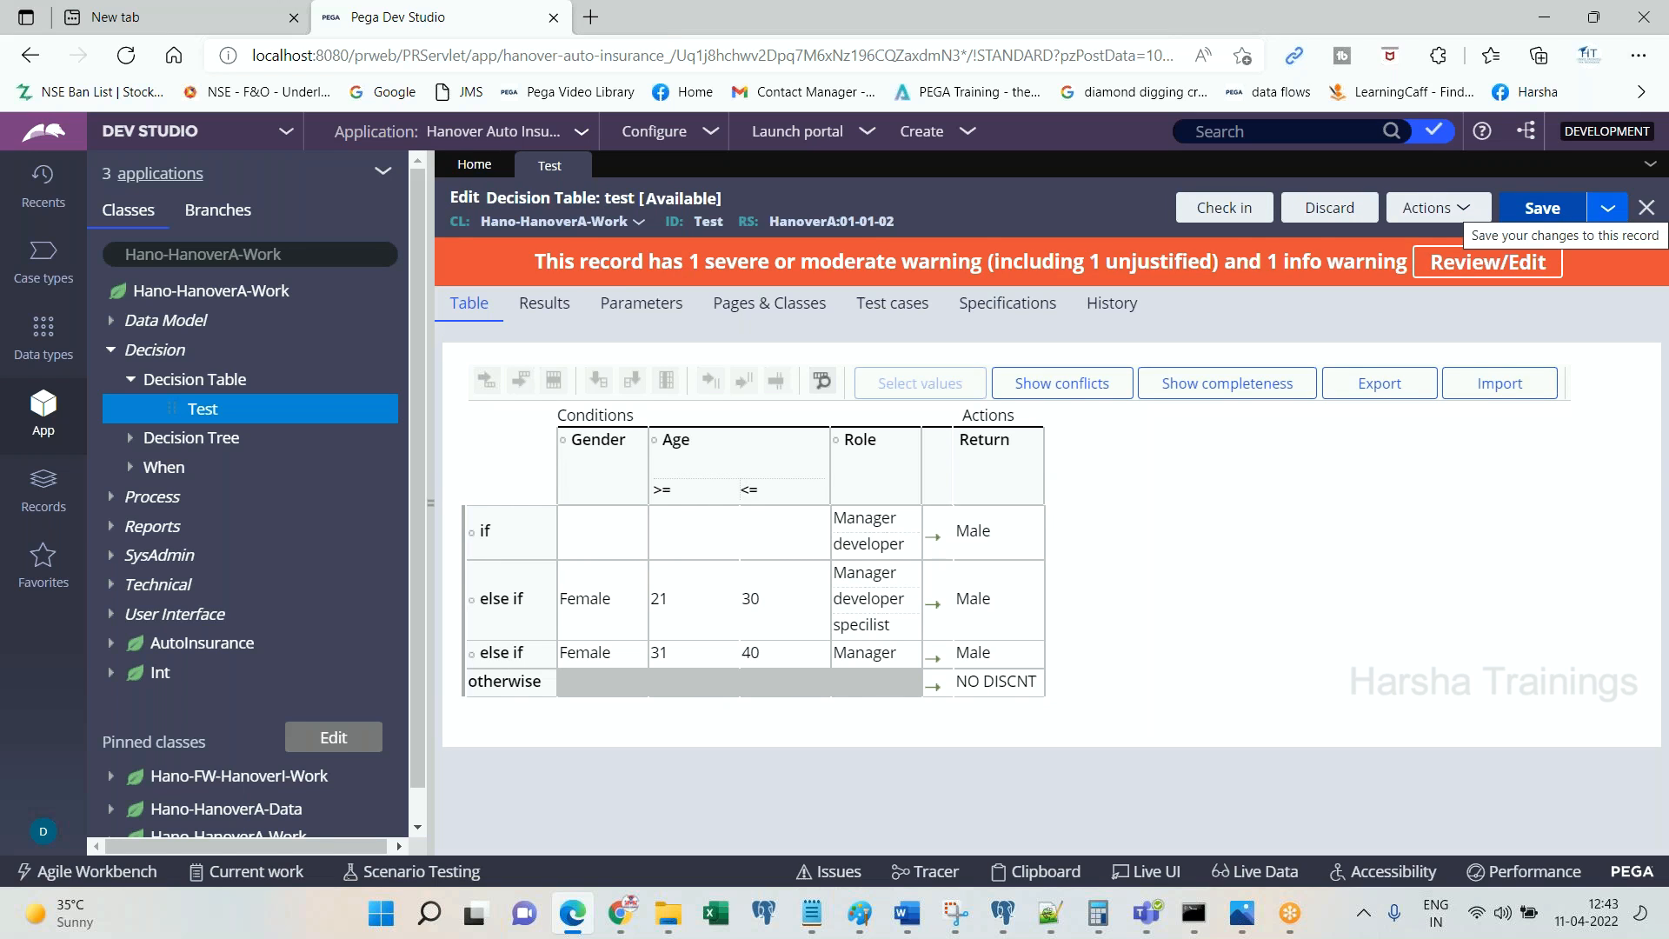
click(1542, 207)
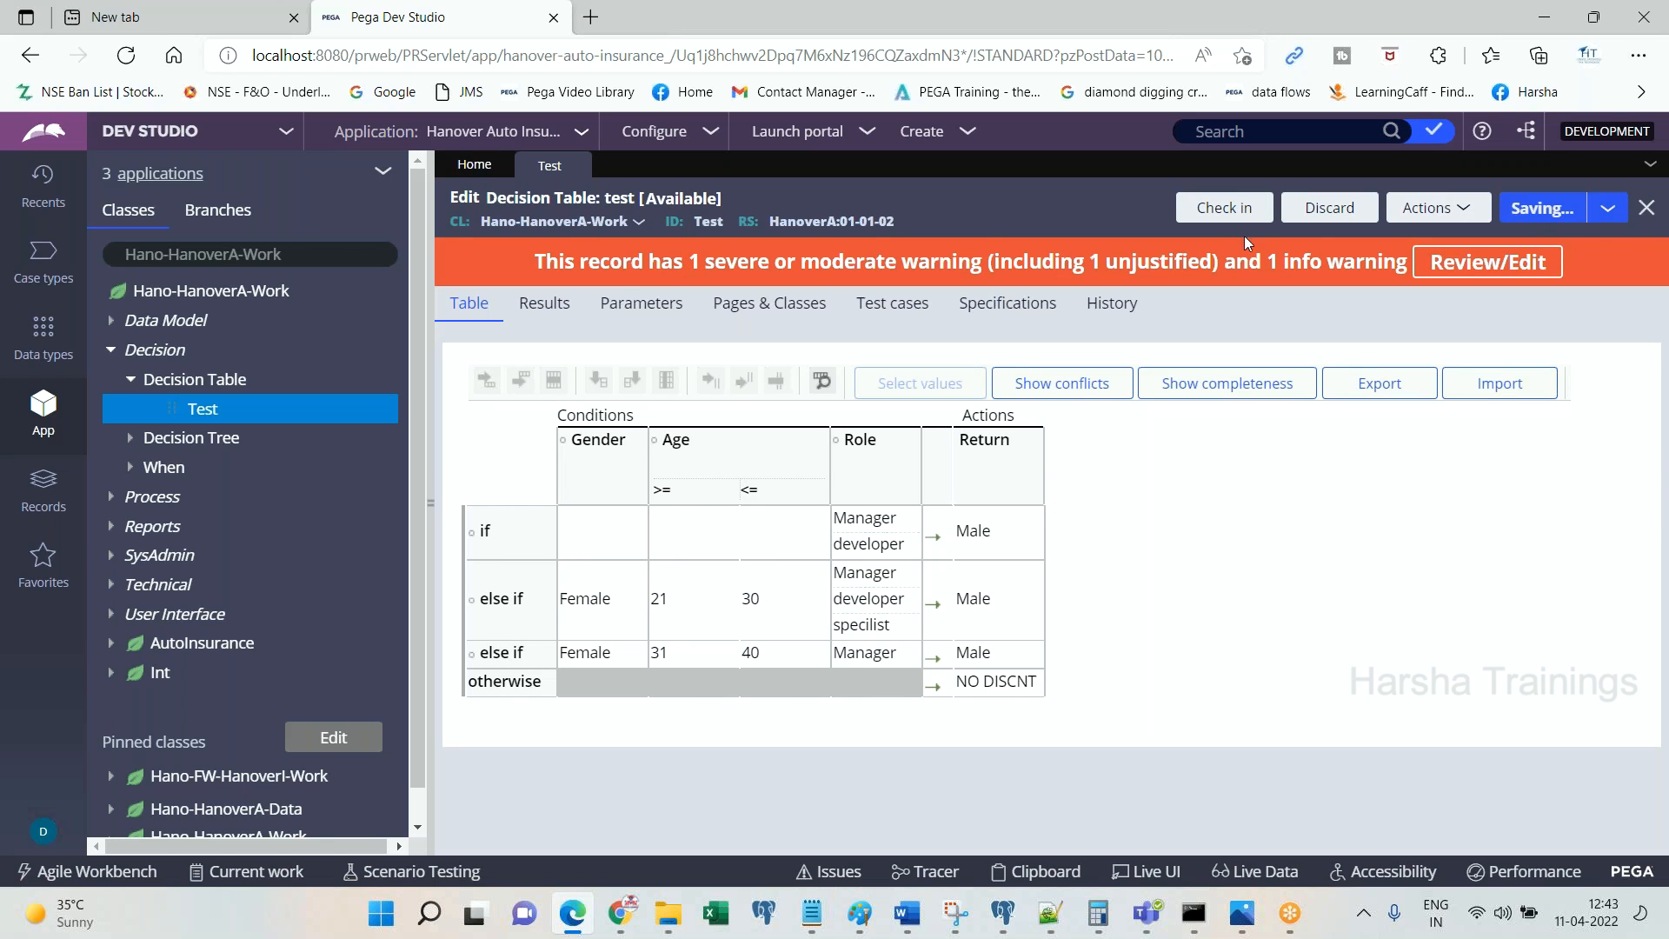
click(1224, 207)
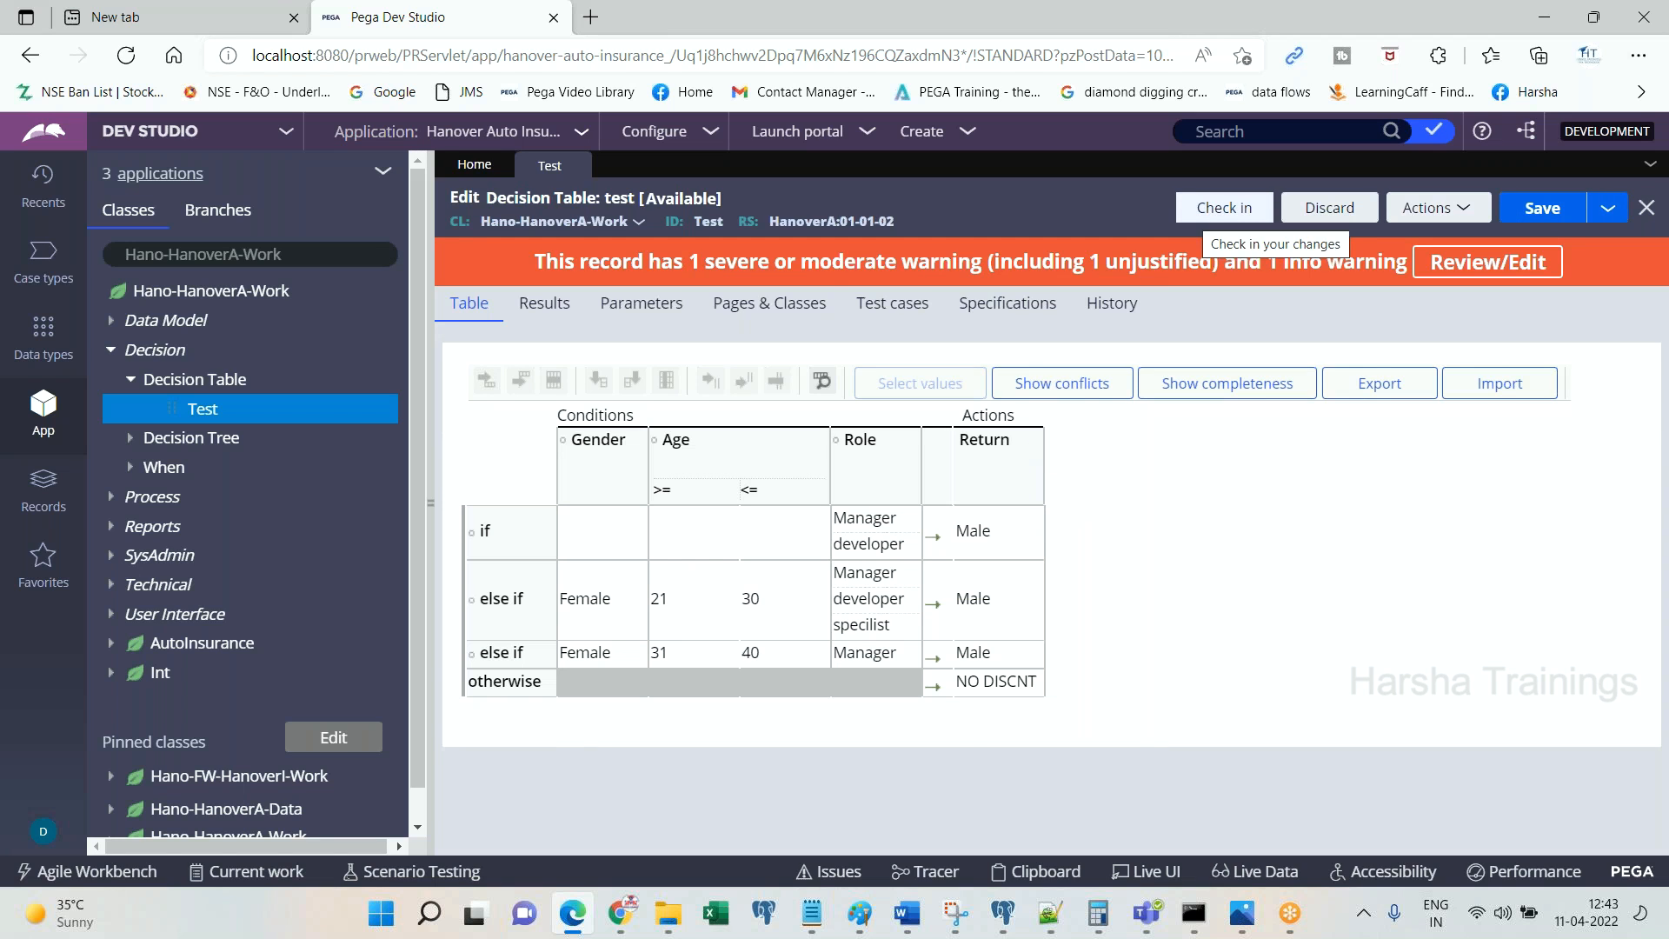
Step: Check the Test decision table back in with justification 'hh' and comment 'jjj'
click(1222, 207)
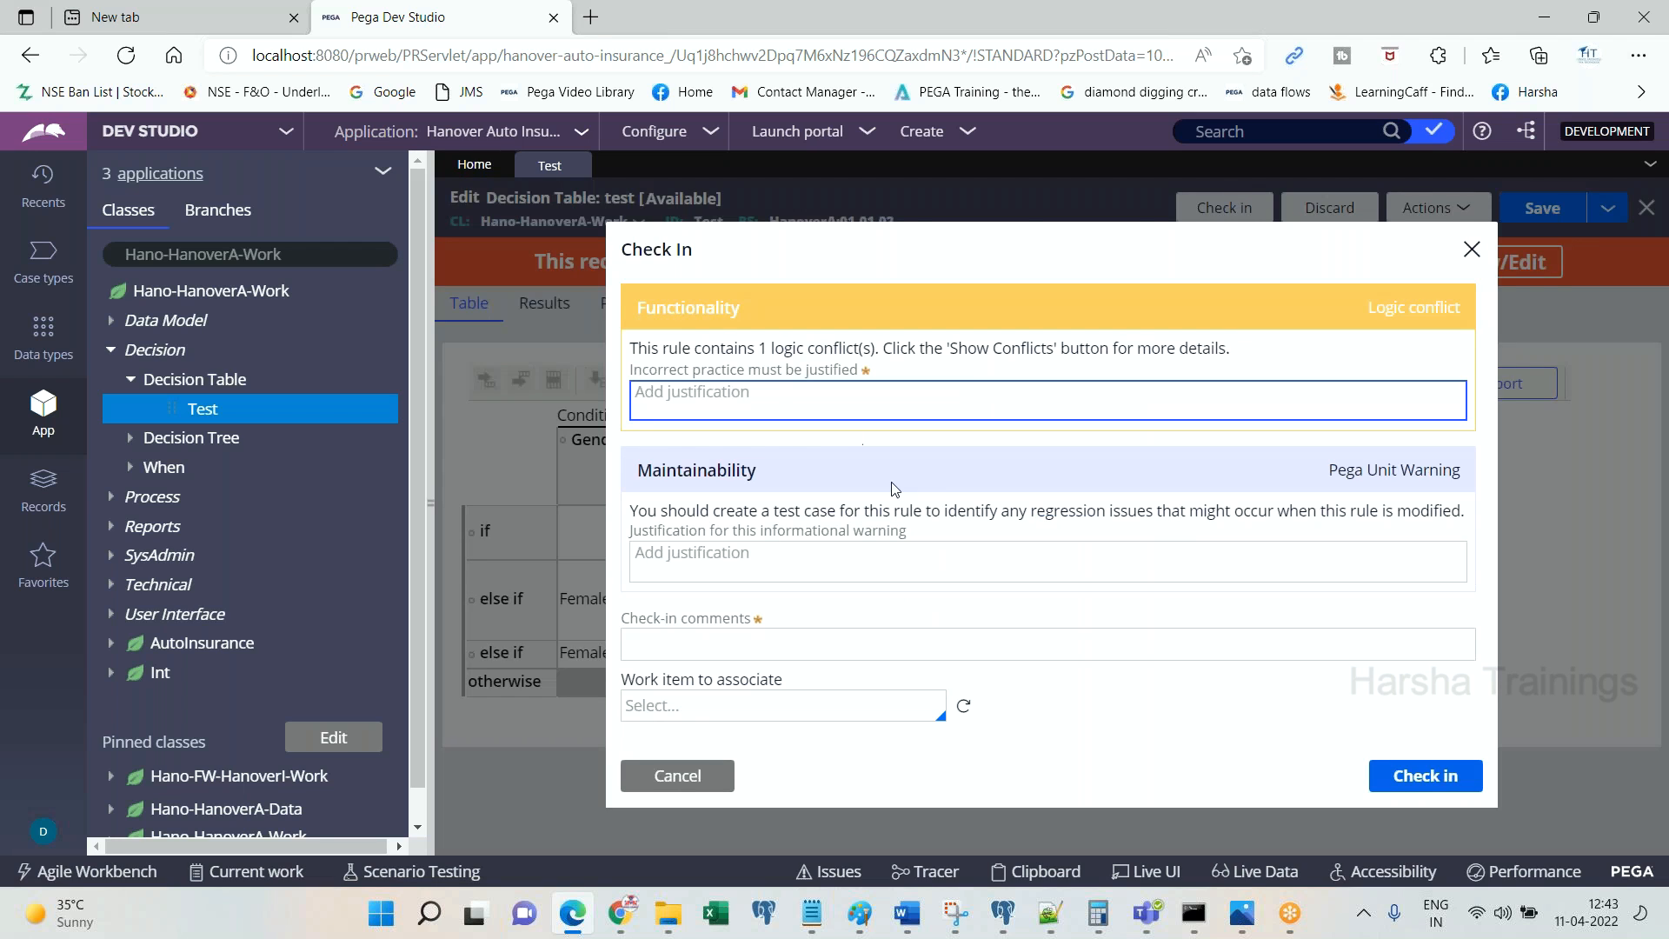
text(hh)
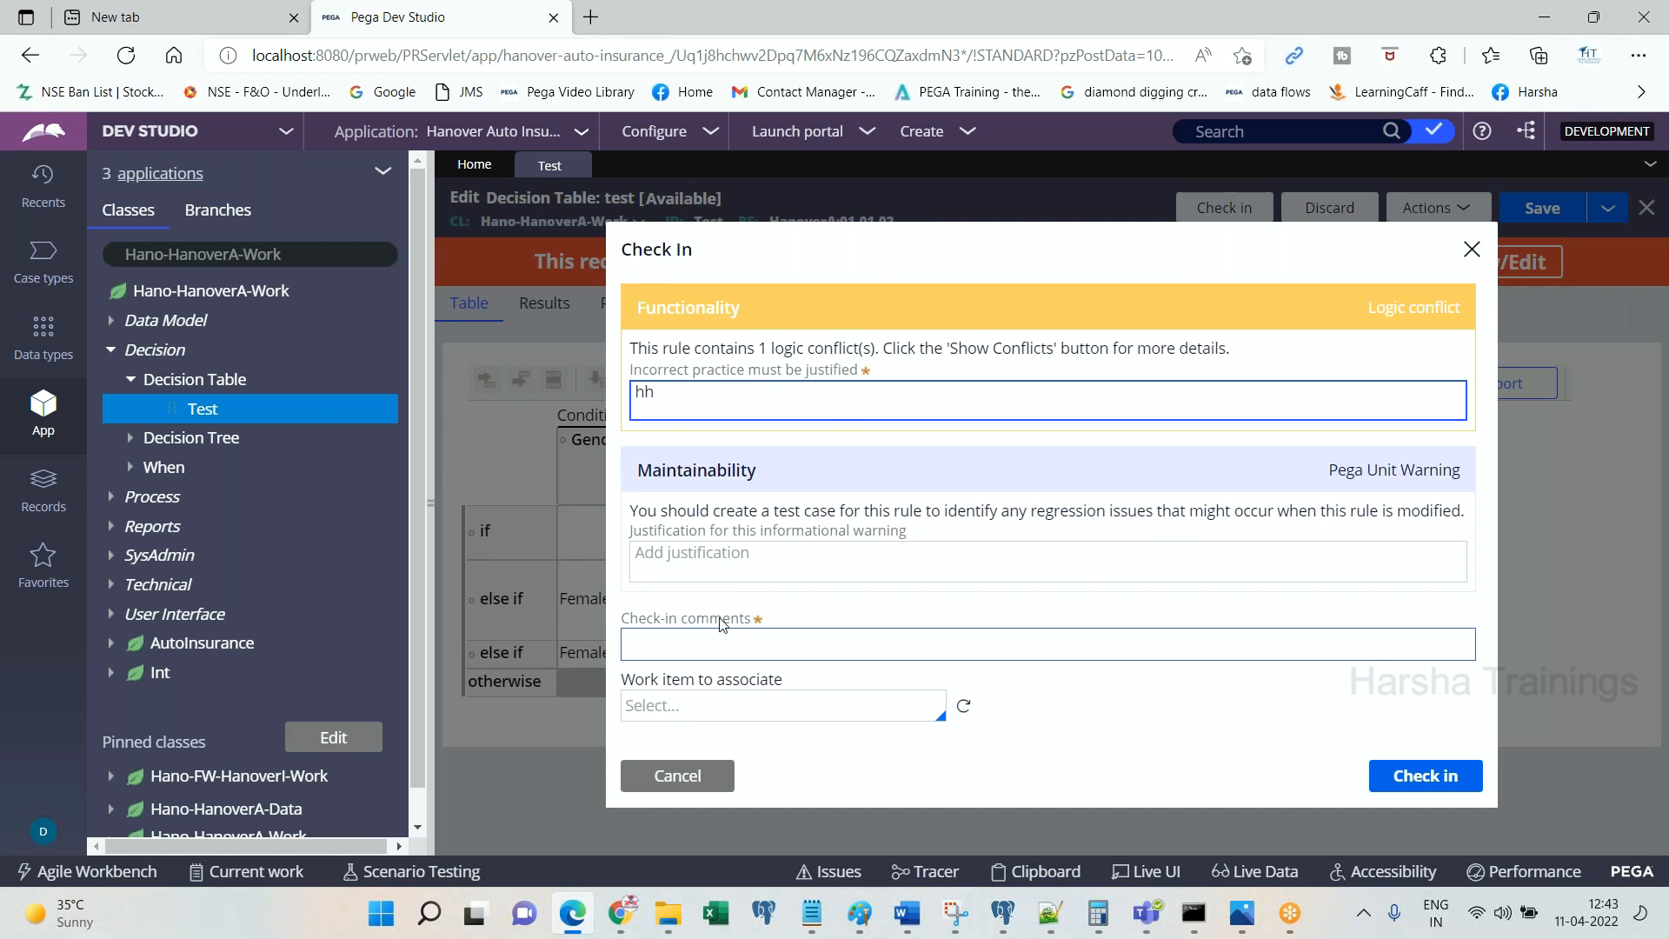
text(jjj)
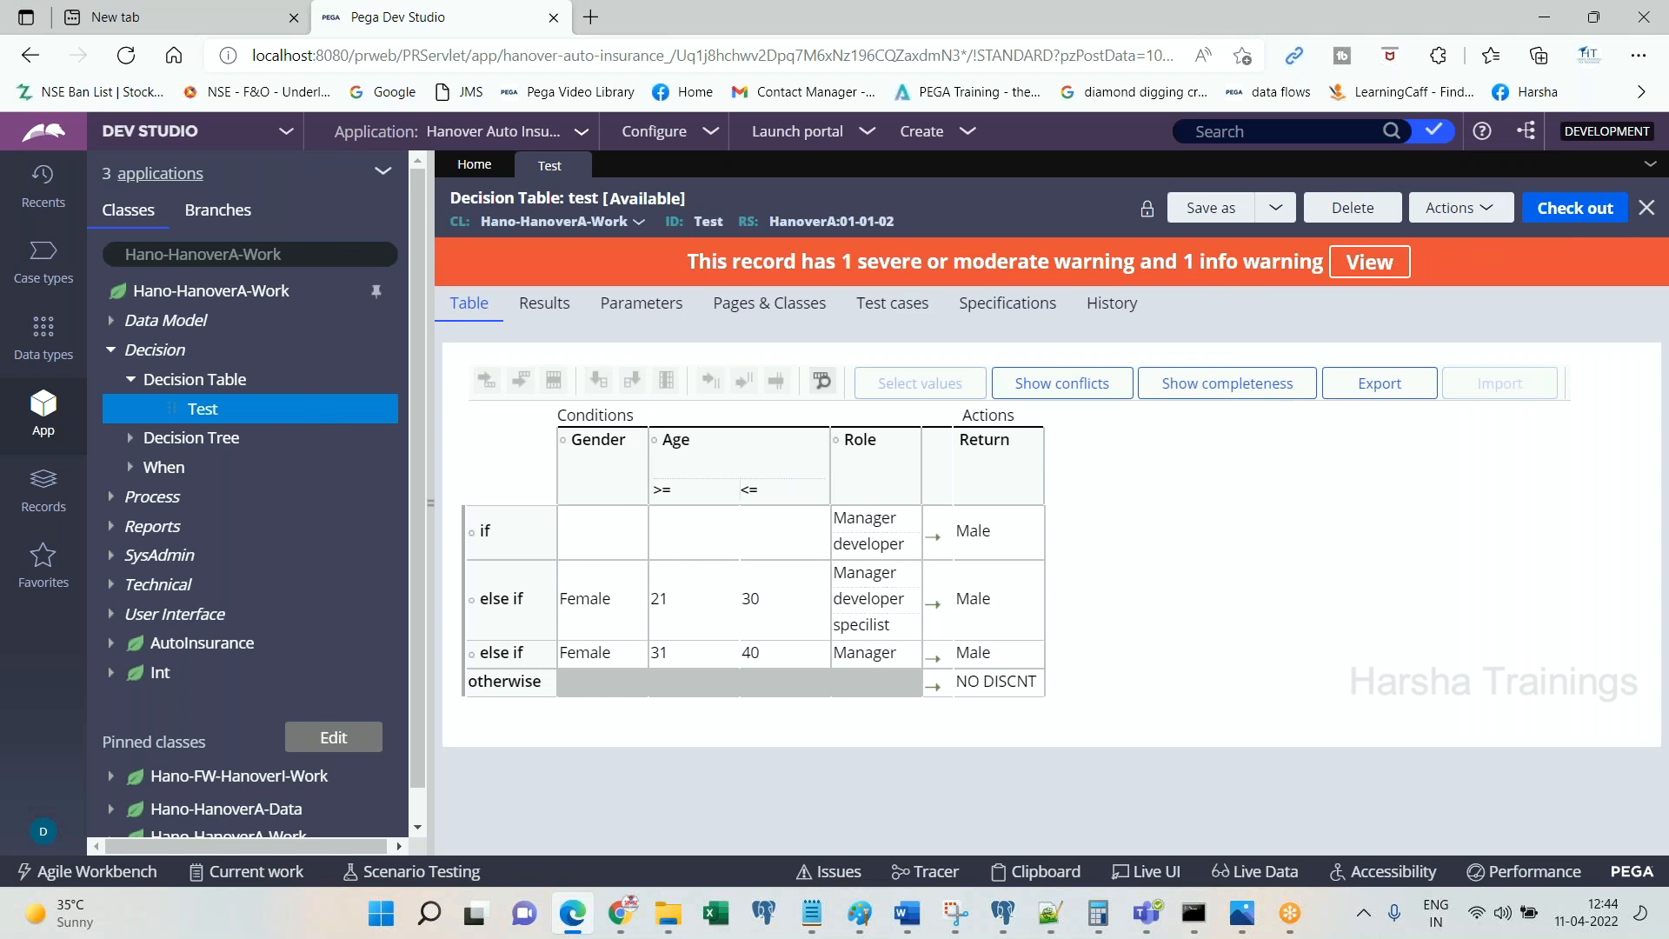
Step: Find the System-User-MyRules class, view the Test table, then return to the Favorites instances list
text(syste)
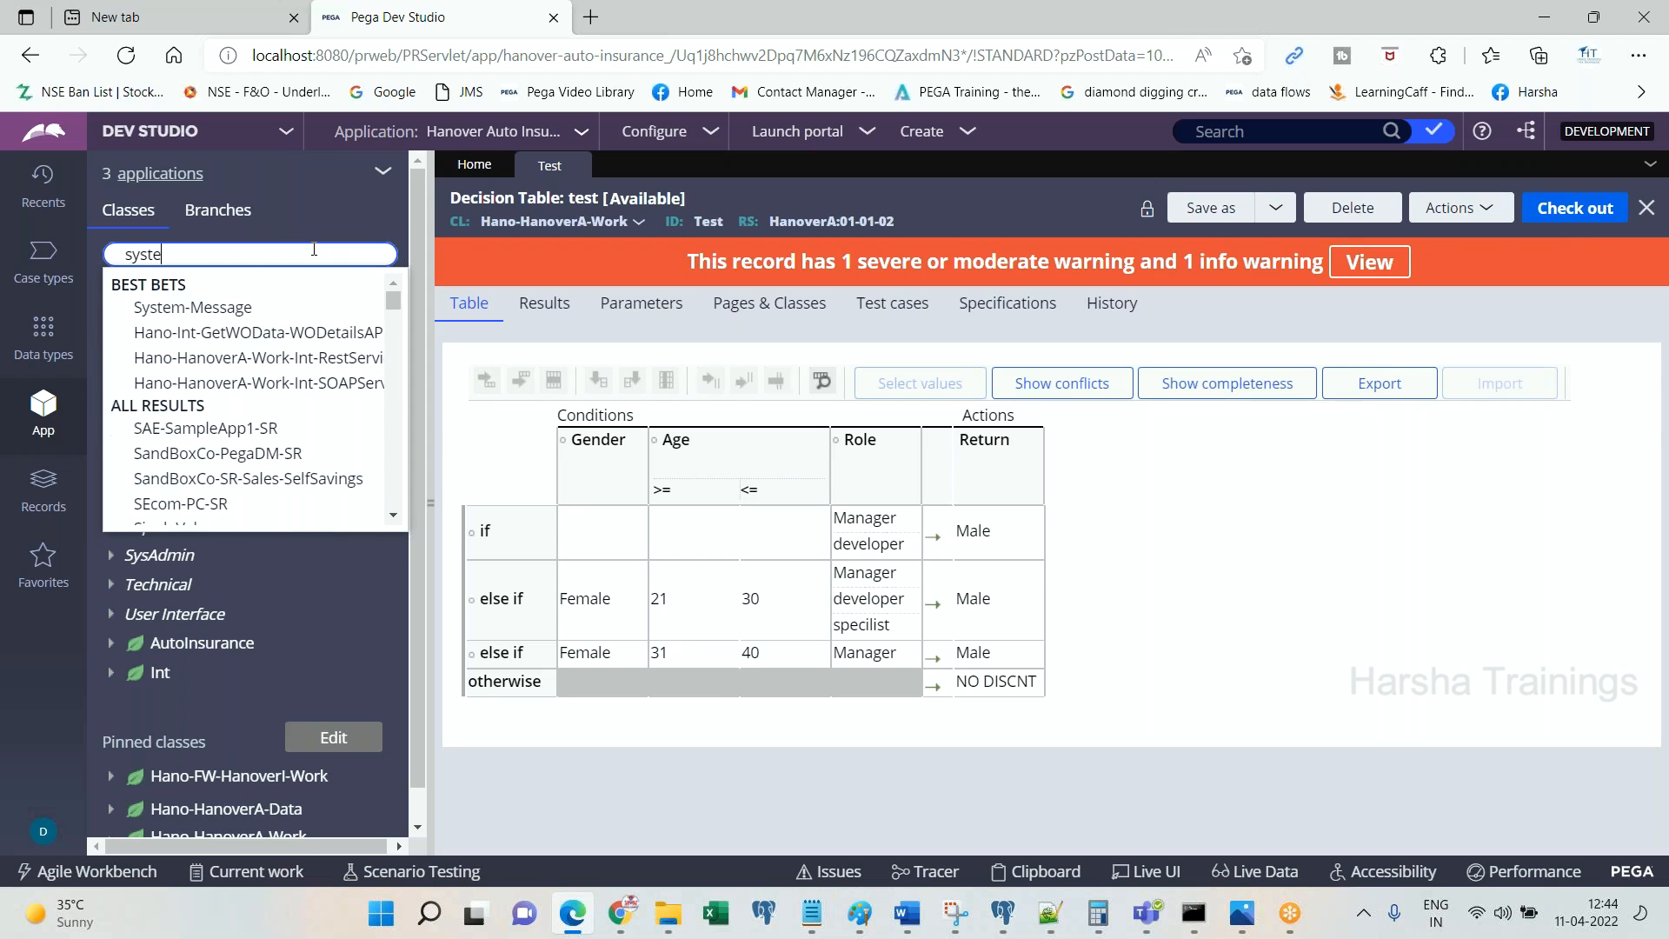
click(202, 408)
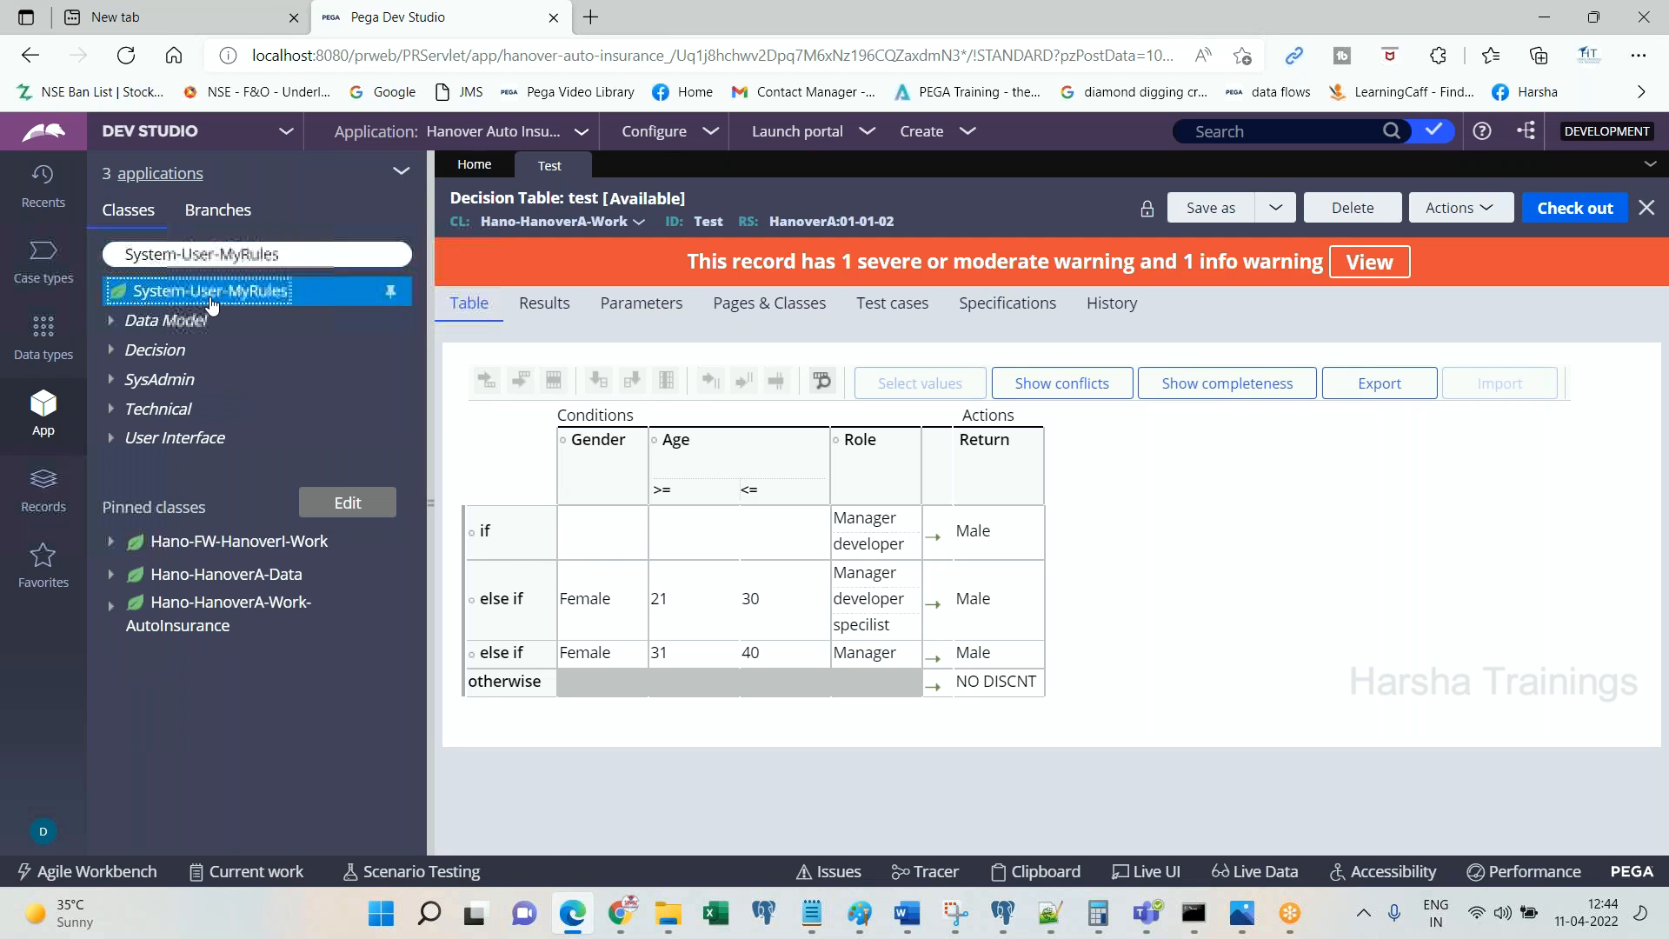
click(41, 561)
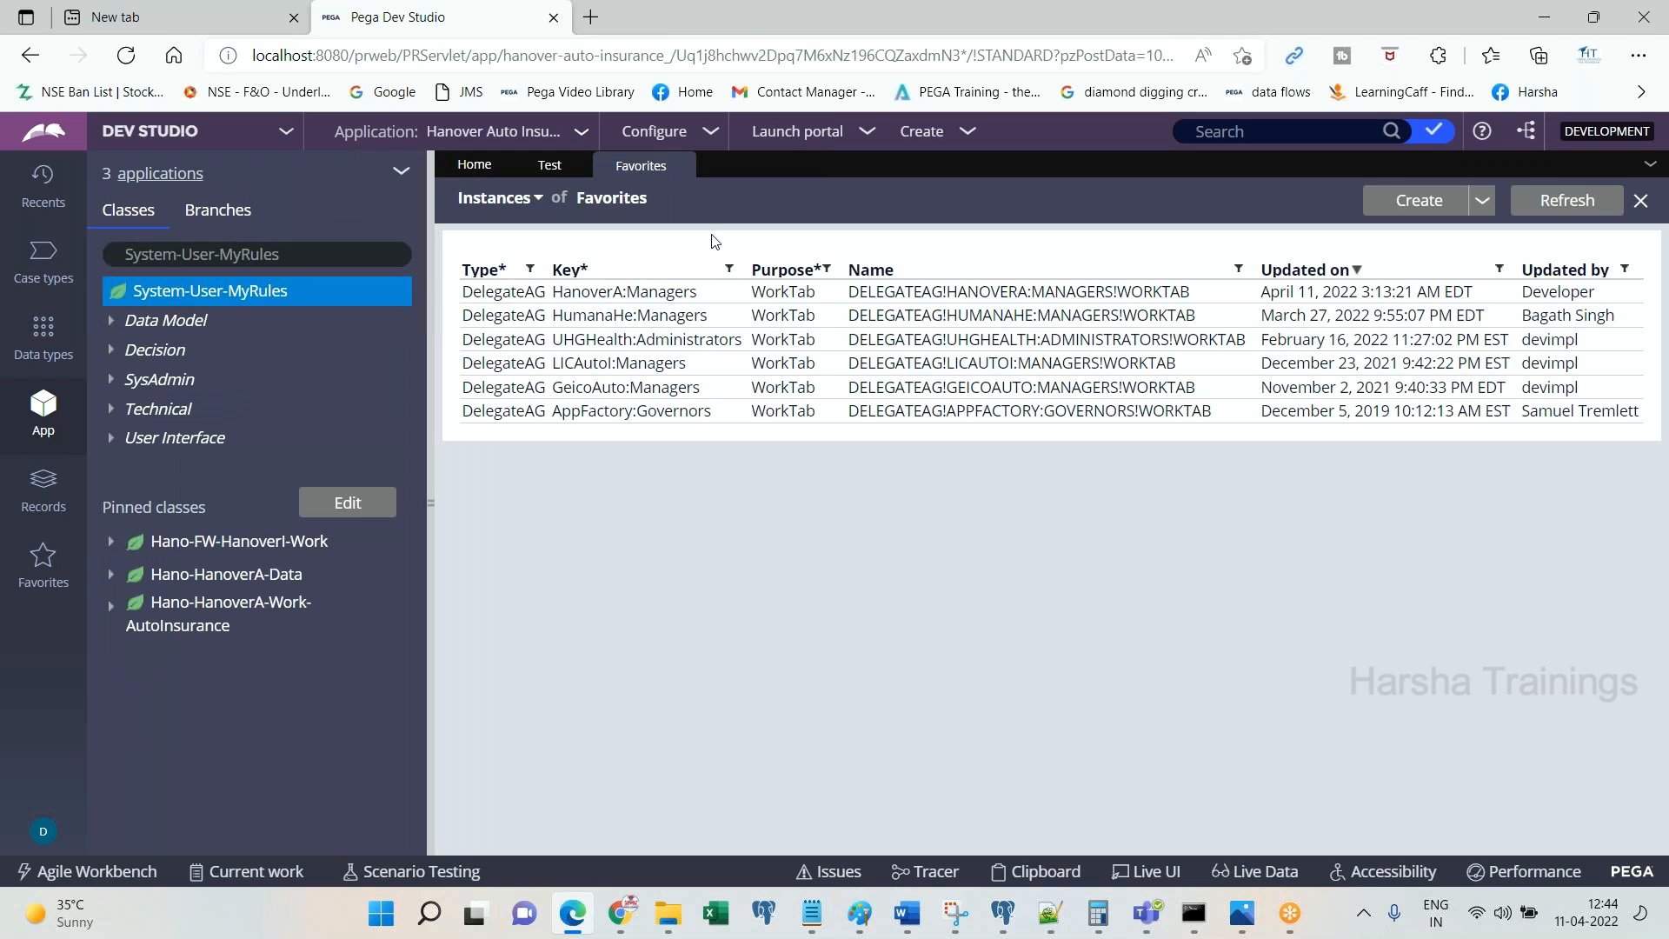
mouse_move(796, 306)
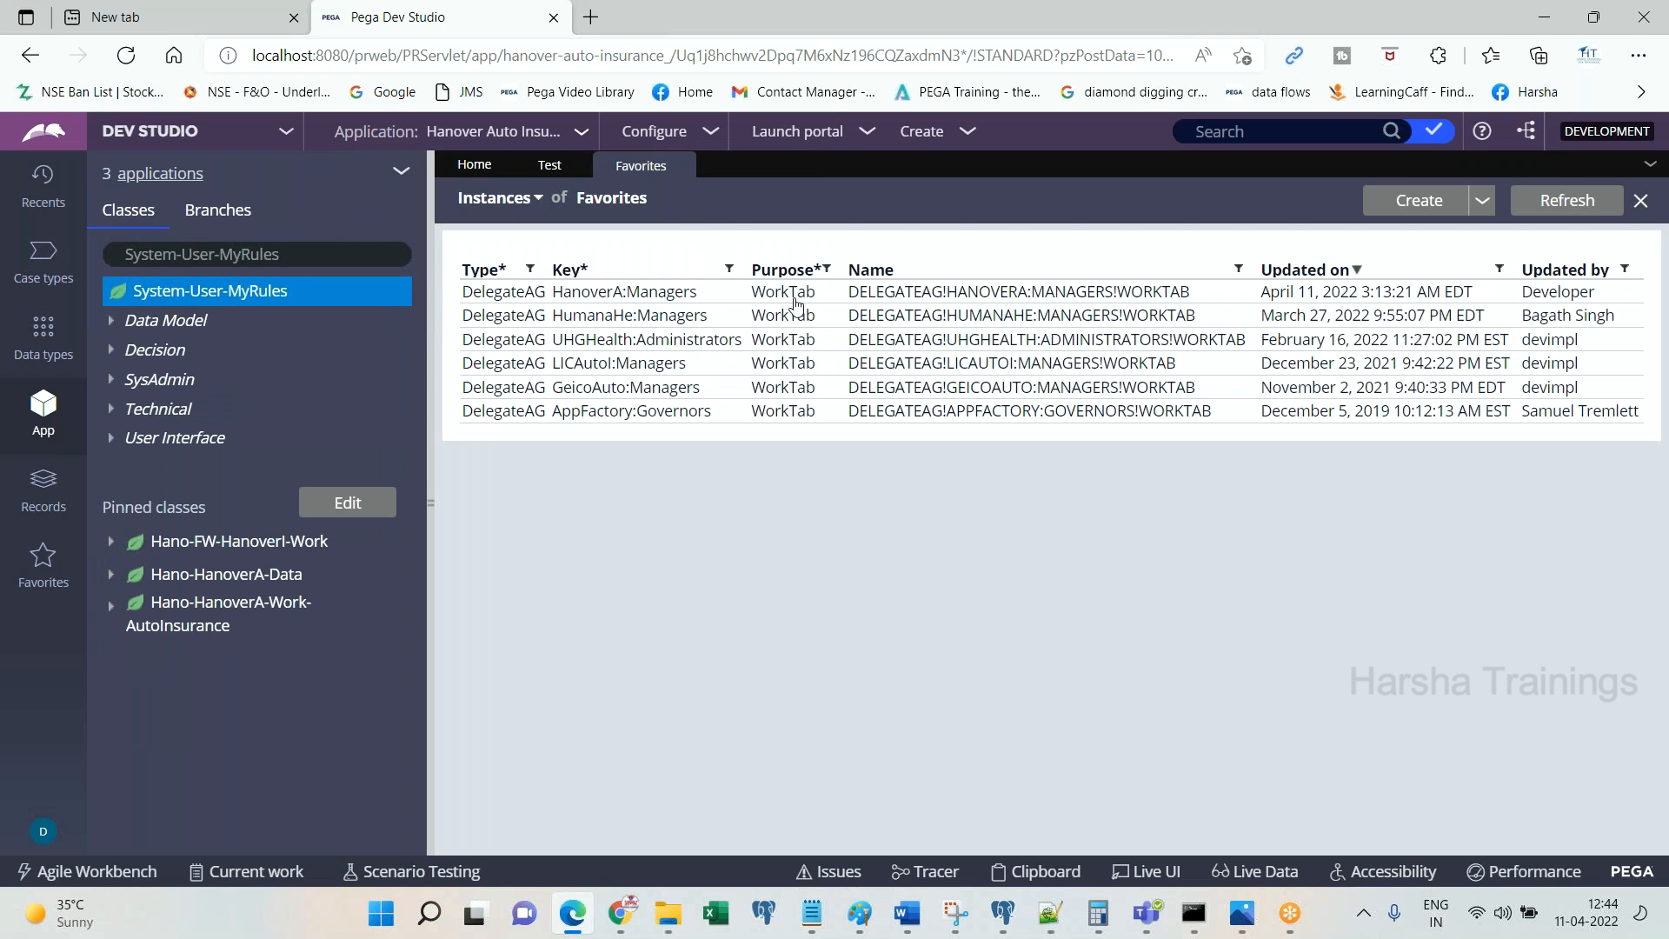
mouse_move(979, 297)
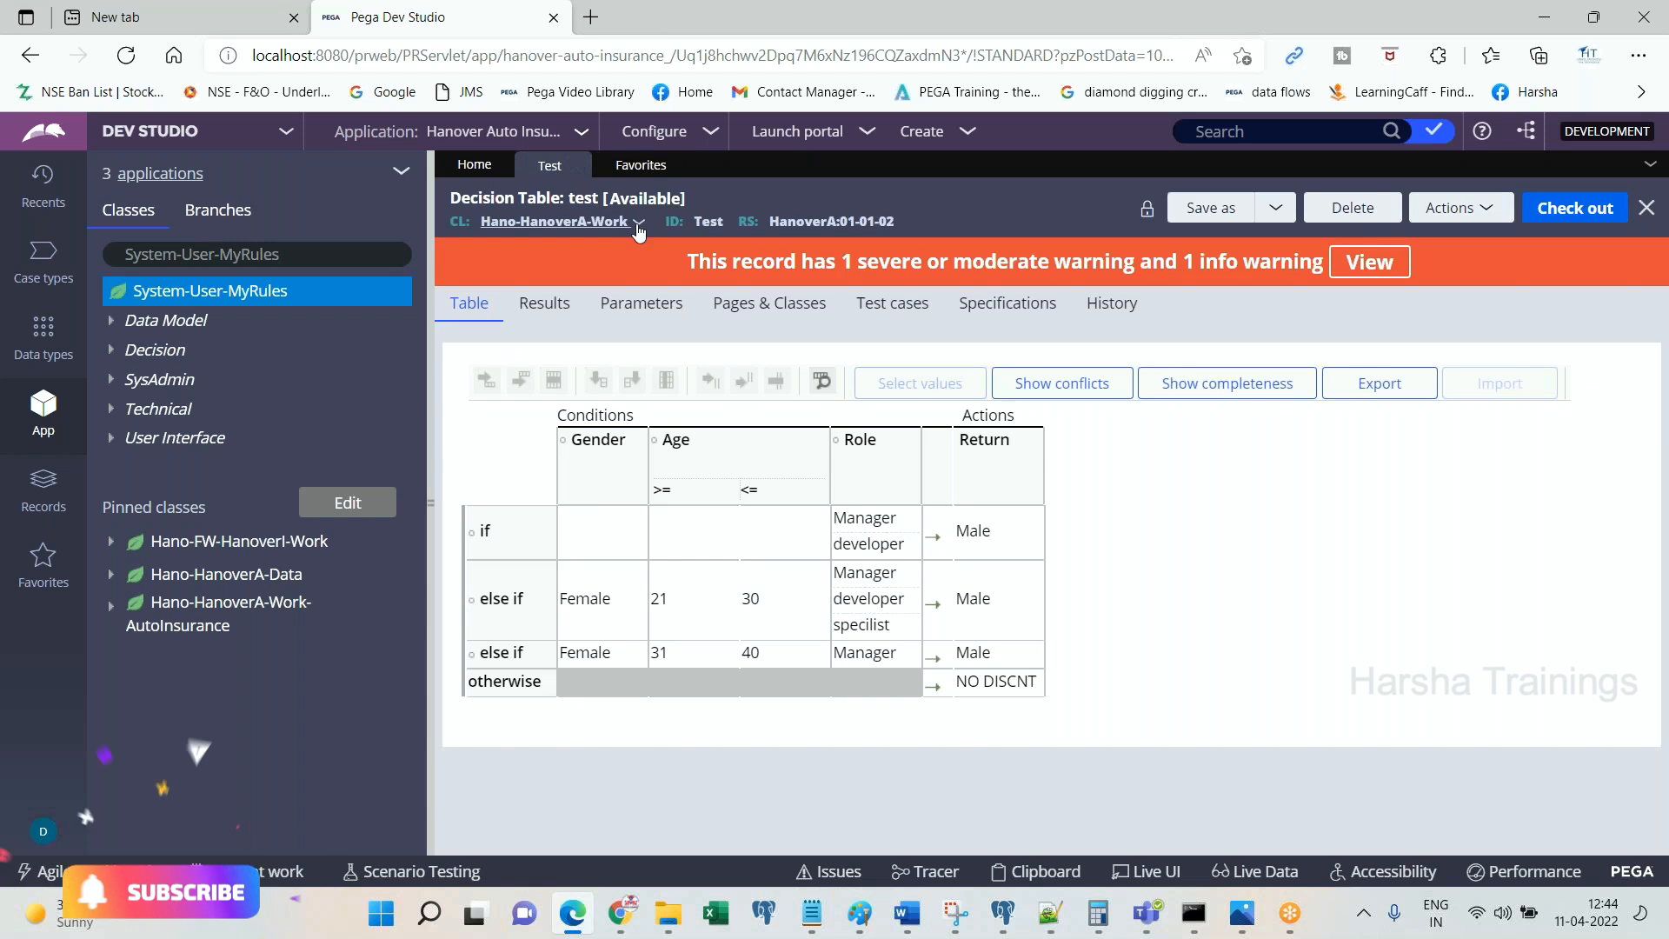
click(640, 165)
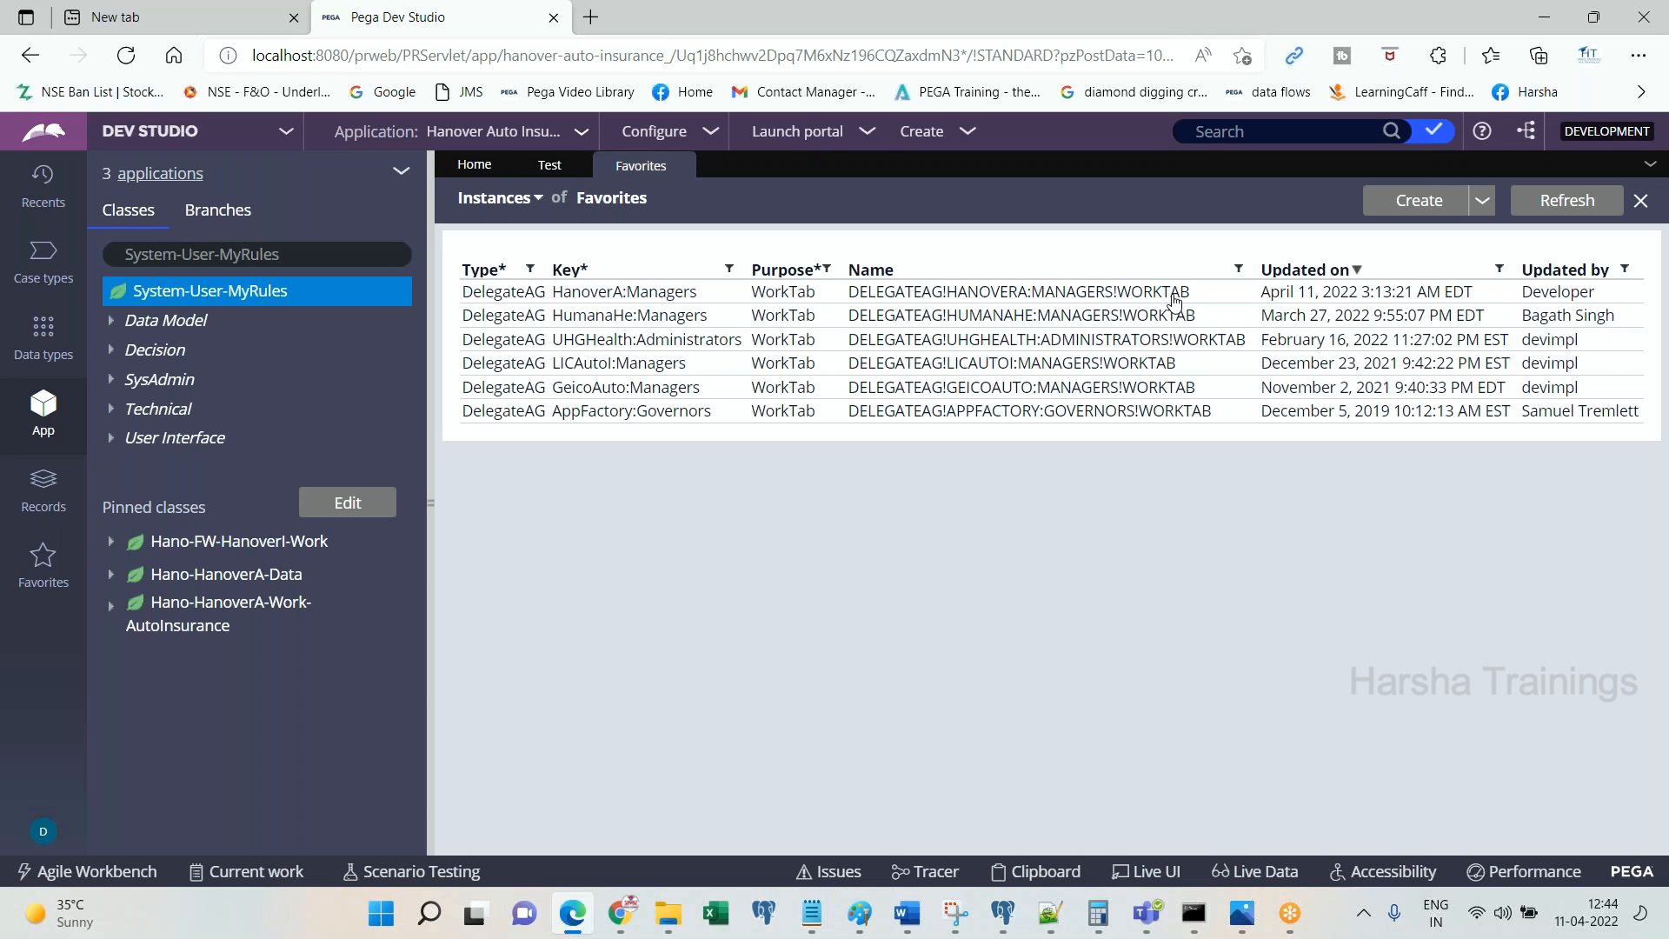
mouse_move(913, 202)
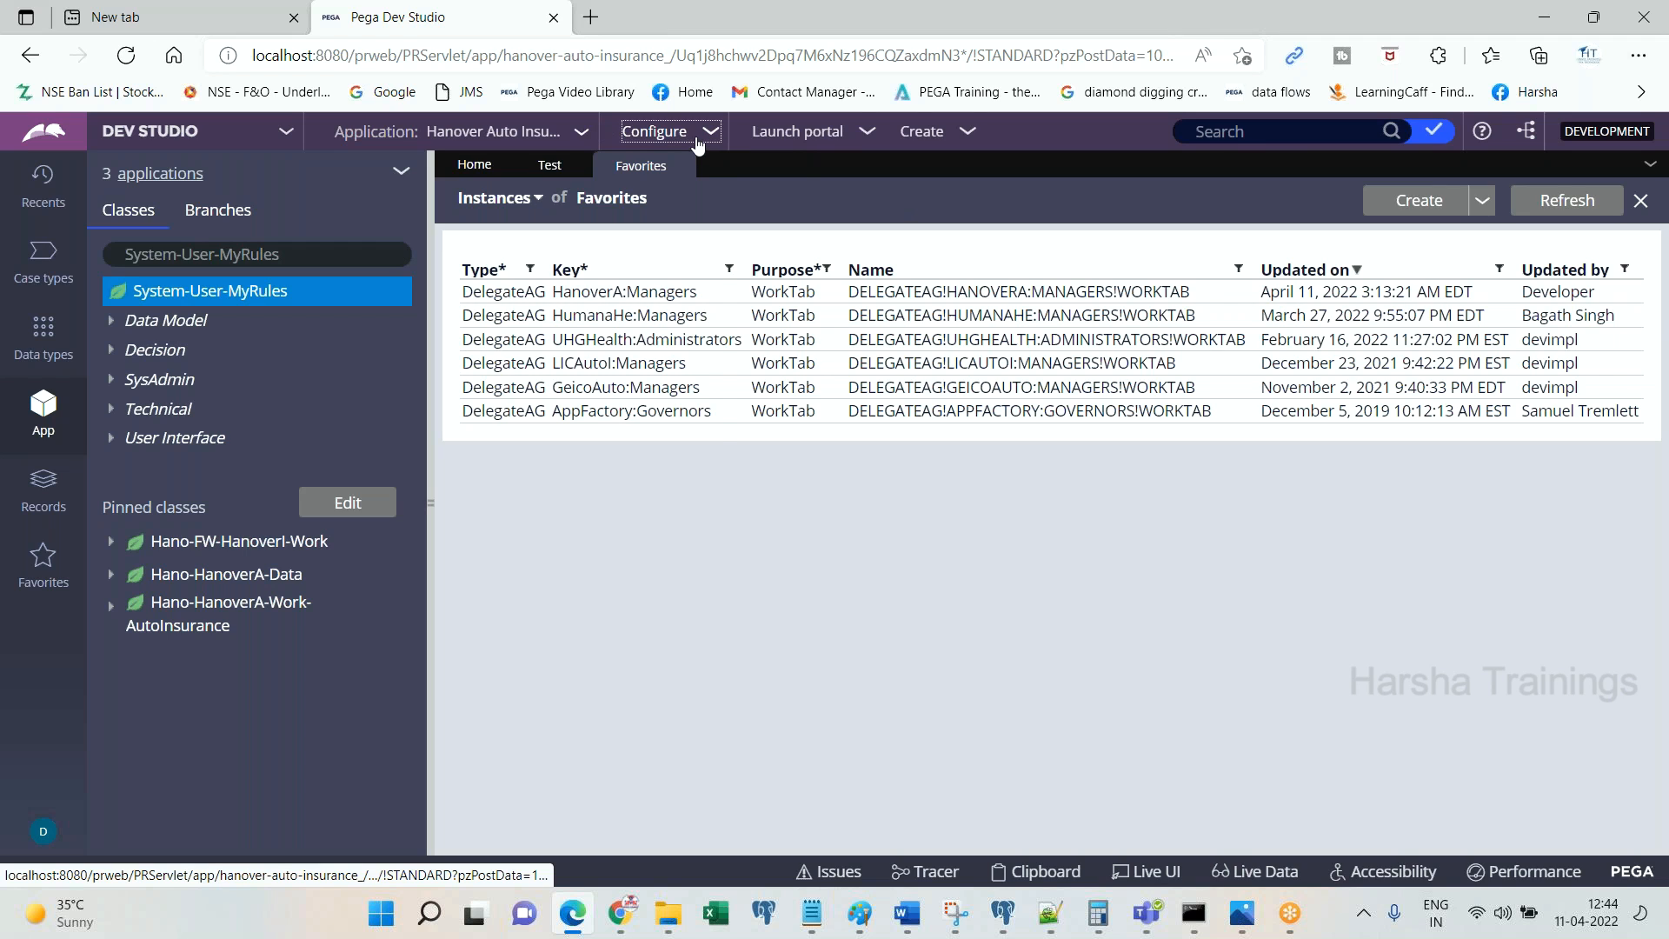
Step: Launch the Case Manager portal from Launch portal, then switch back to the Dev Studio tab
click(796, 130)
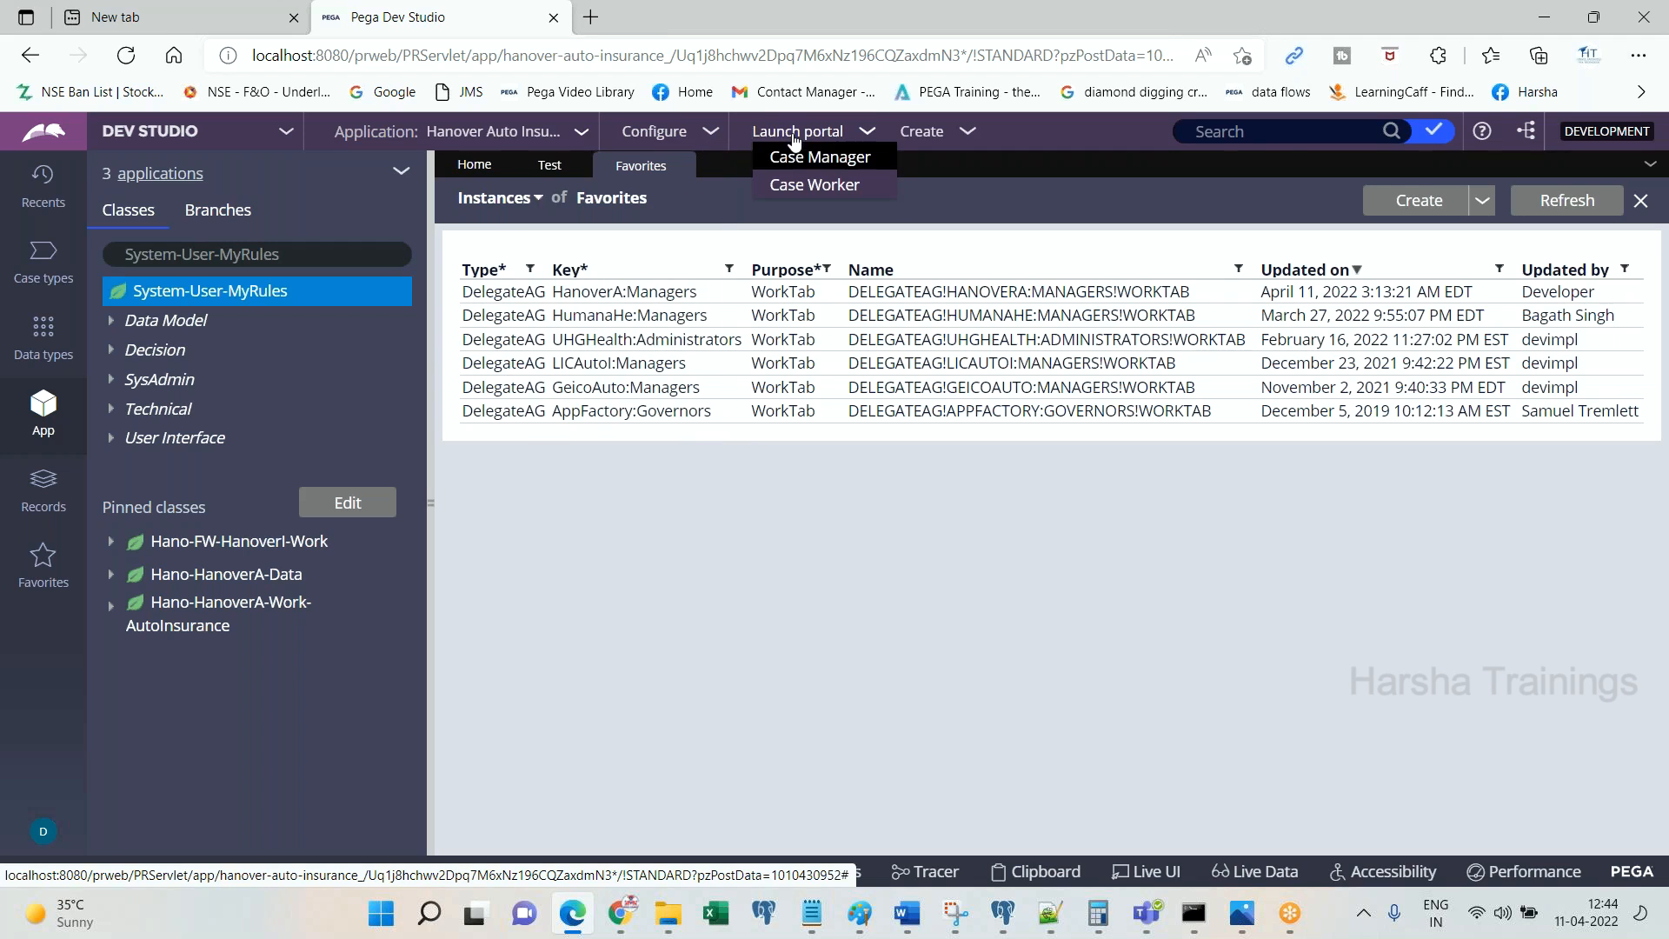
click(819, 157)
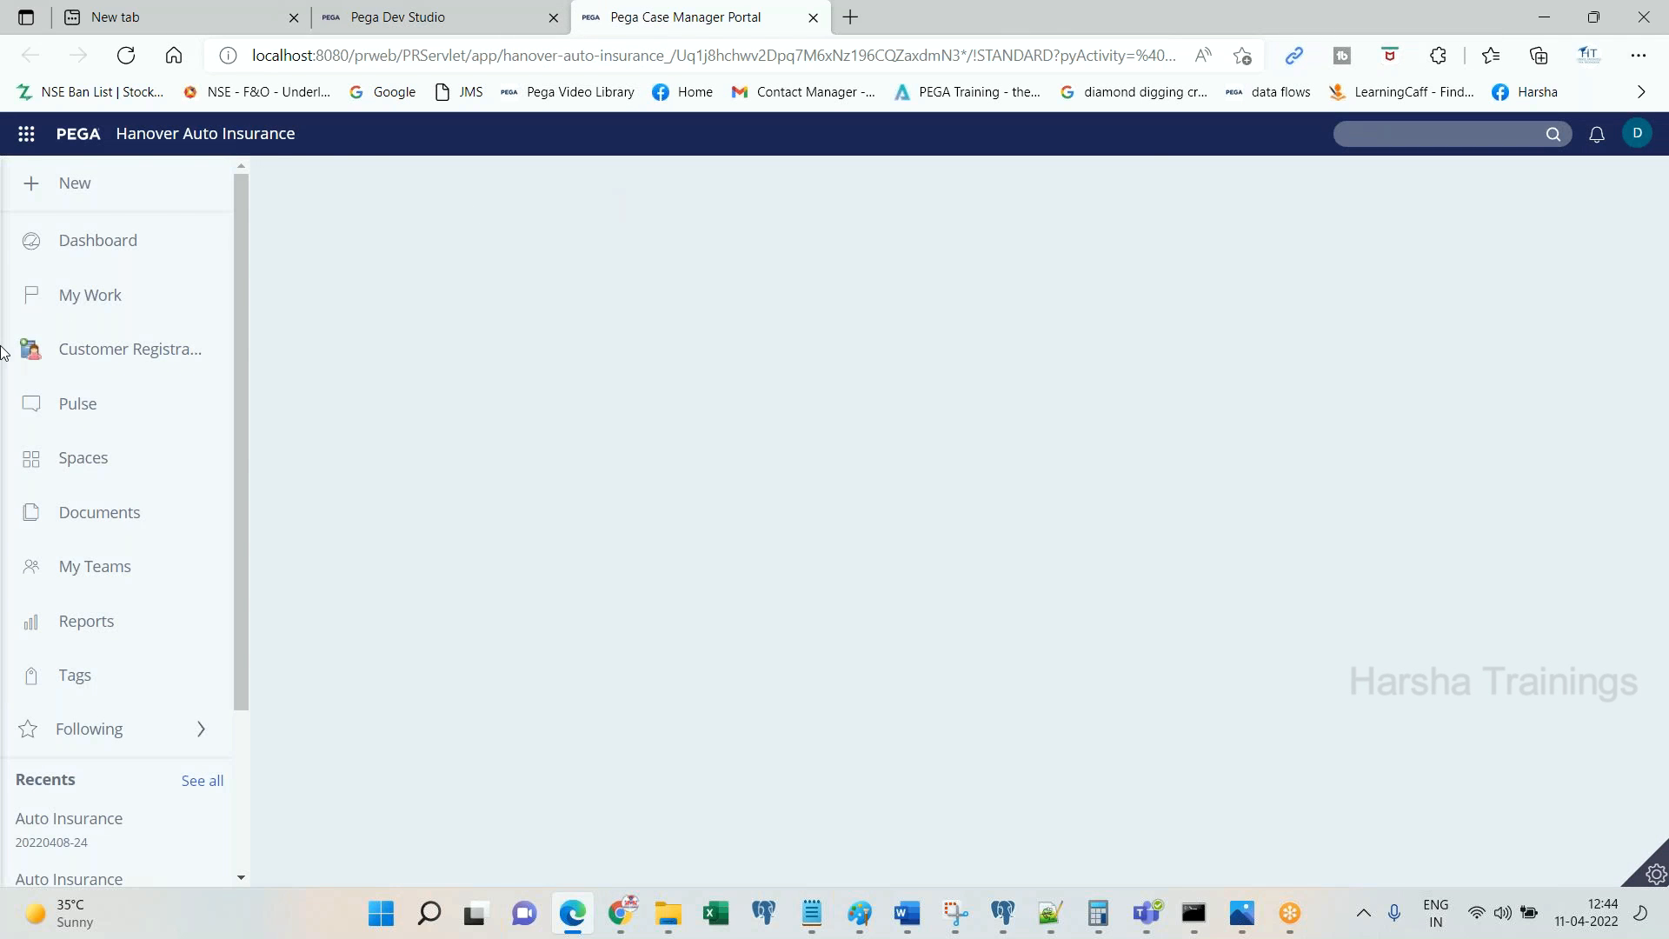
click(98, 239)
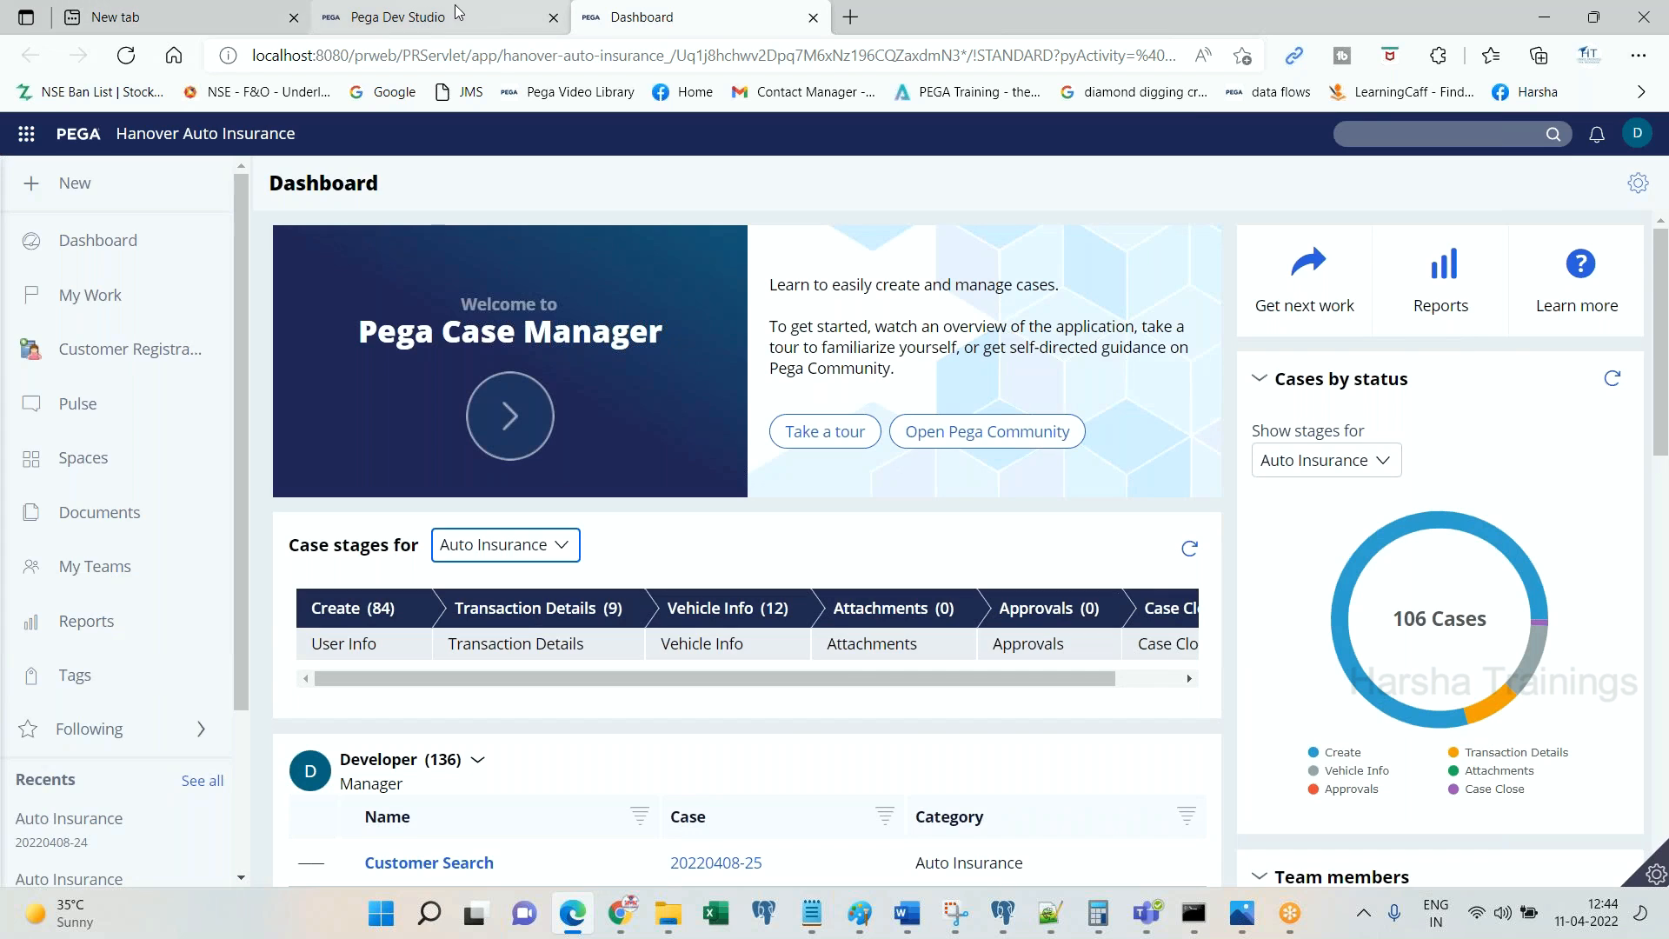
click(400, 17)
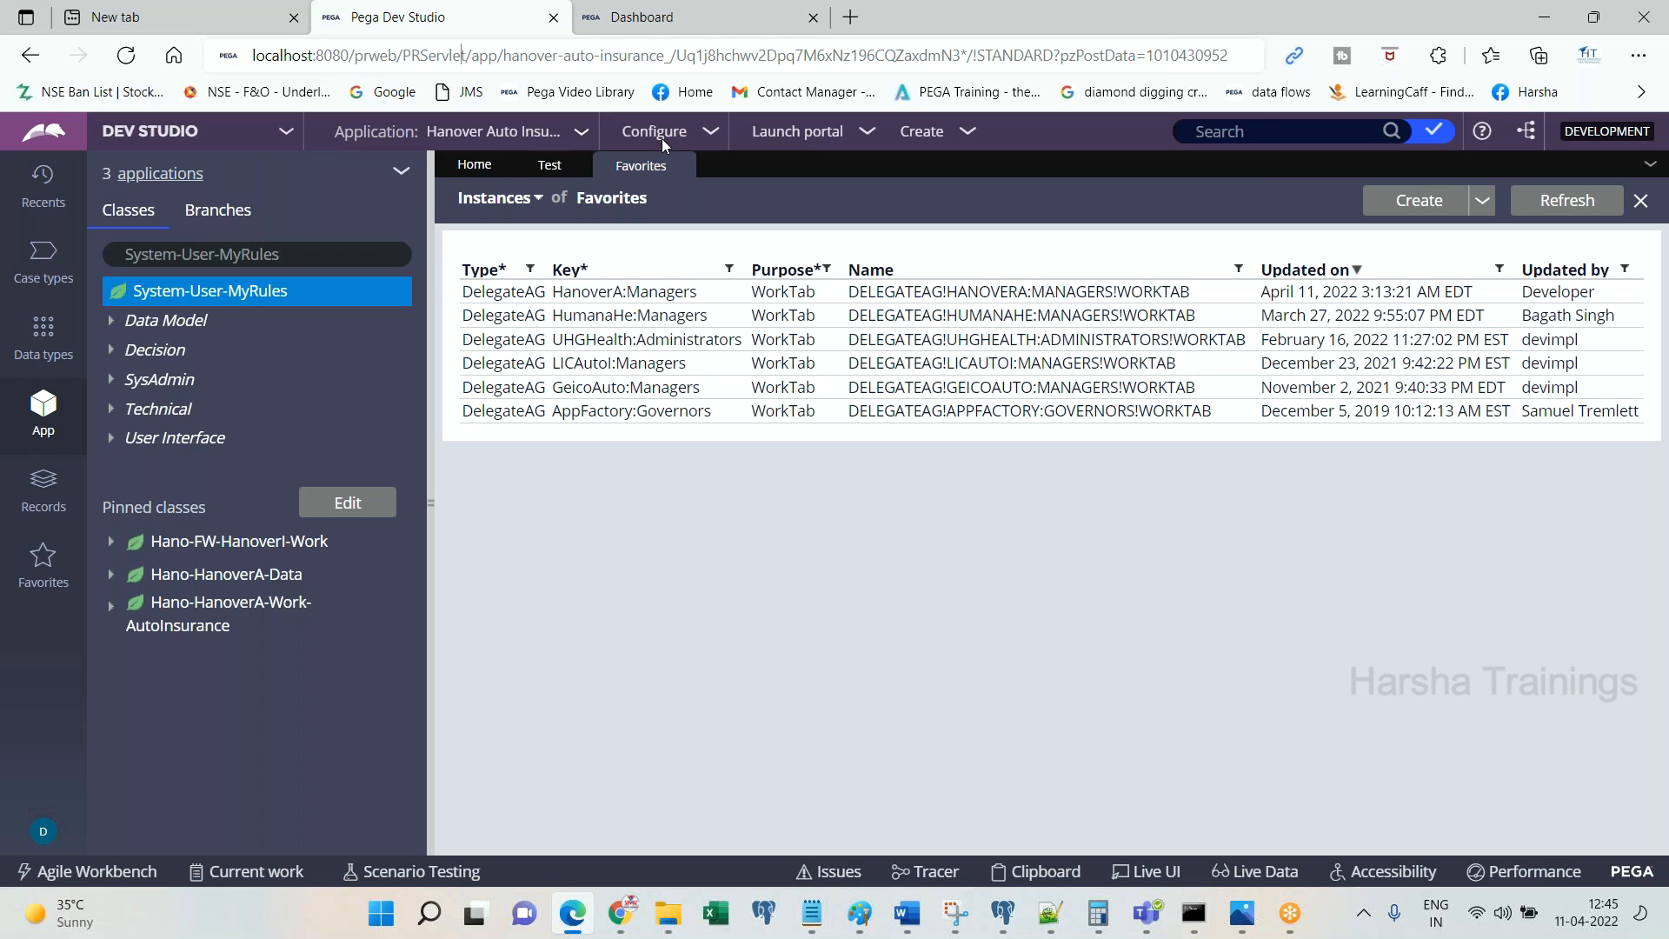
click(734, 55)
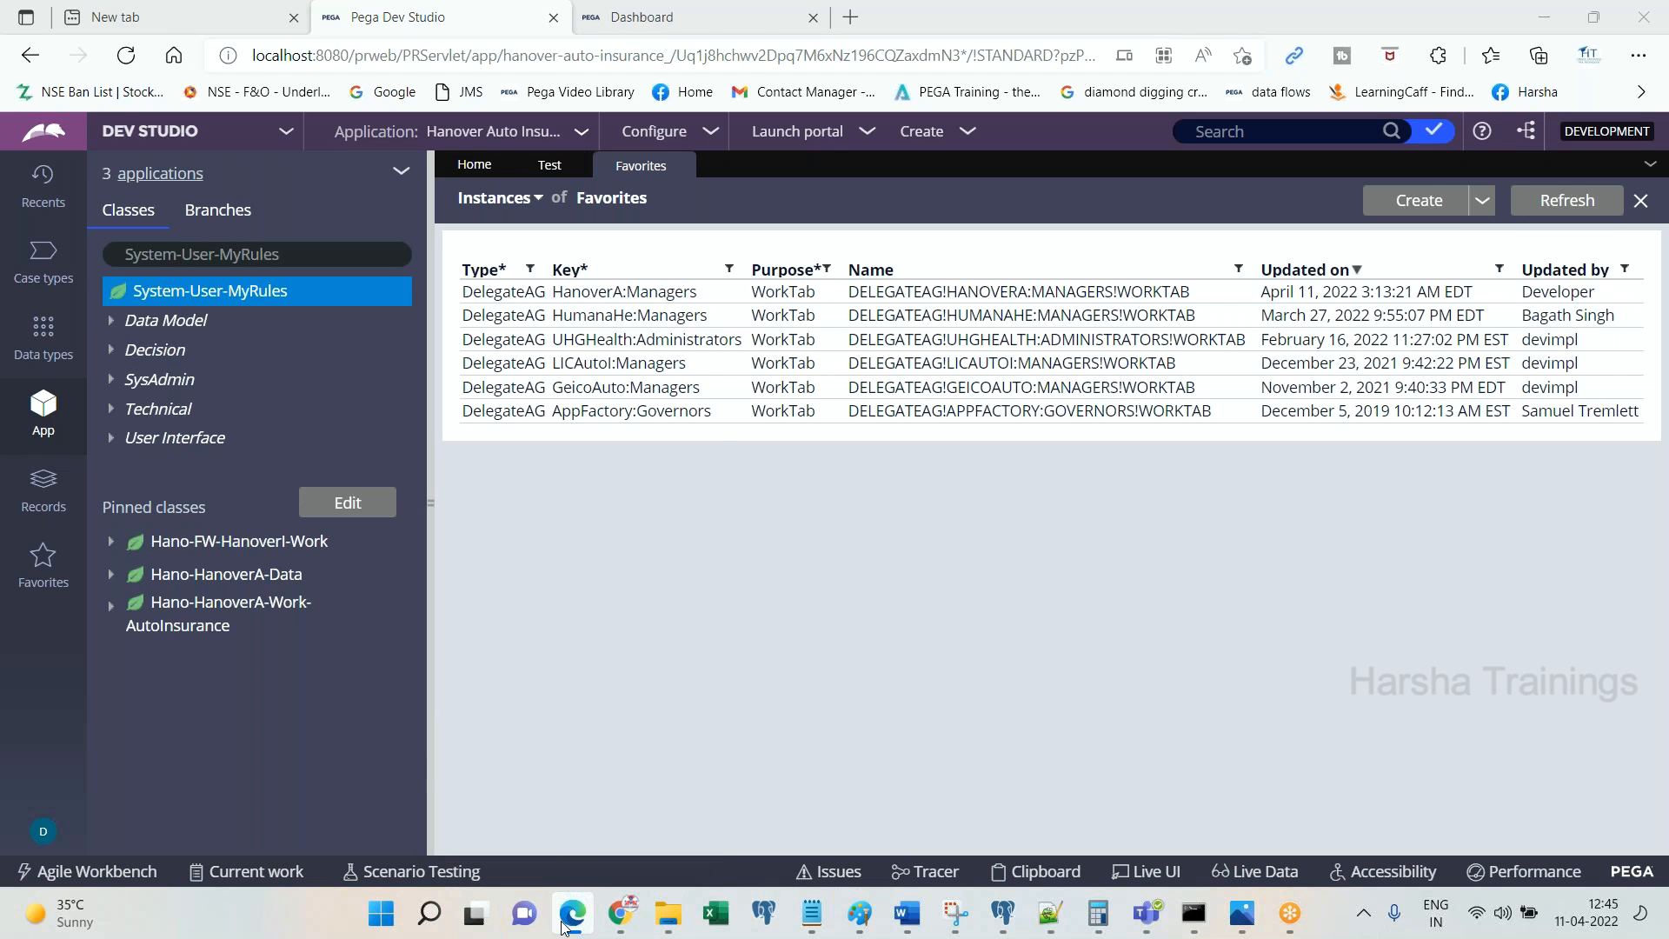
mouse_move(534, 711)
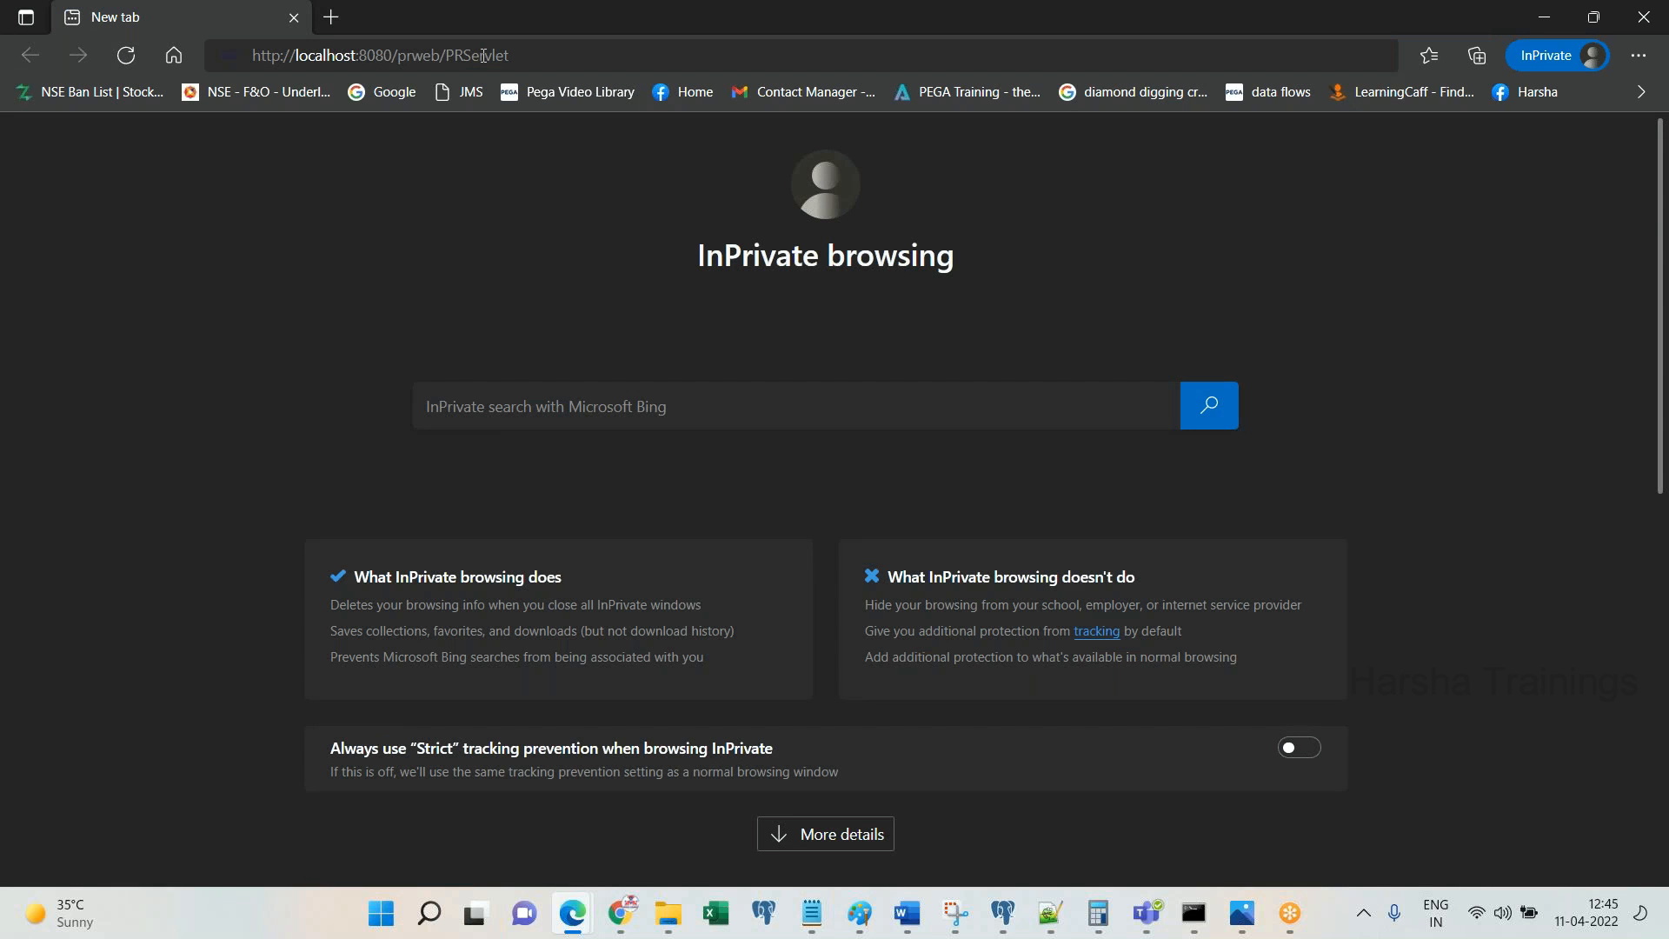
Step: Load the PRServlet login page and sign in with the 'hano' manager credentials
key(Enter)
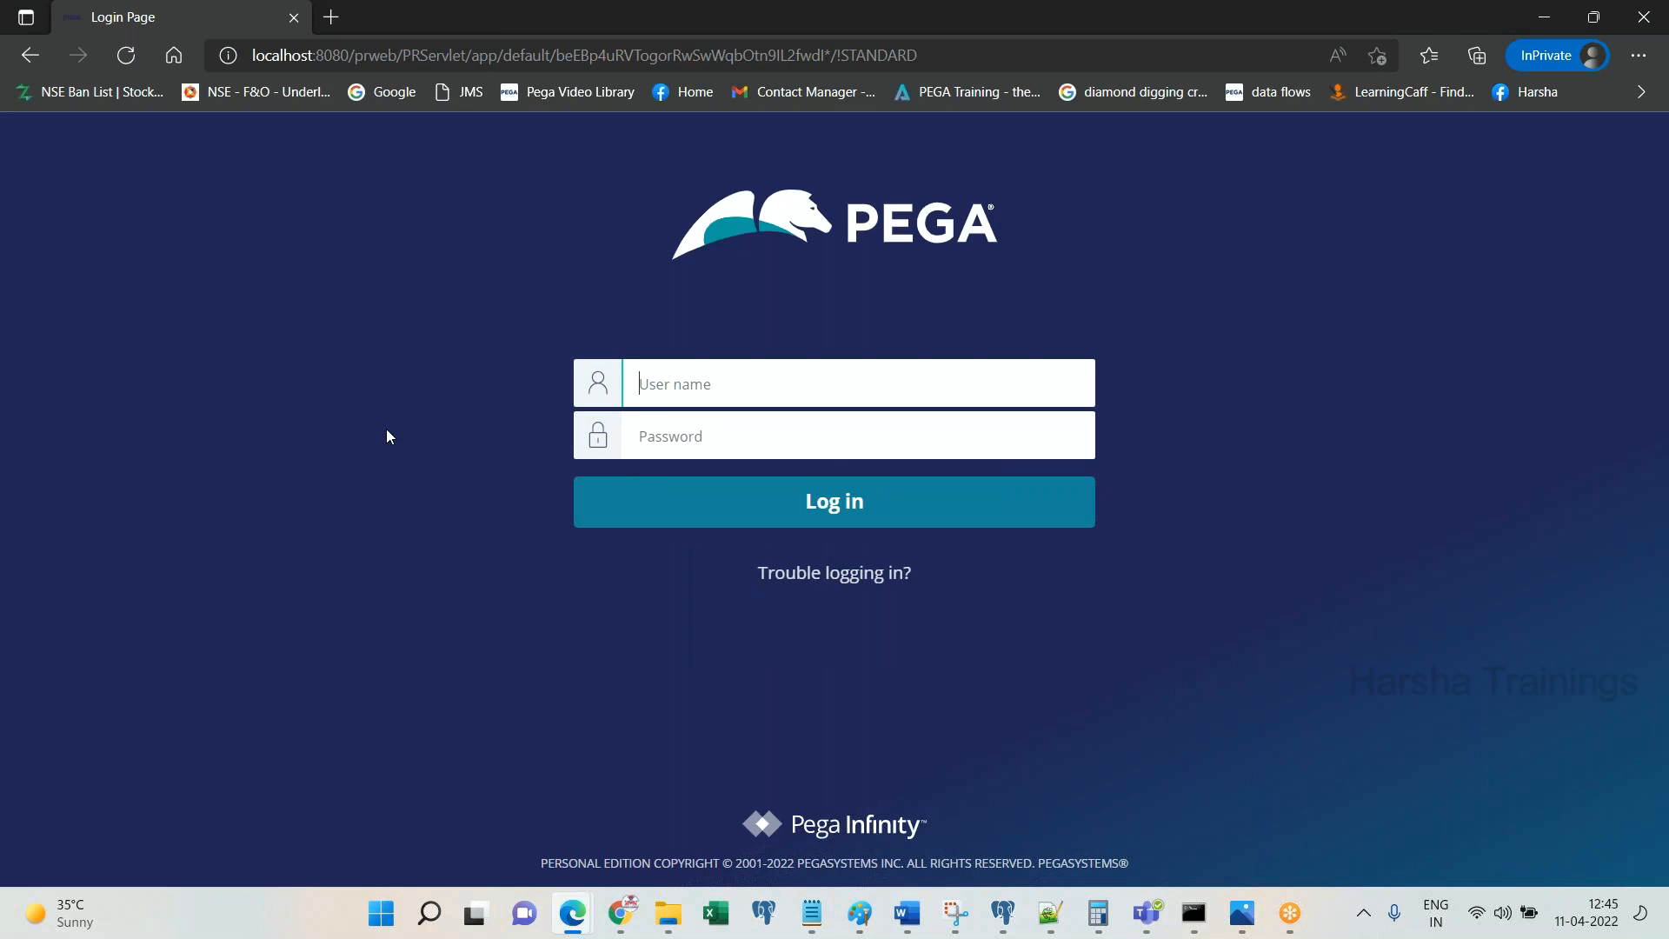
text(hano)
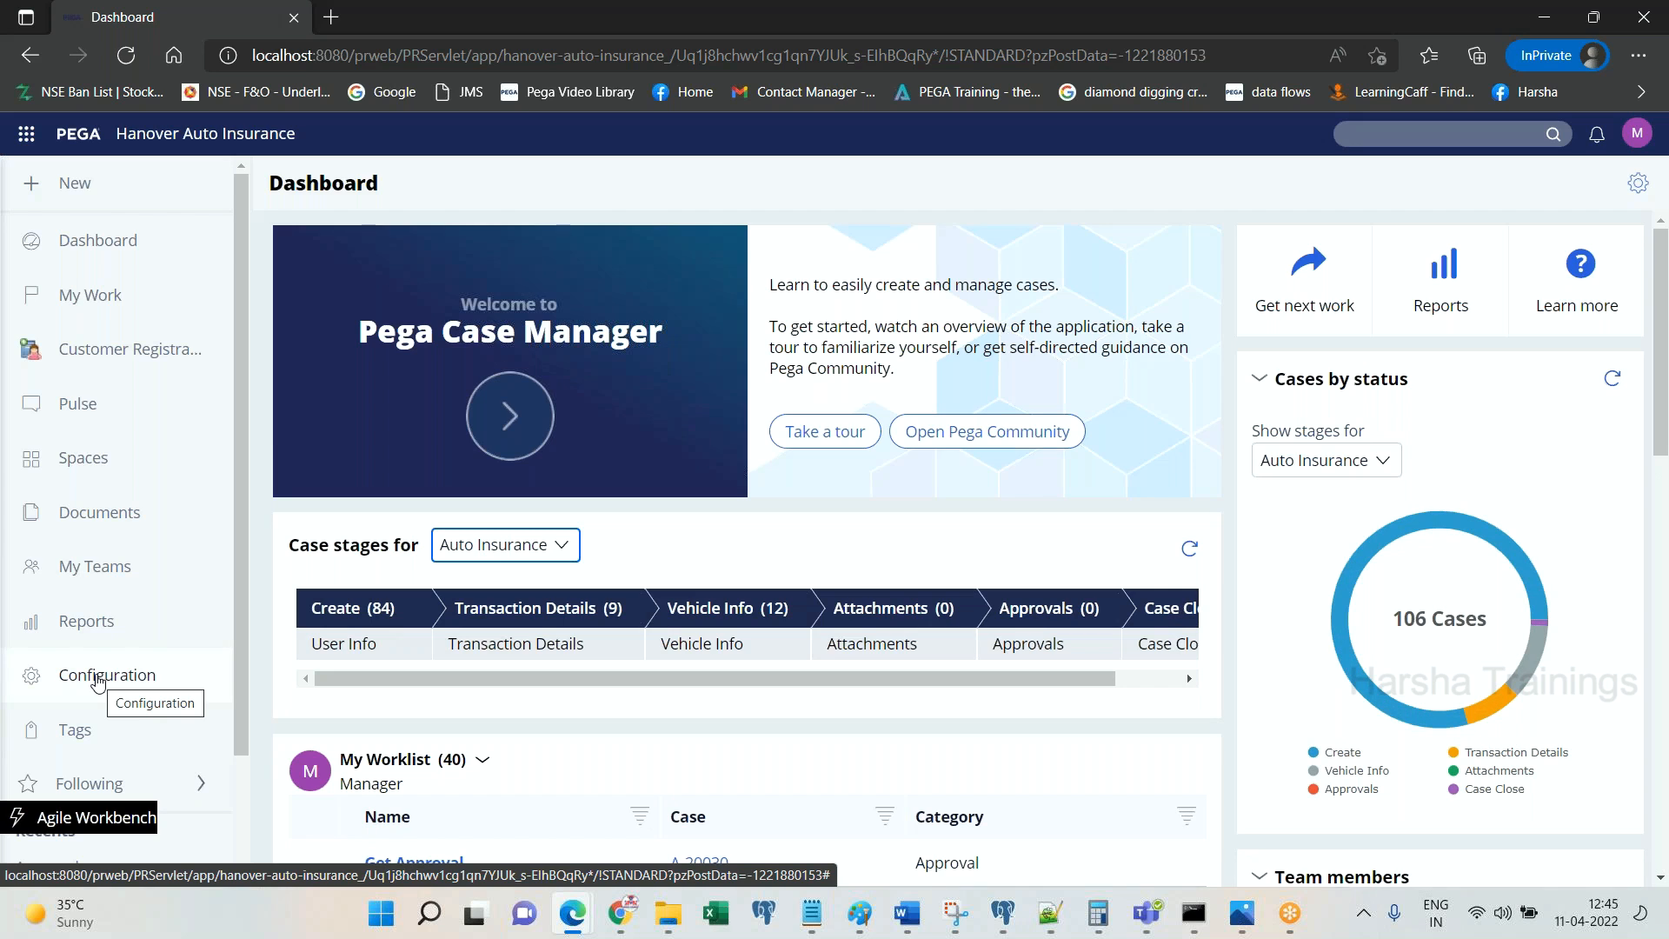
Step: Show the manager's Application configuration page listing the delegated MyDec Table
click(106, 674)
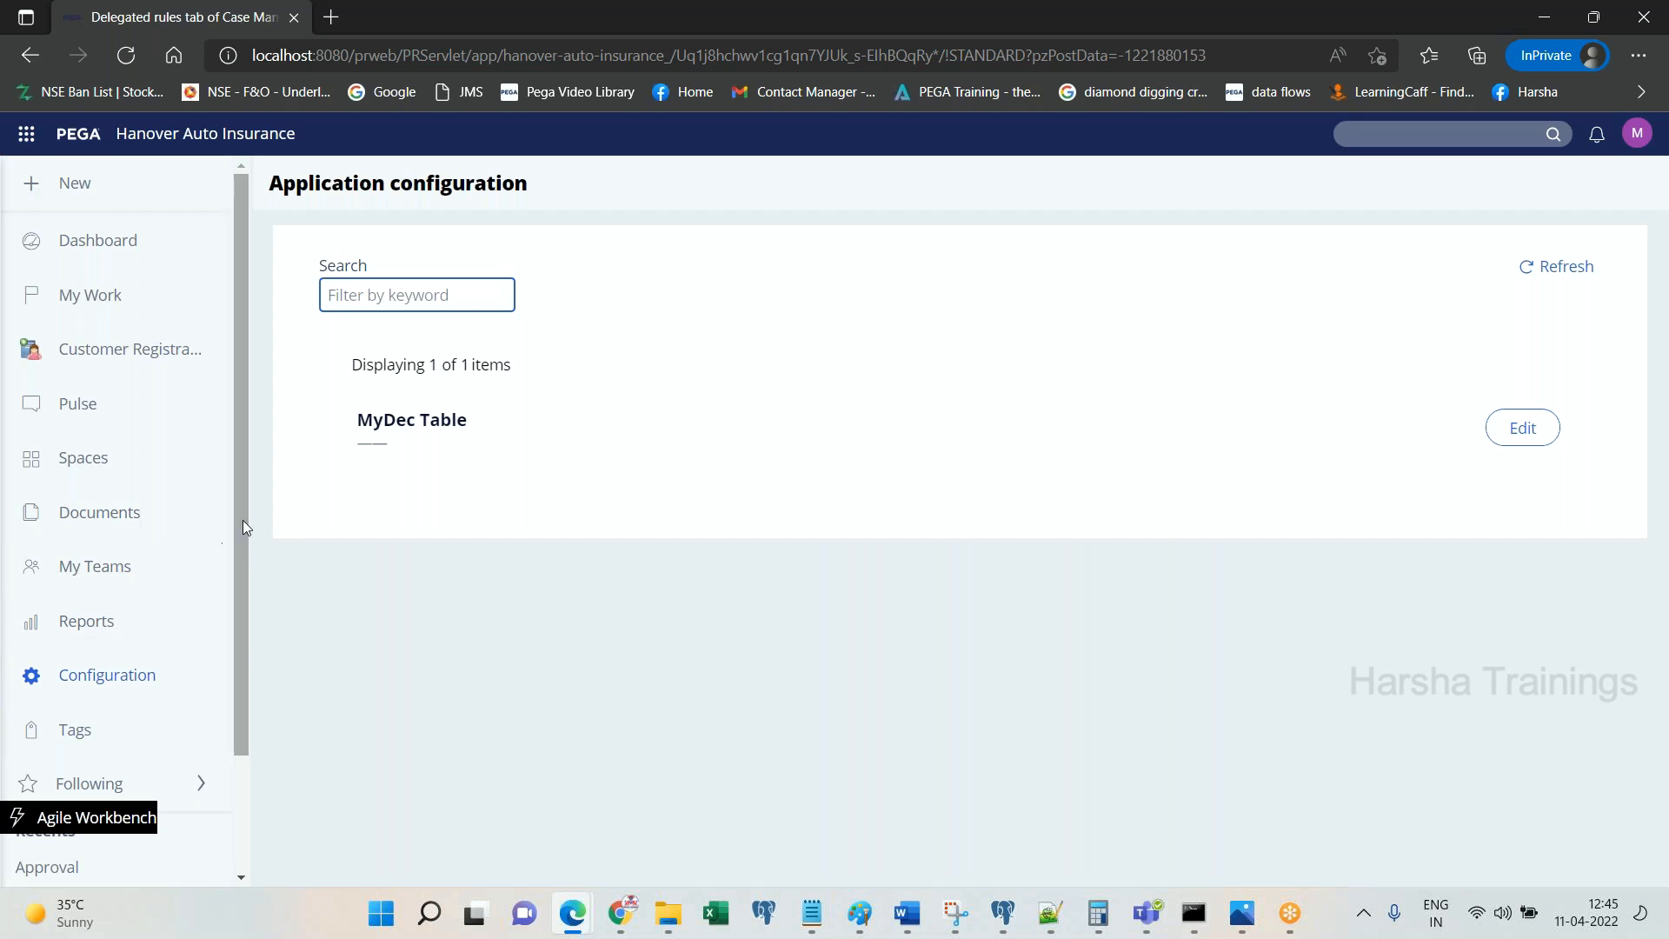
mouse_move(411, 426)
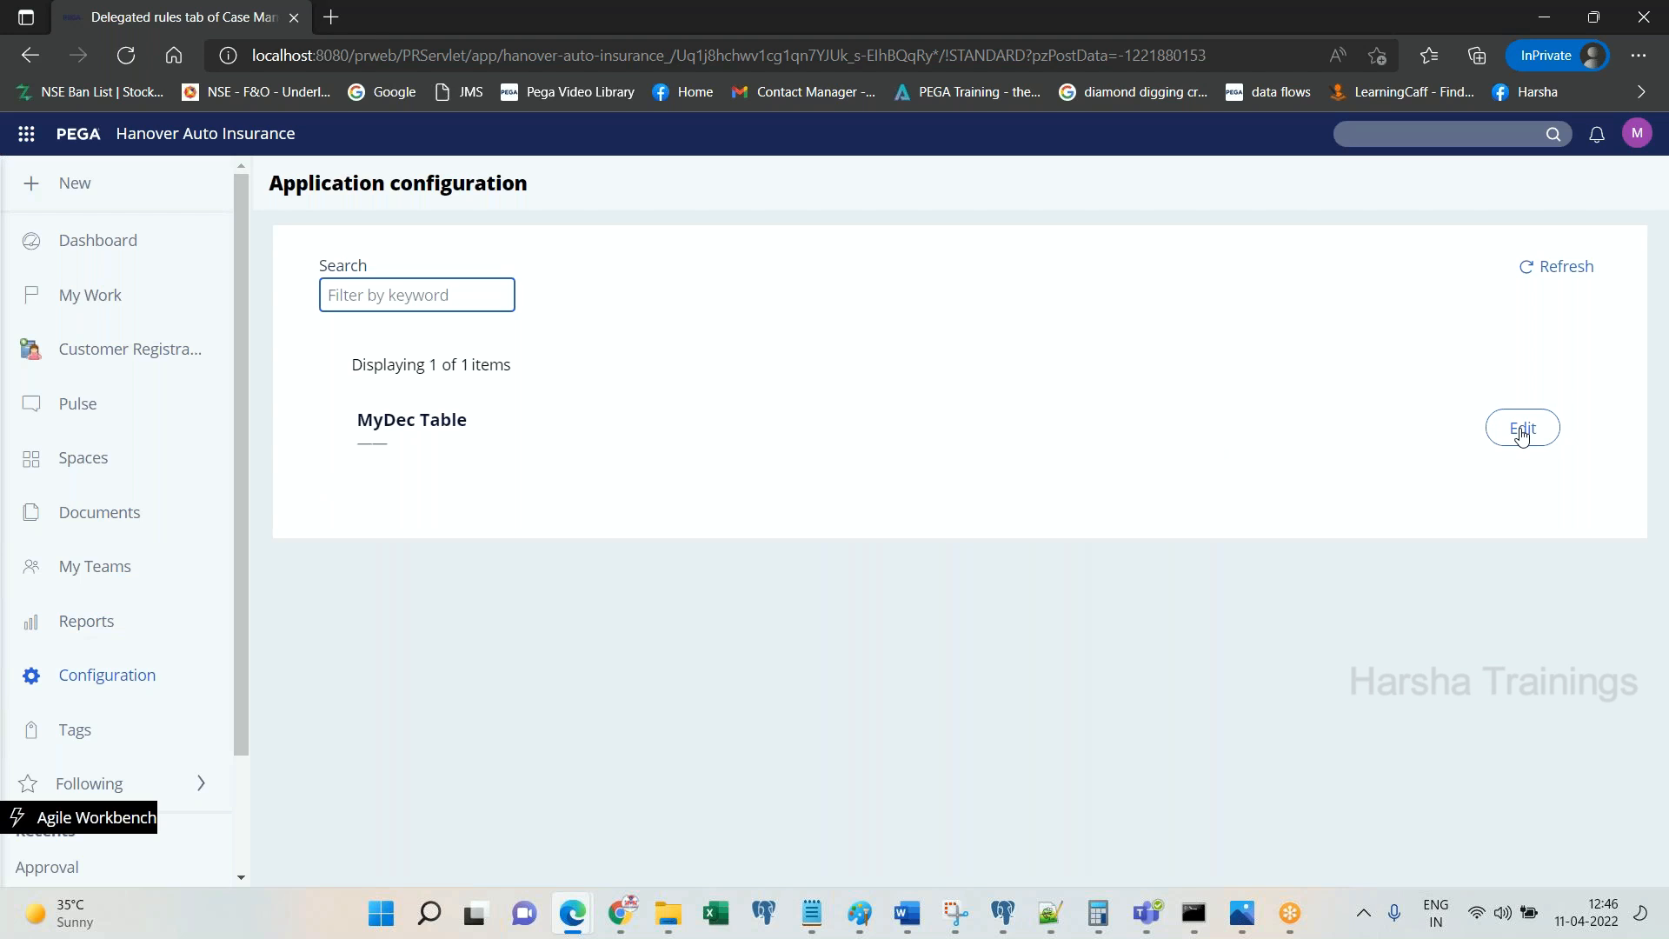
mouse_move(1112, 343)
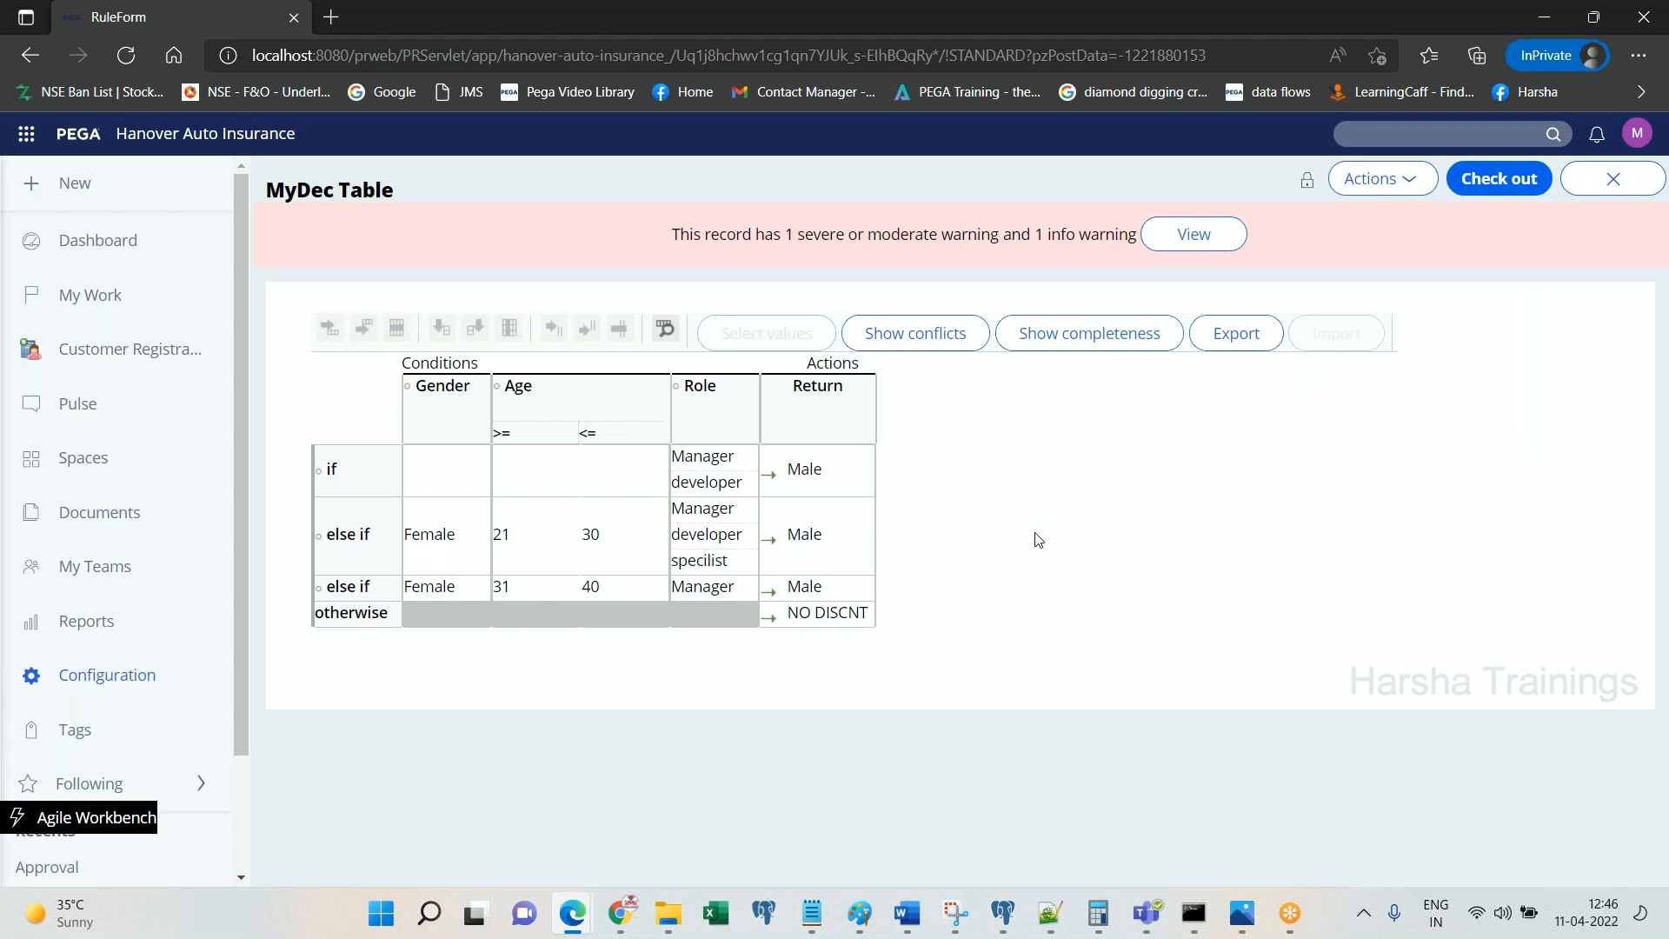
mouse_move(548, 575)
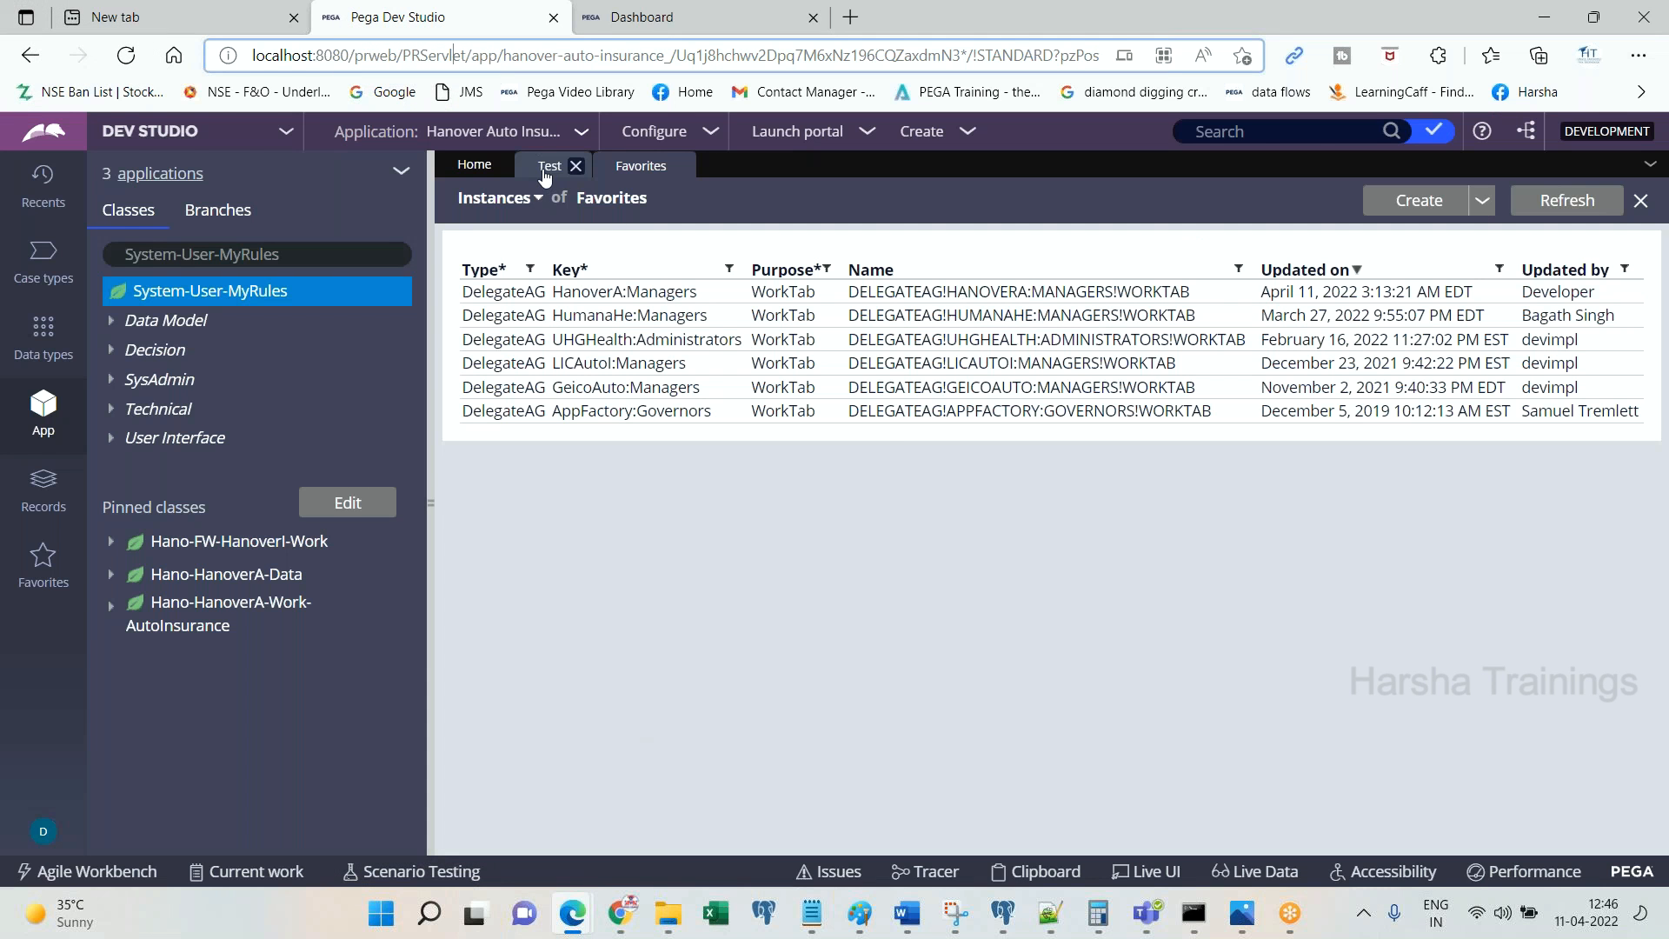
Step: Switch to the Test decision table tab in Dev Studio
click(548, 166)
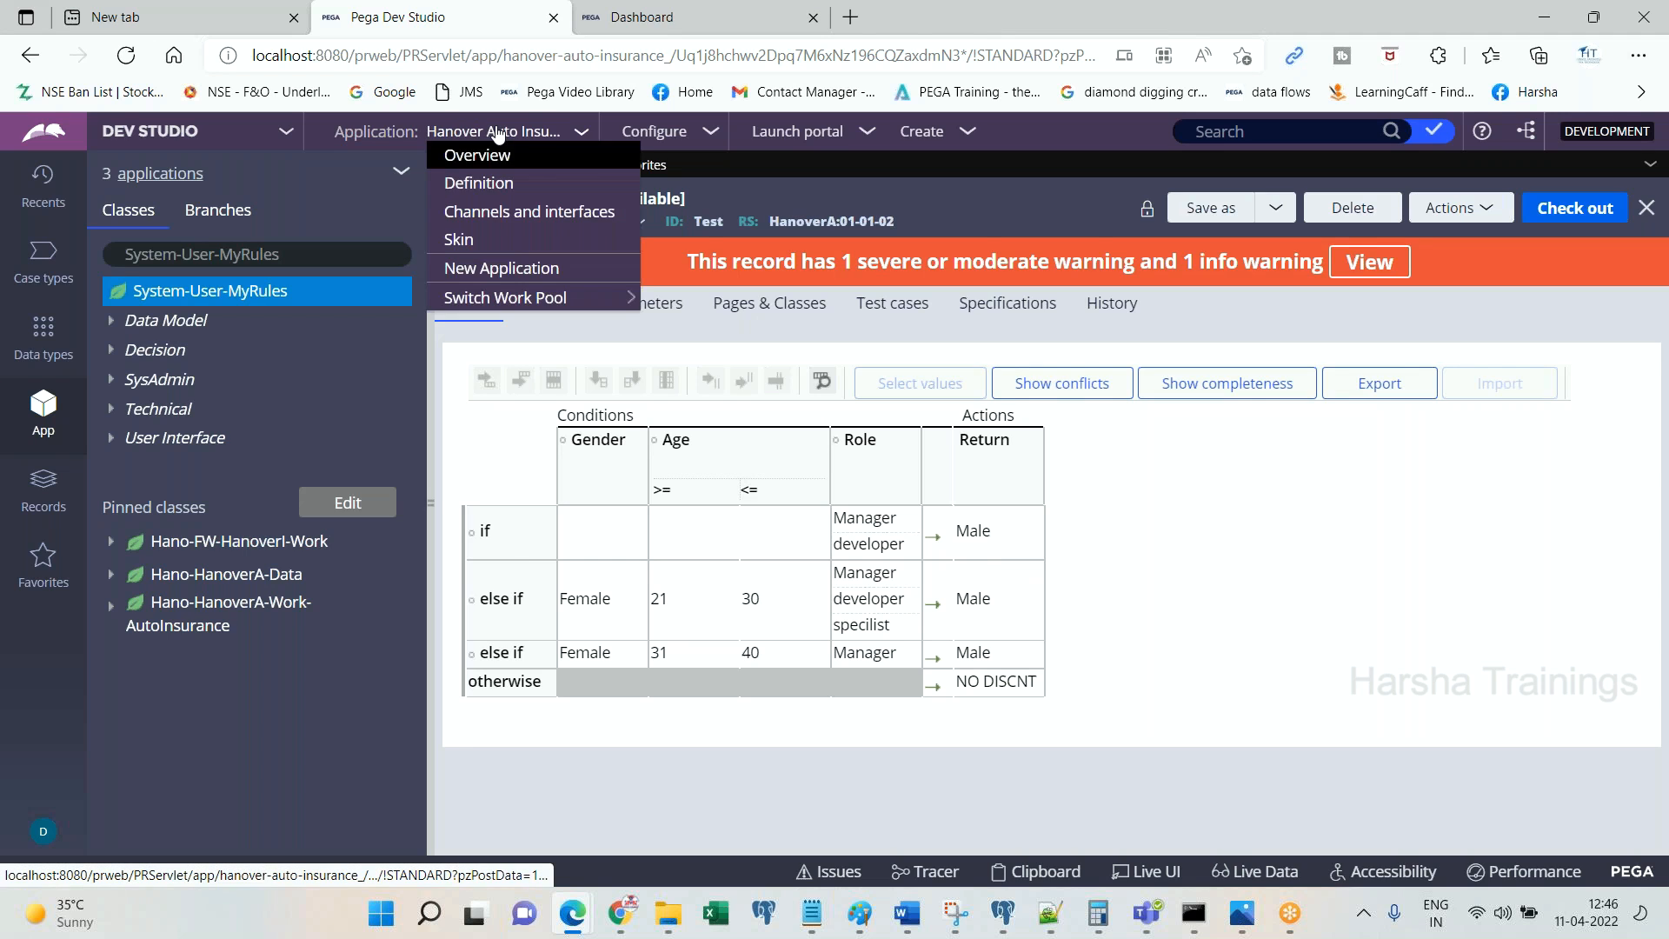
mouse_move(510, 183)
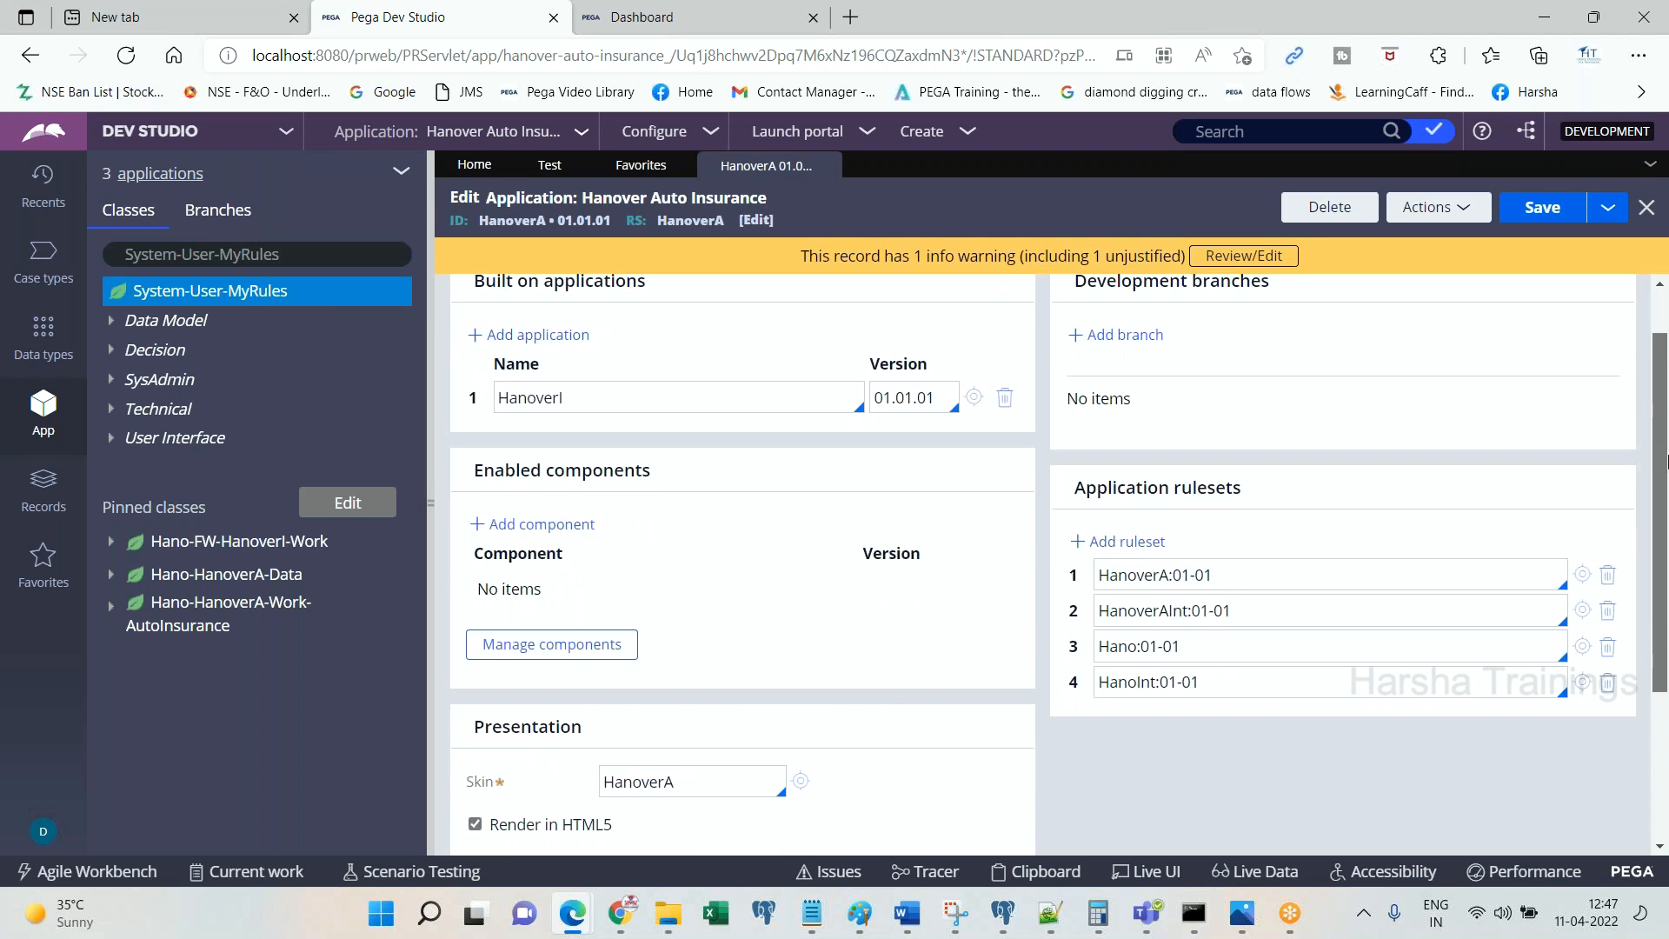
Step: Enter ABC in the Production rulesets (customization) field under the Advanced section
scroll(down, 3)
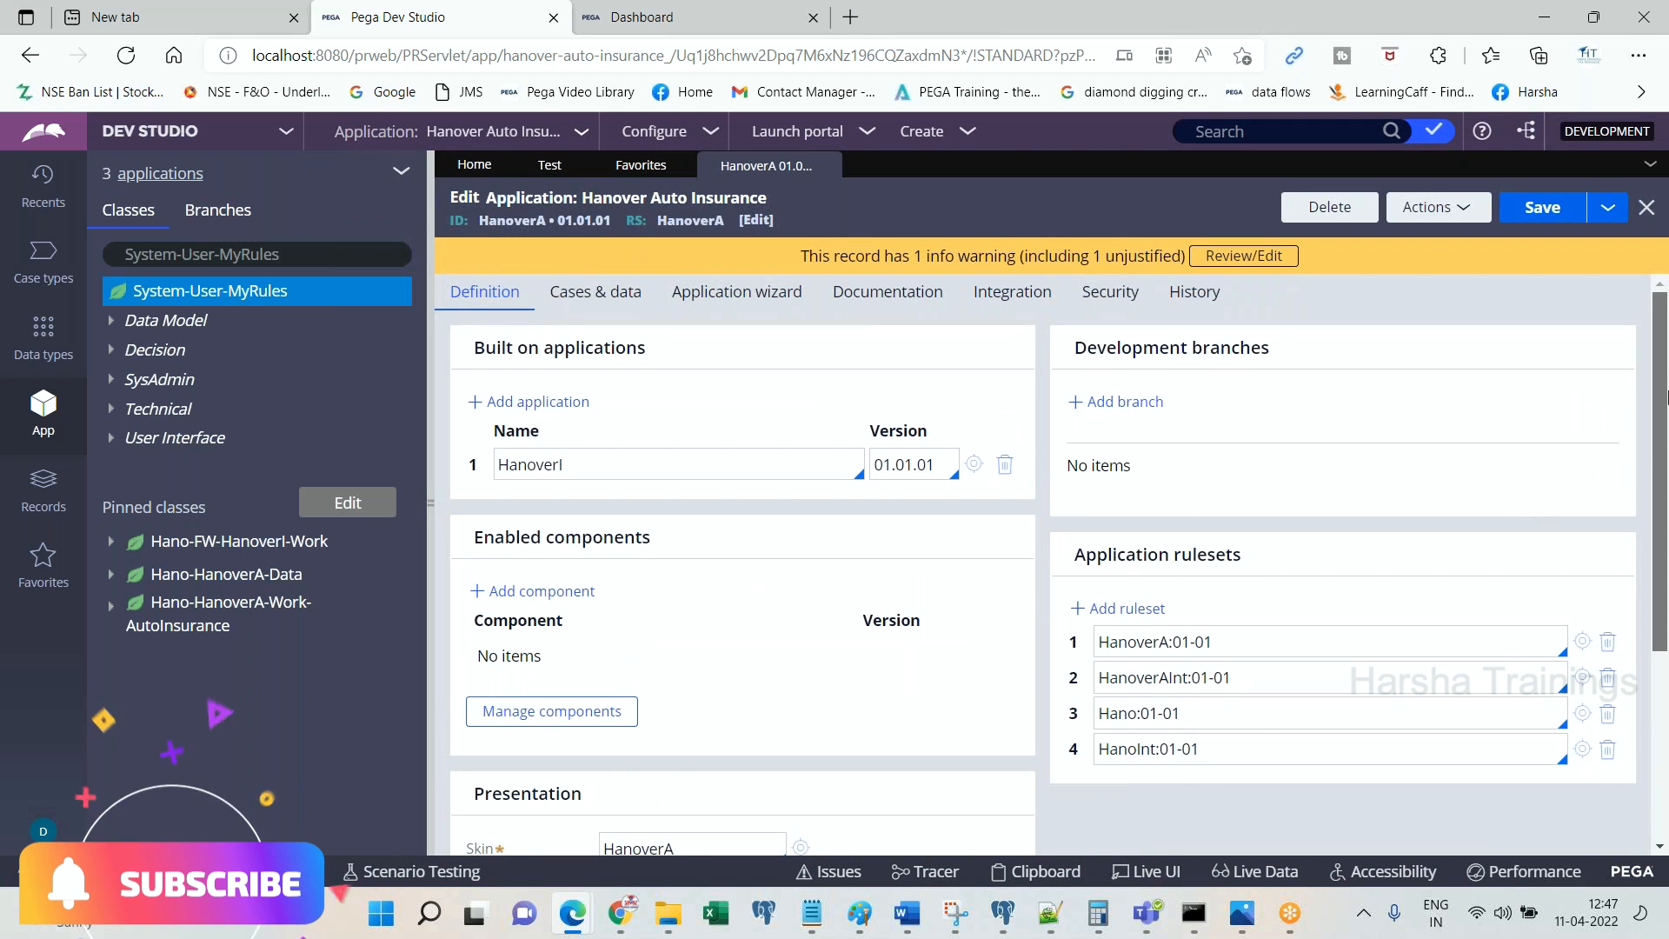
scroll(down, 3)
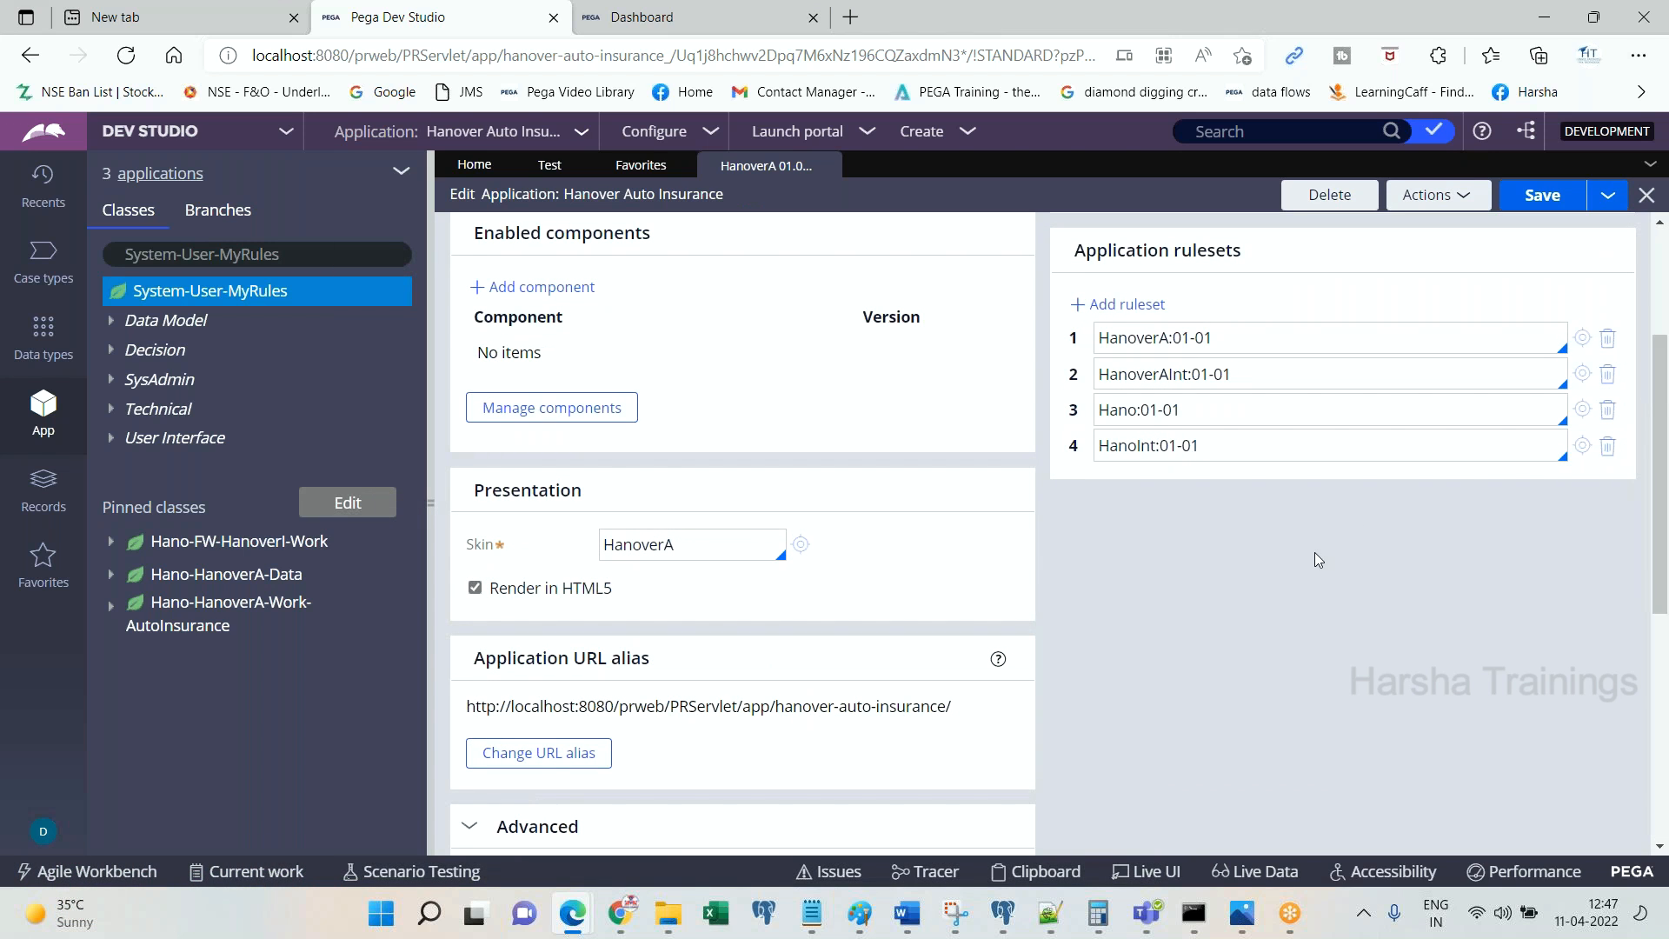
scroll(down, 3)
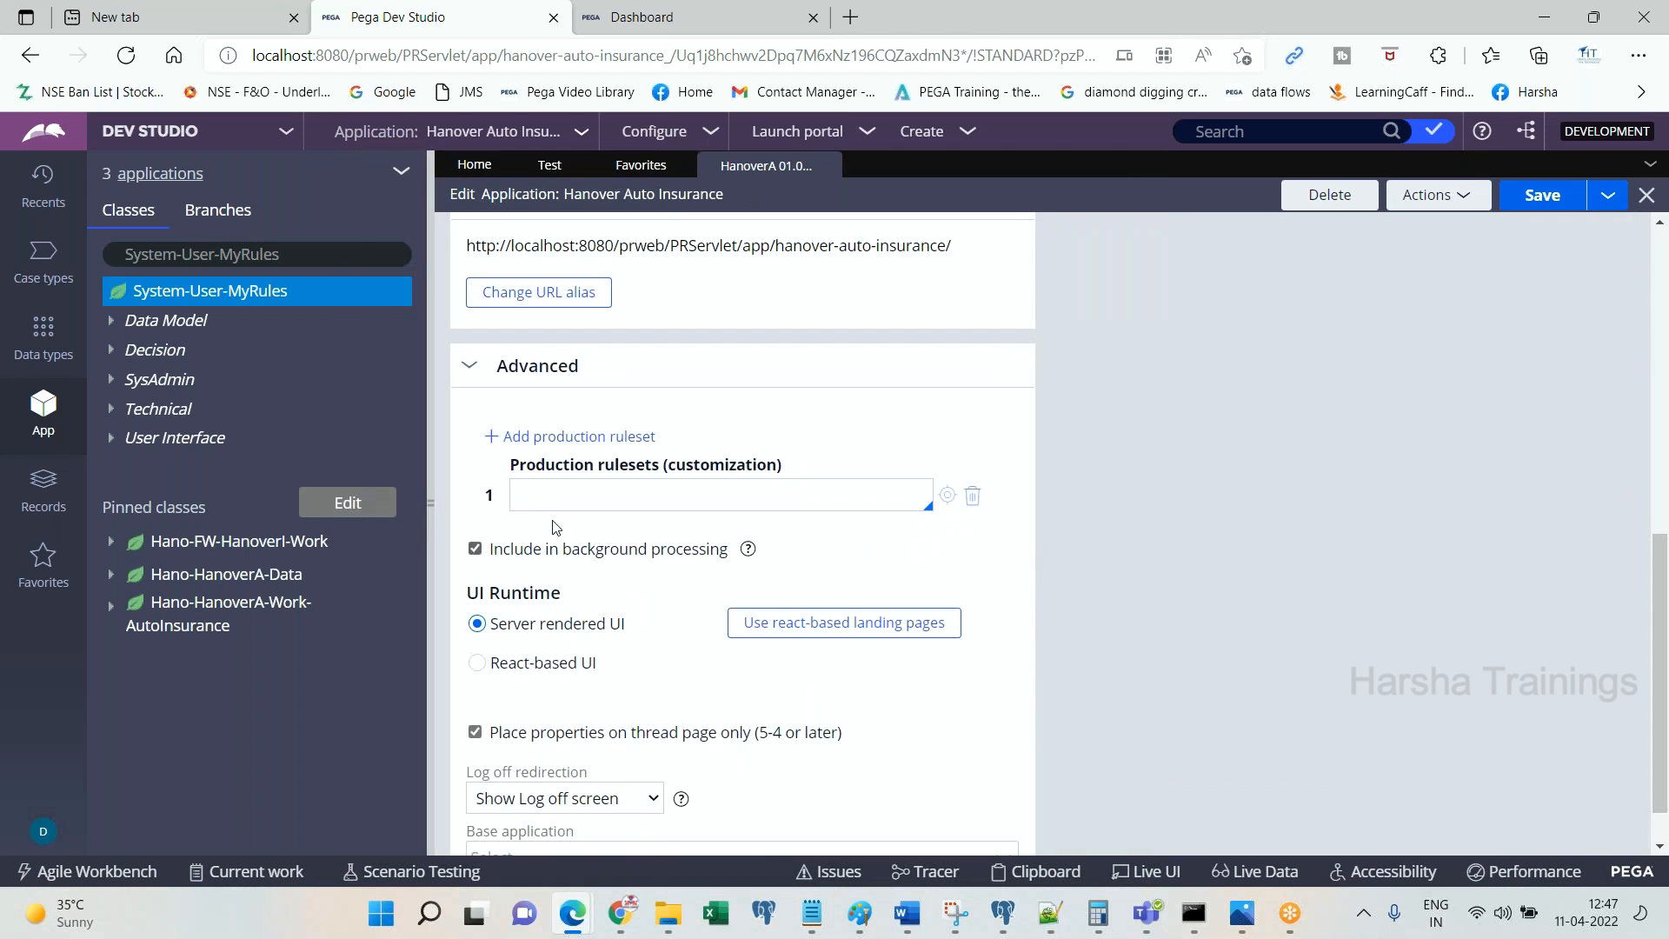
text(AB)
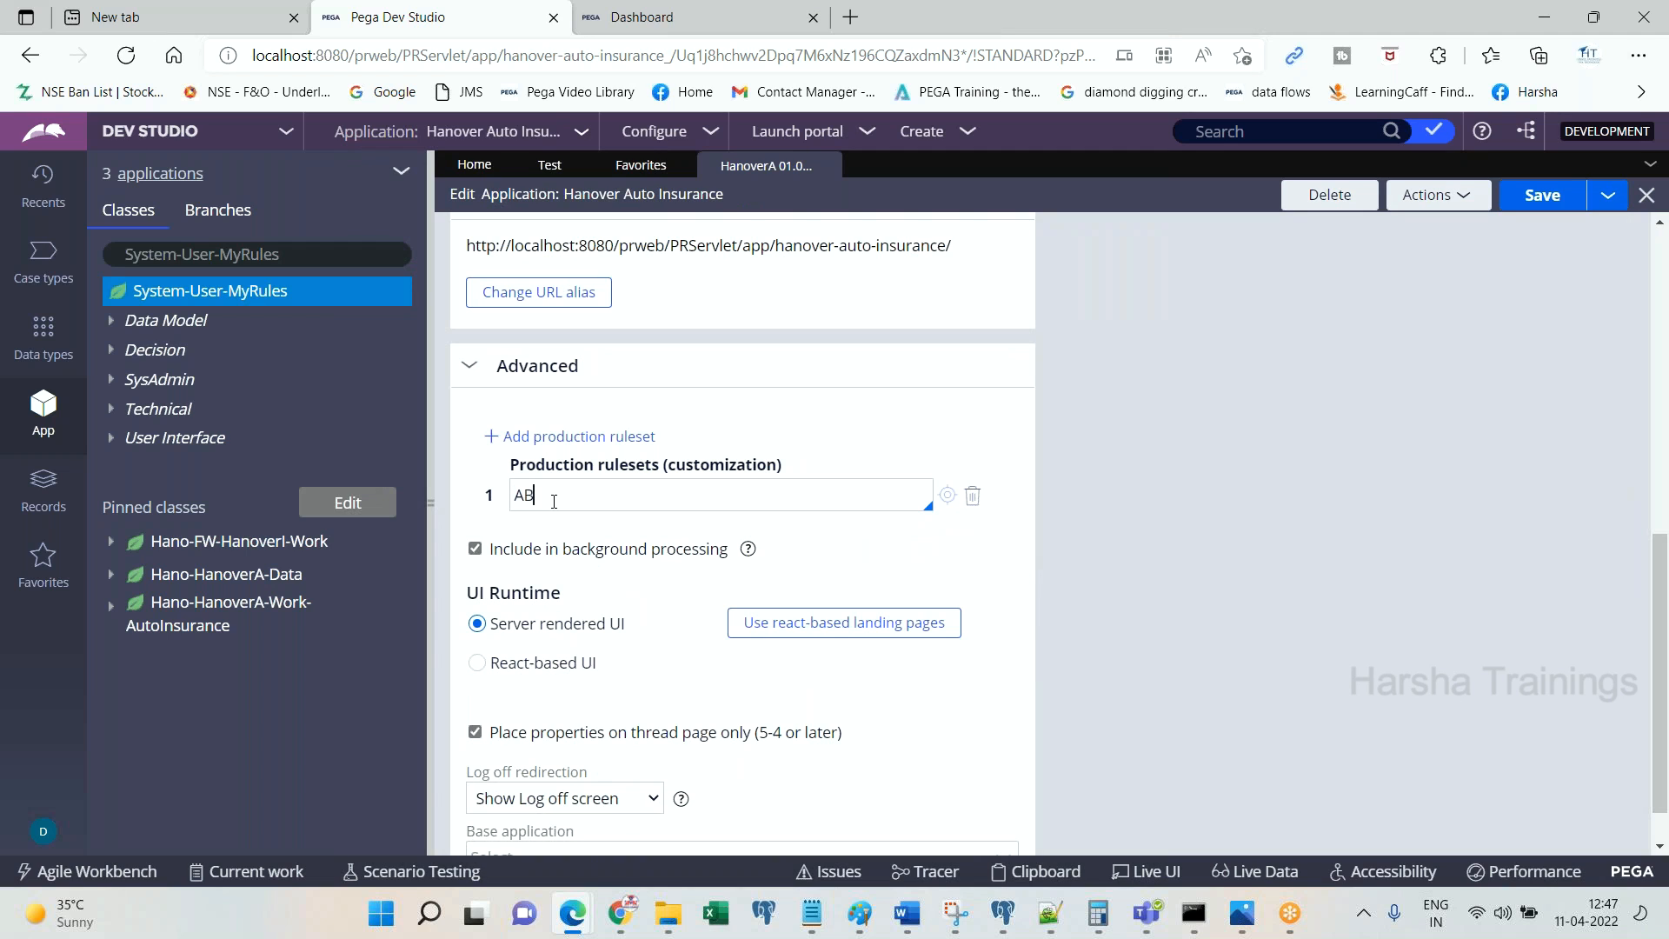
text(C)
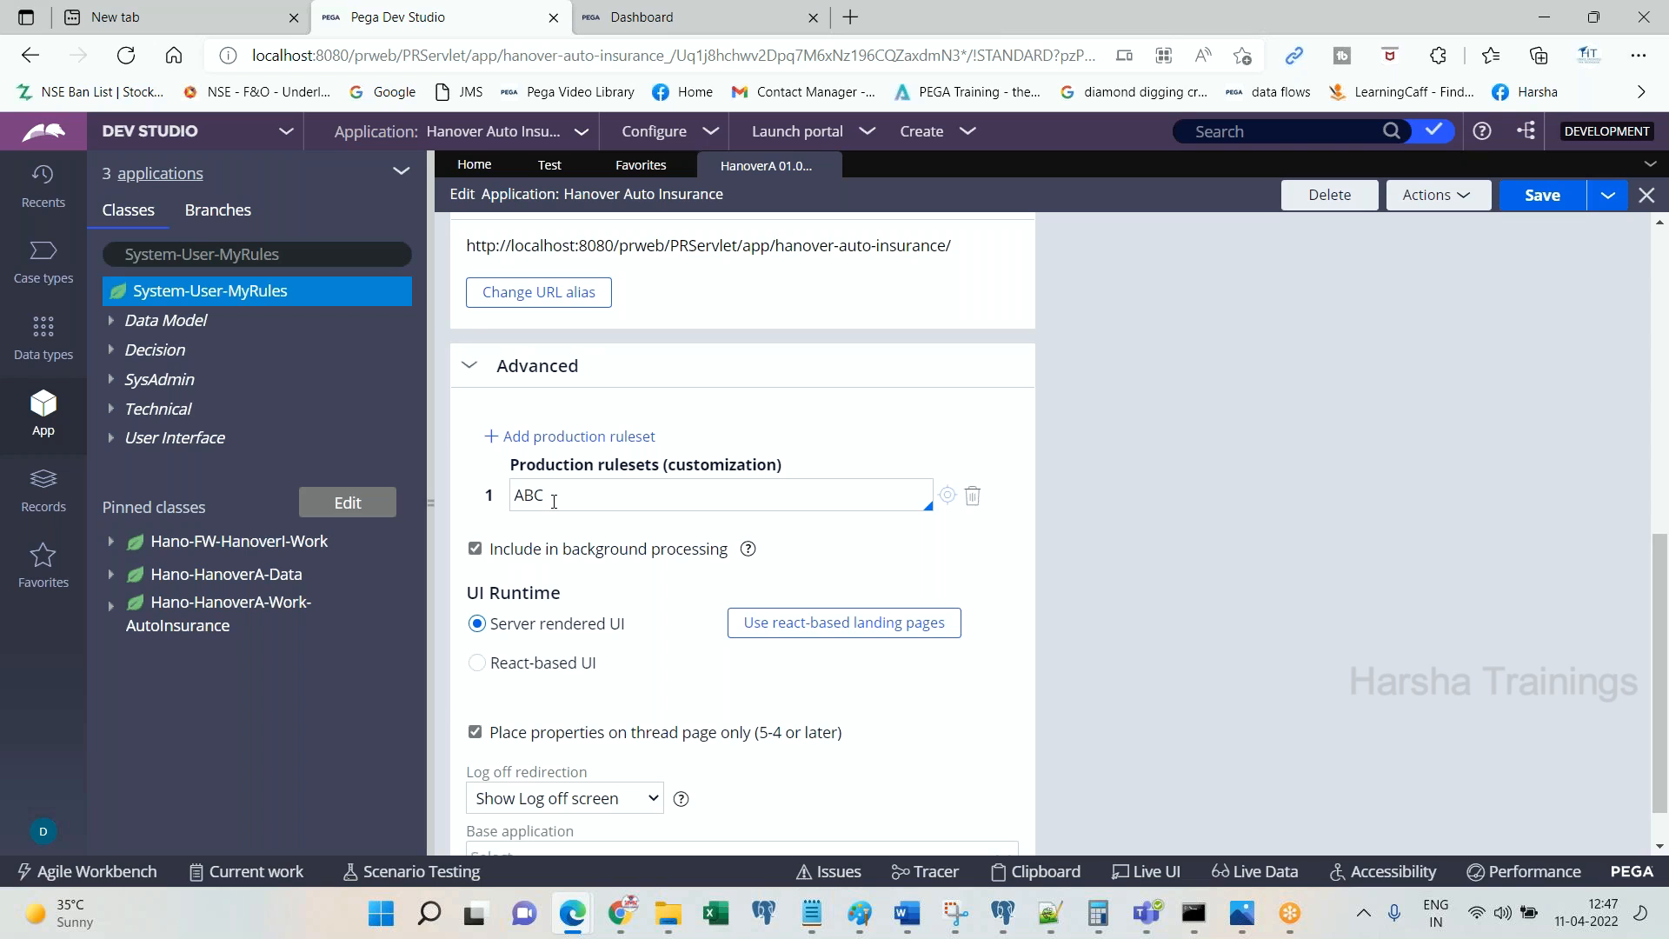
click(542, 494)
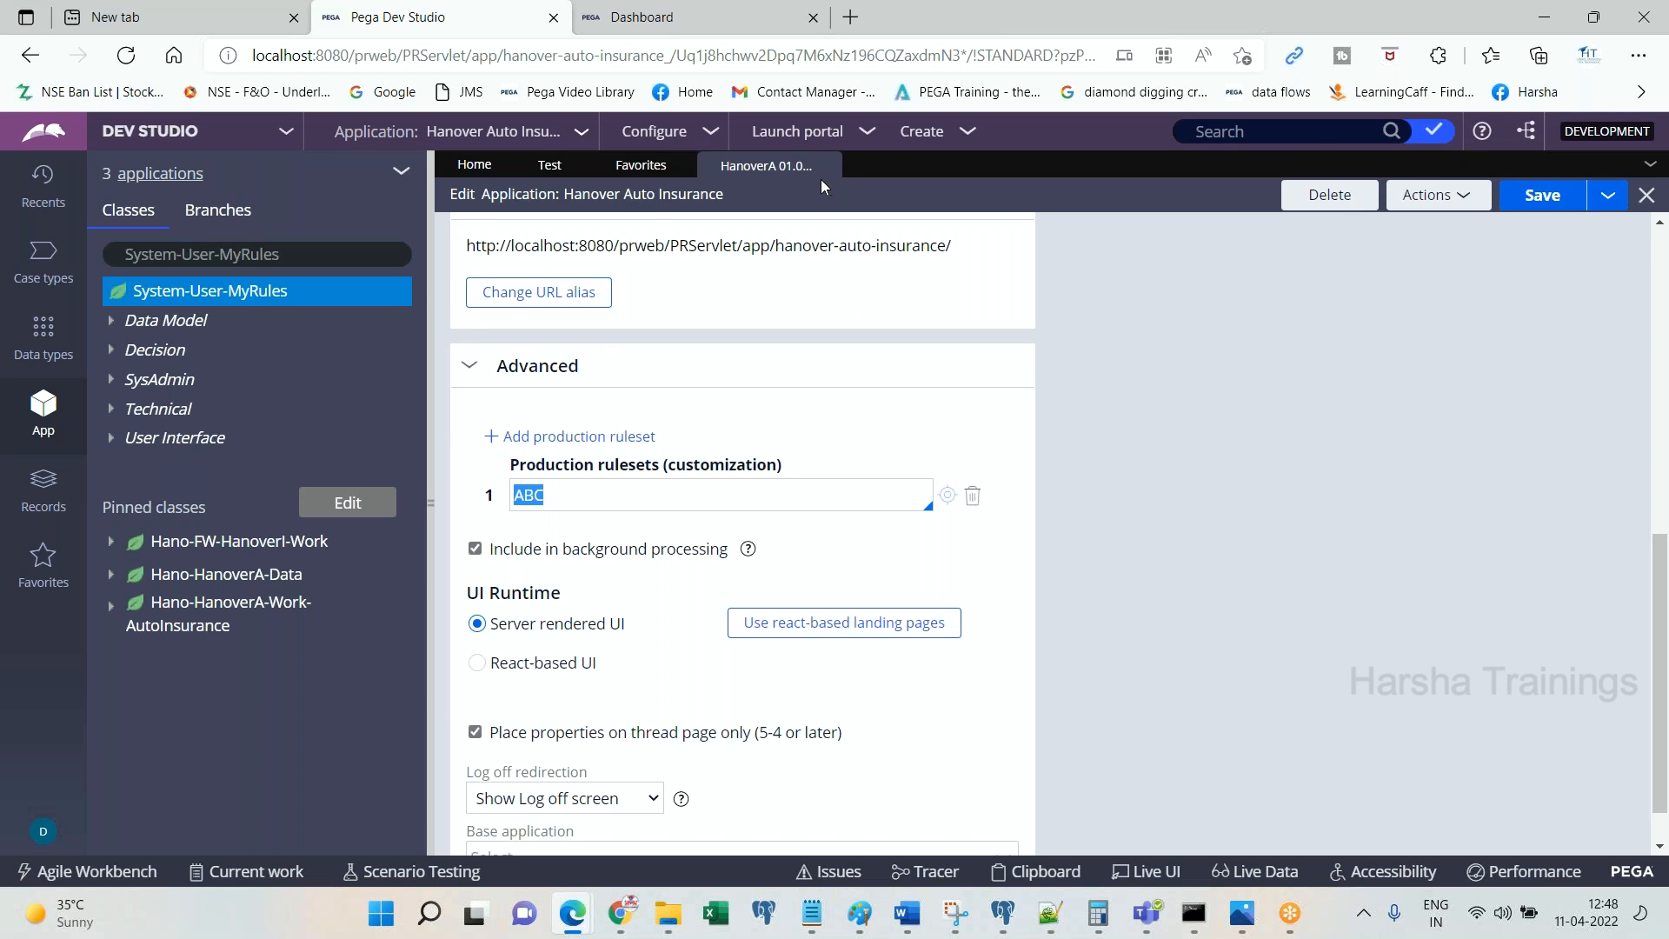
Step: Close the HanoverA 01.01.01 application record and discard the unsaved changes
click(1646, 195)
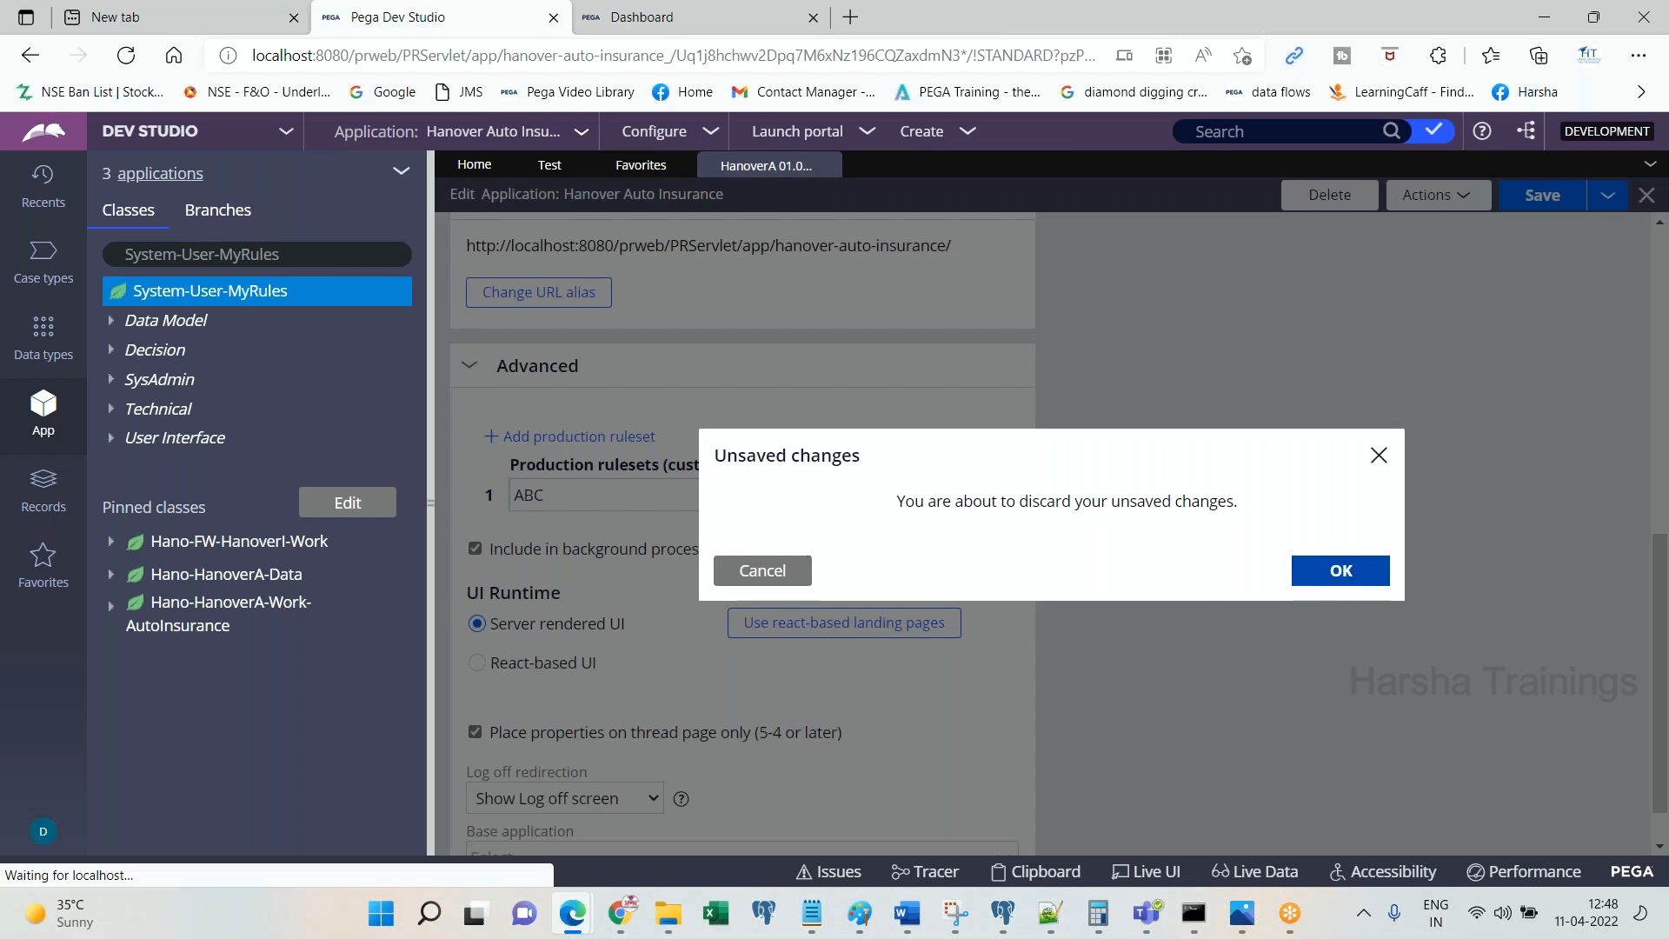
click(1340, 570)
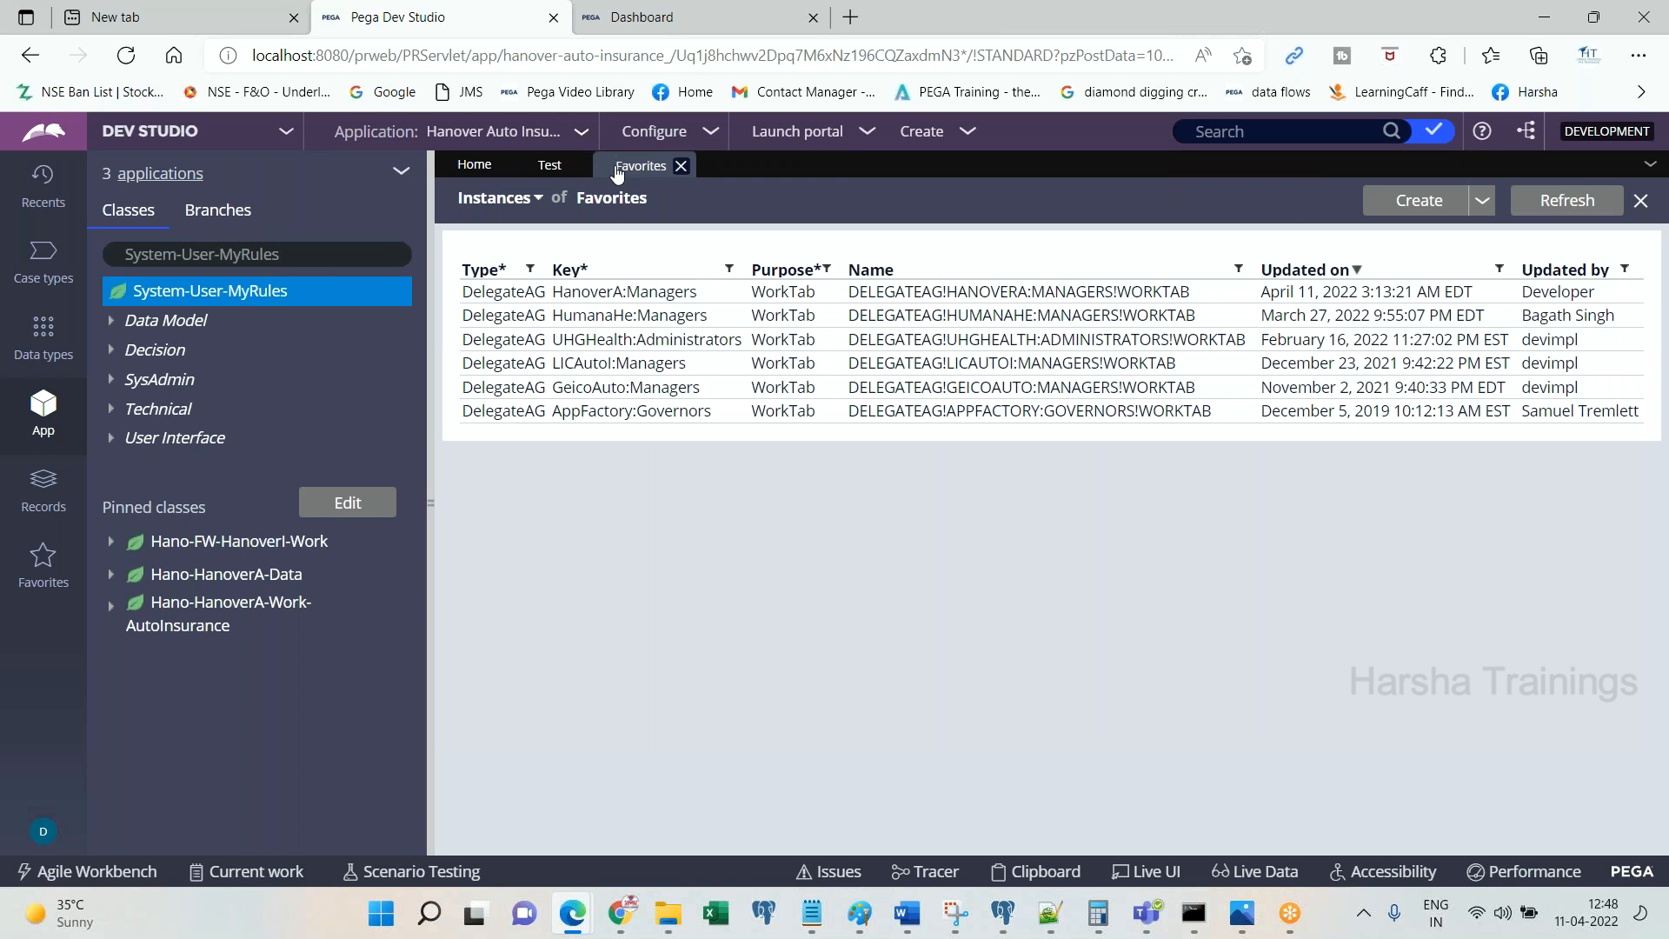